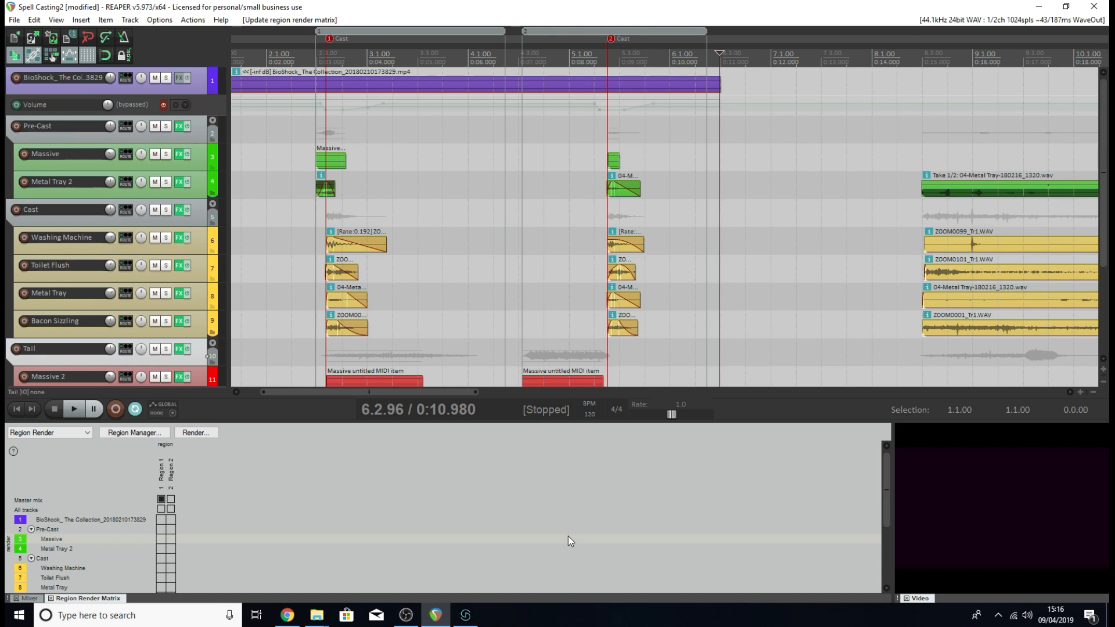
mouse_move(538, 512)
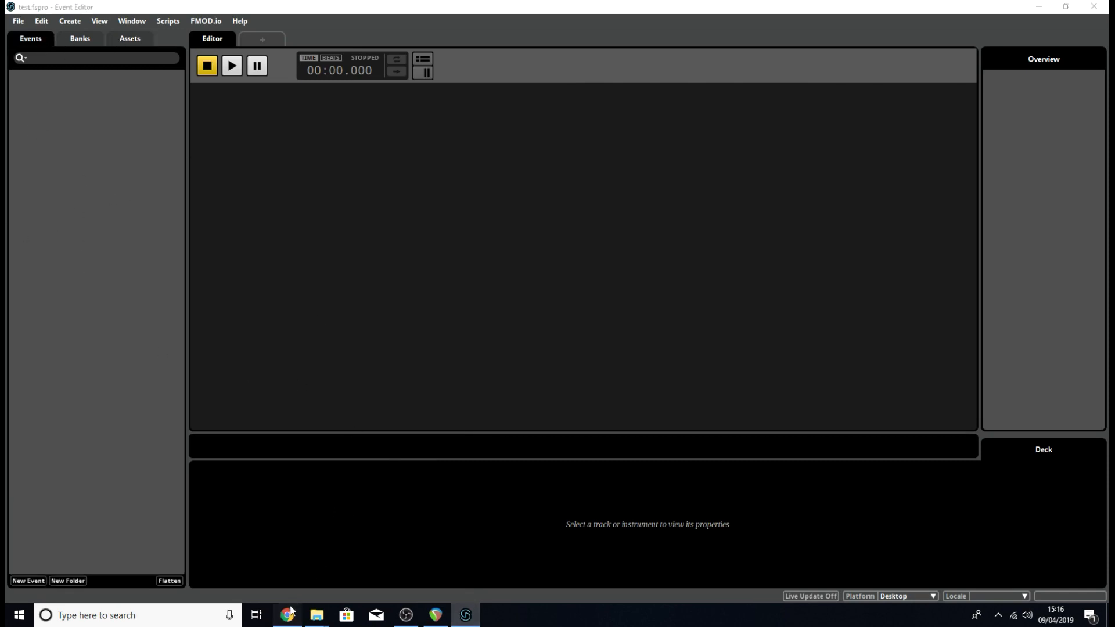
View the Scott Game Sounds site in Chrome, then return to the Spell Casting2 REAPER project.
left_click(287, 621)
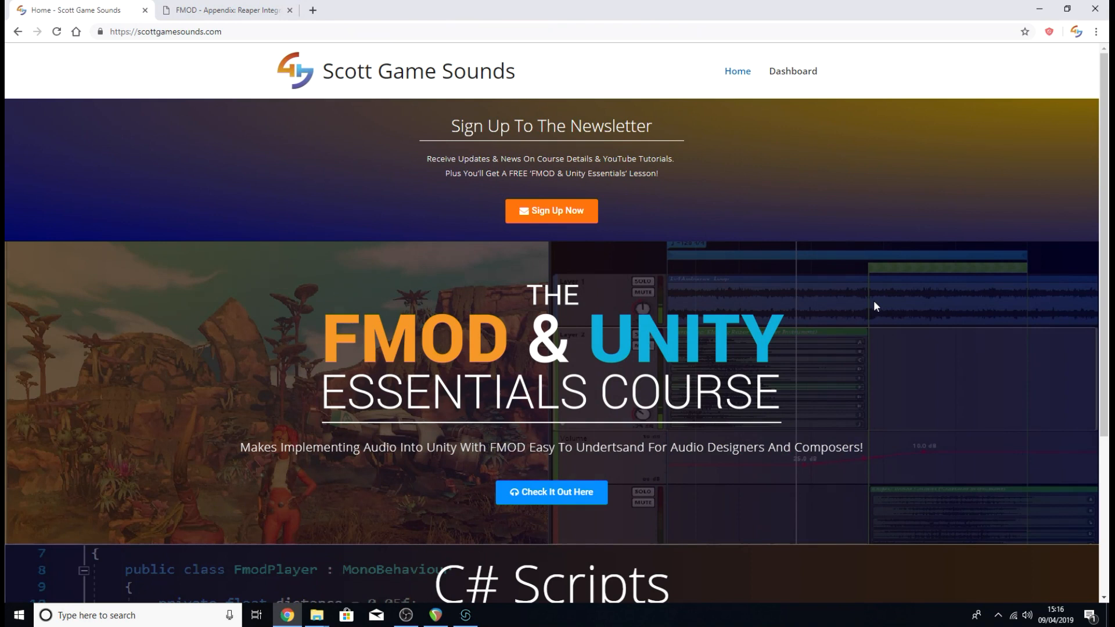
mouse_move(850, 304)
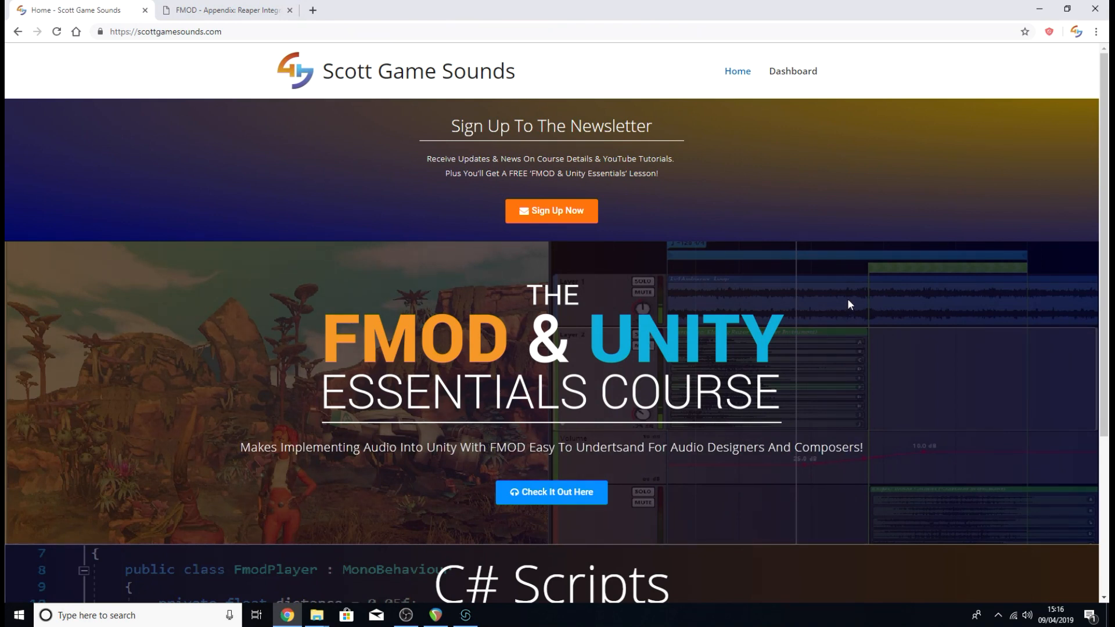
mouse_move(758, 473)
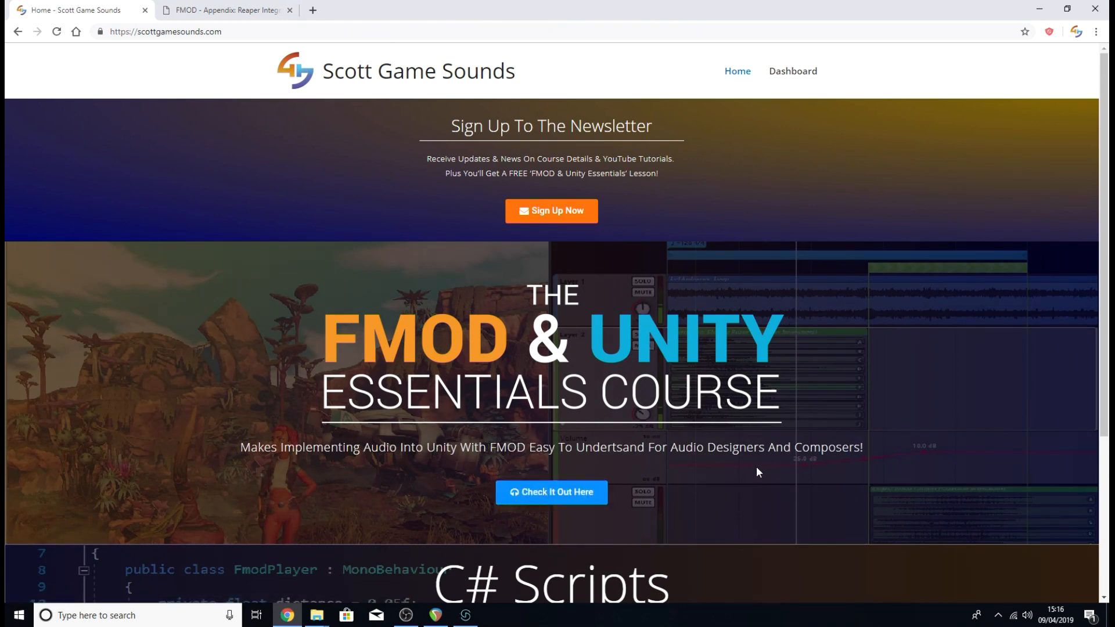
mouse_move(1021, 385)
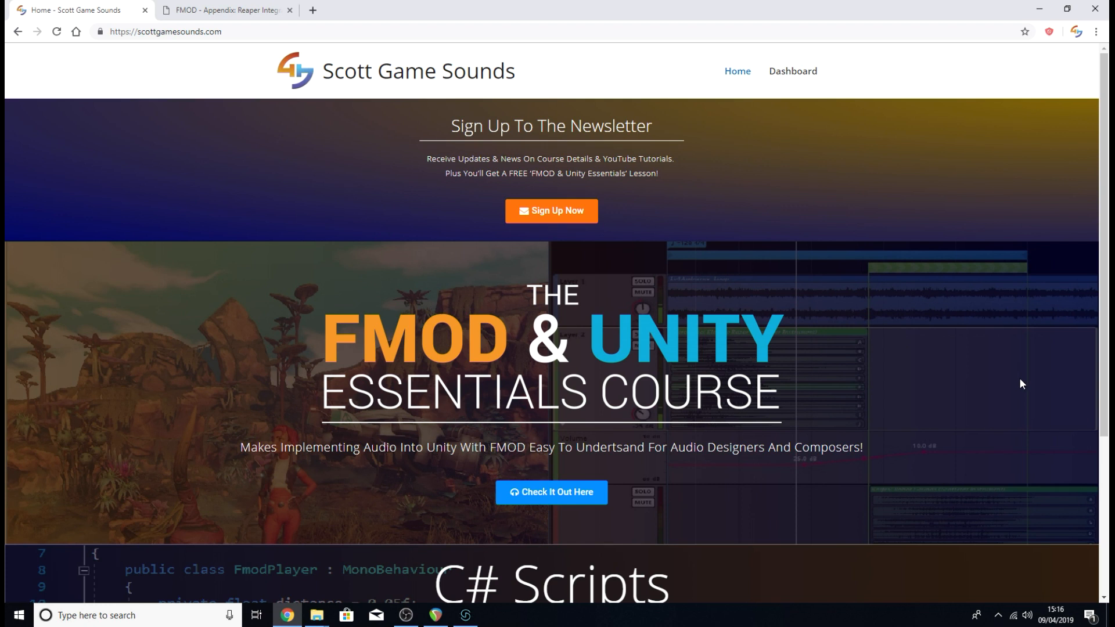
mouse_move(910, 338)
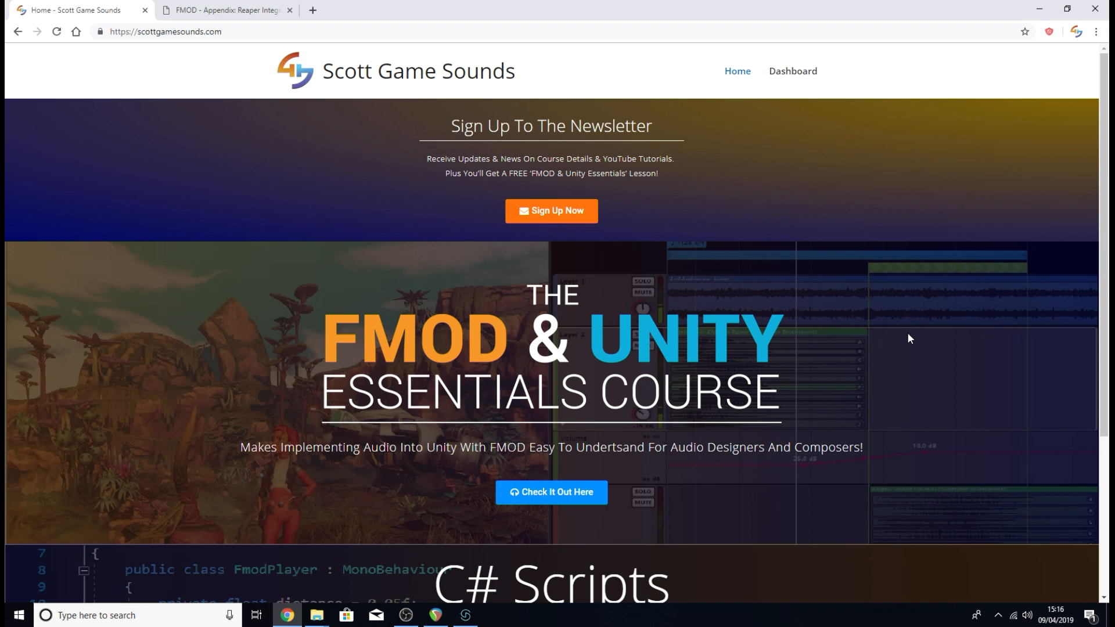
mouse_move(881, 338)
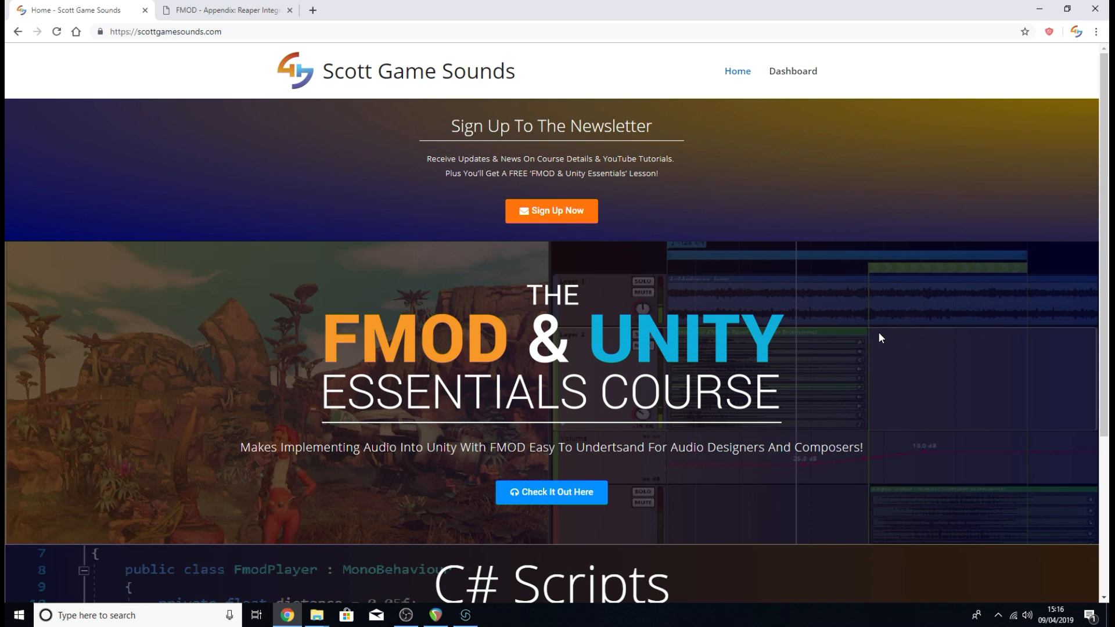
mouse_move(894, 418)
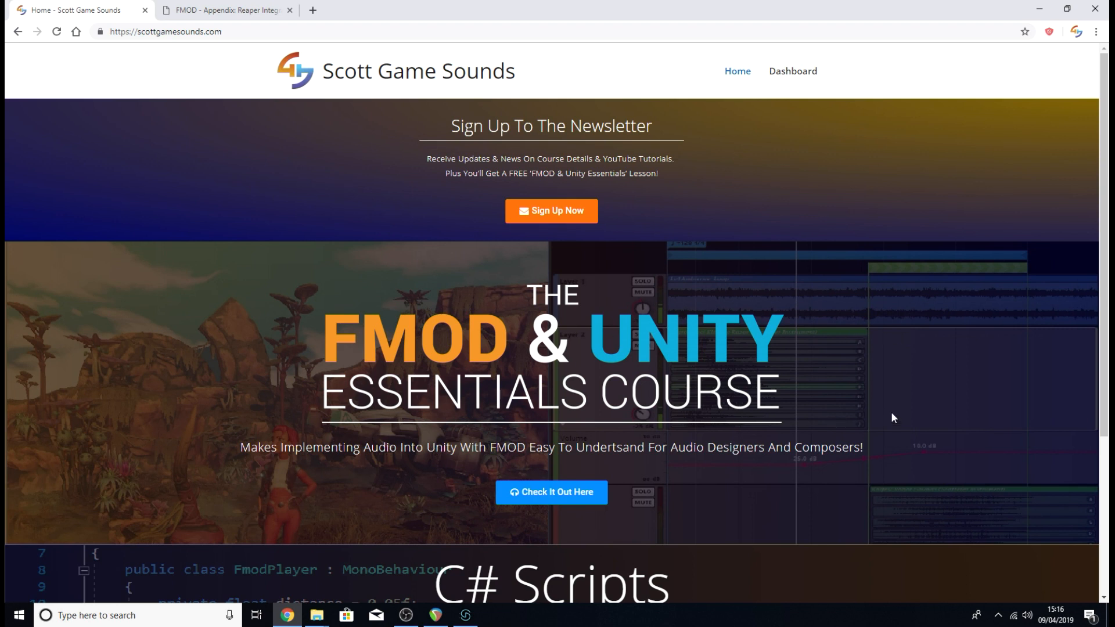
left_click(435, 621)
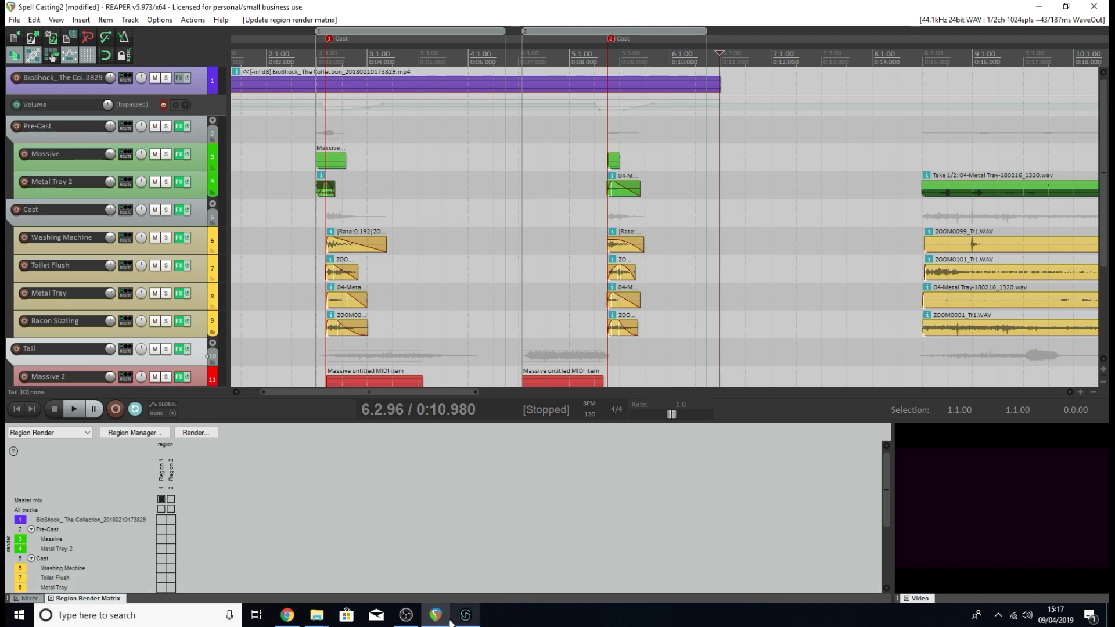
Switch to the empty test.fspro project in FMOD Studio's Event Editor.
left_click(464, 621)
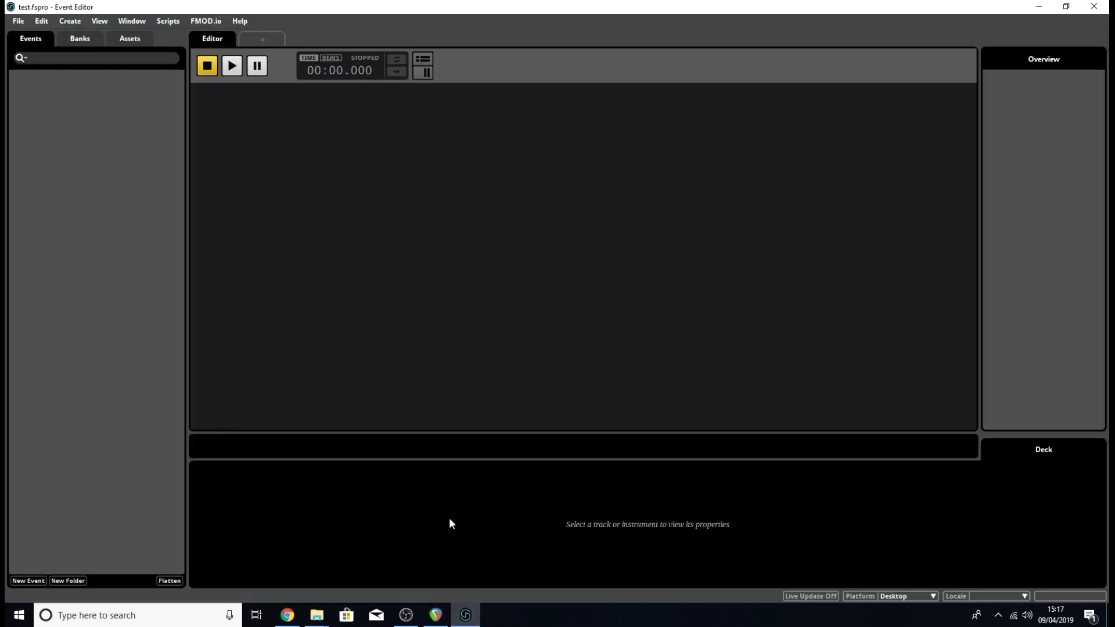
mouse_move(91, 188)
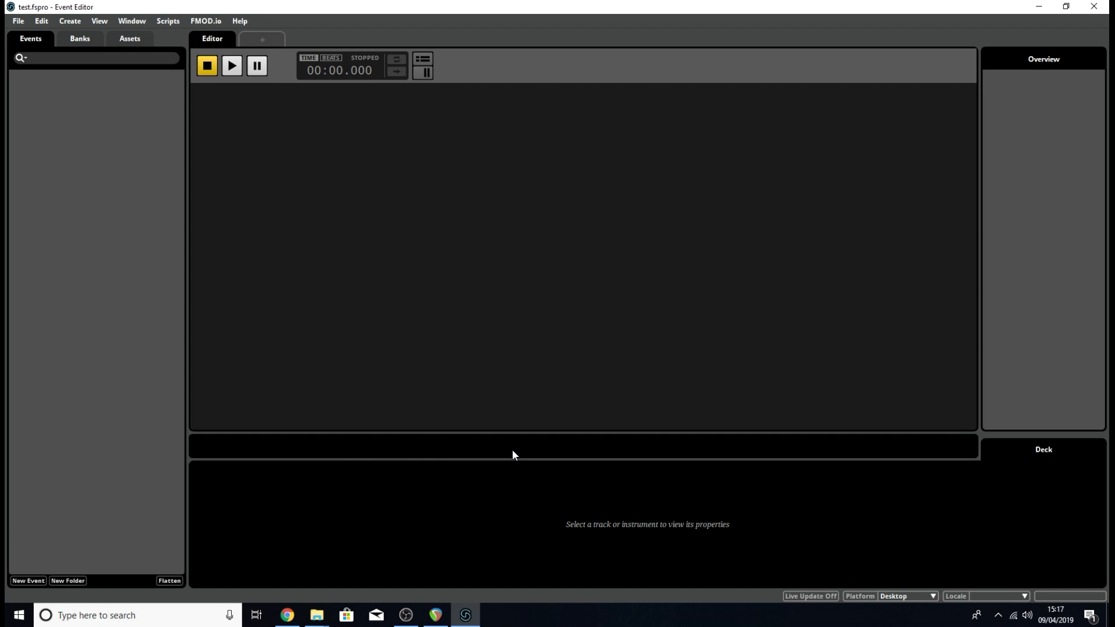
mouse_move(576, 277)
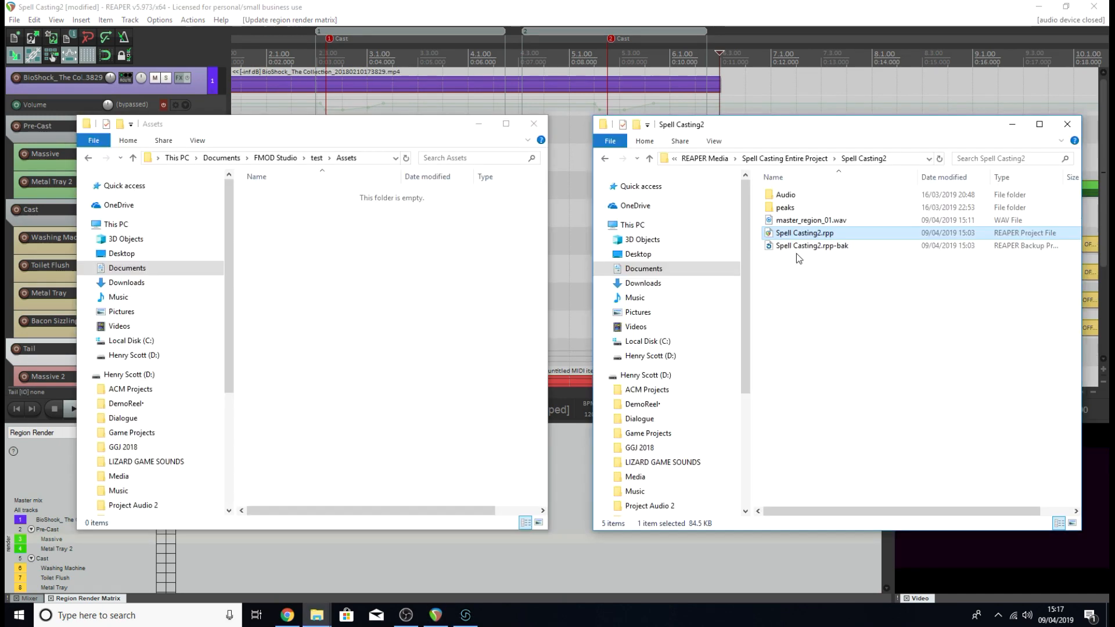
mouse_move(778, 241)
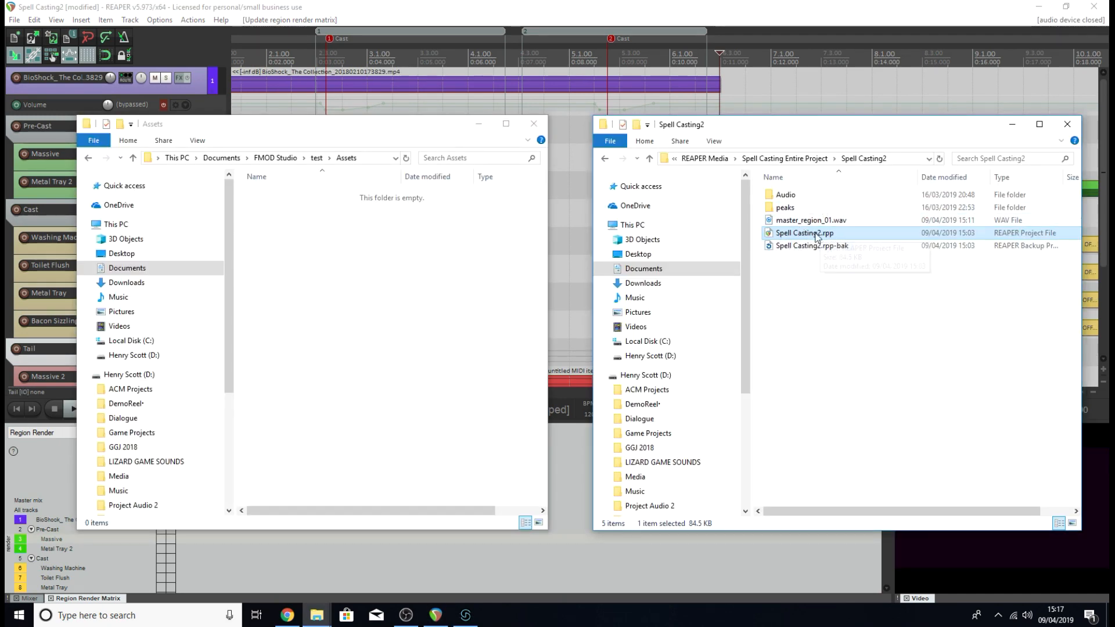
mouse_move(782, 223)
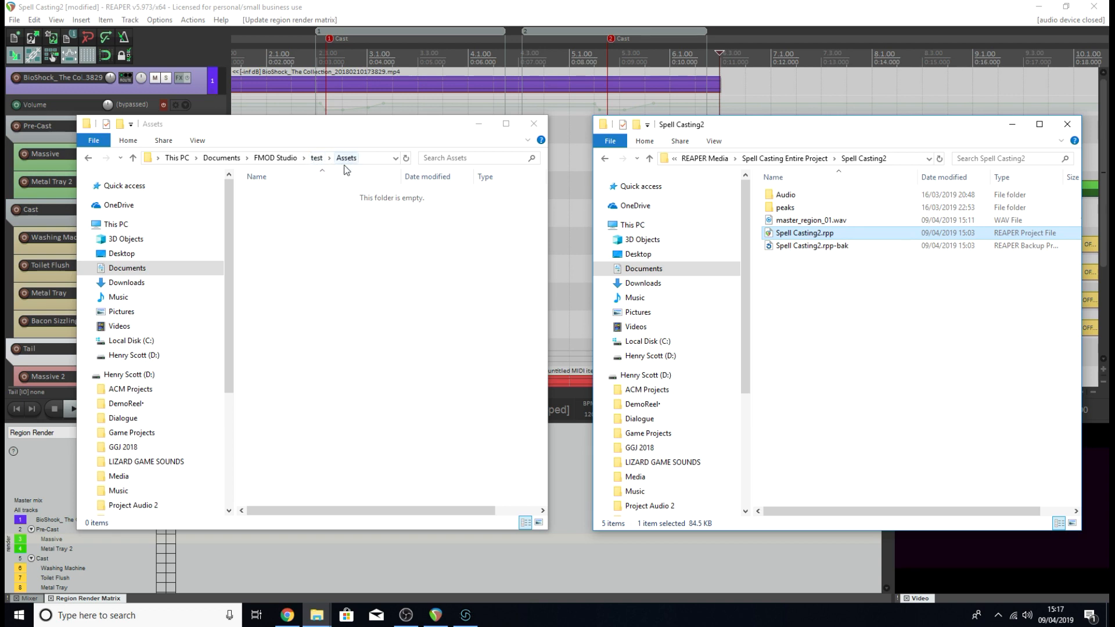
mouse_move(465, 615)
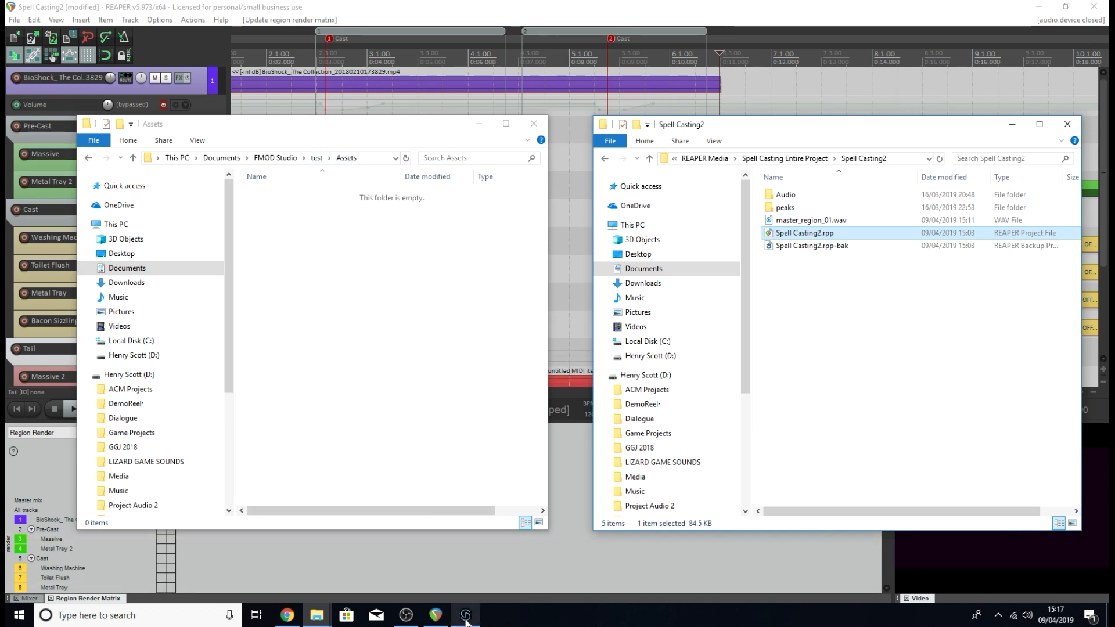
Place FMOD Studio's Assets tab behind the Assets and Spell Casting2 Explorer windows.
left_click(465, 615)
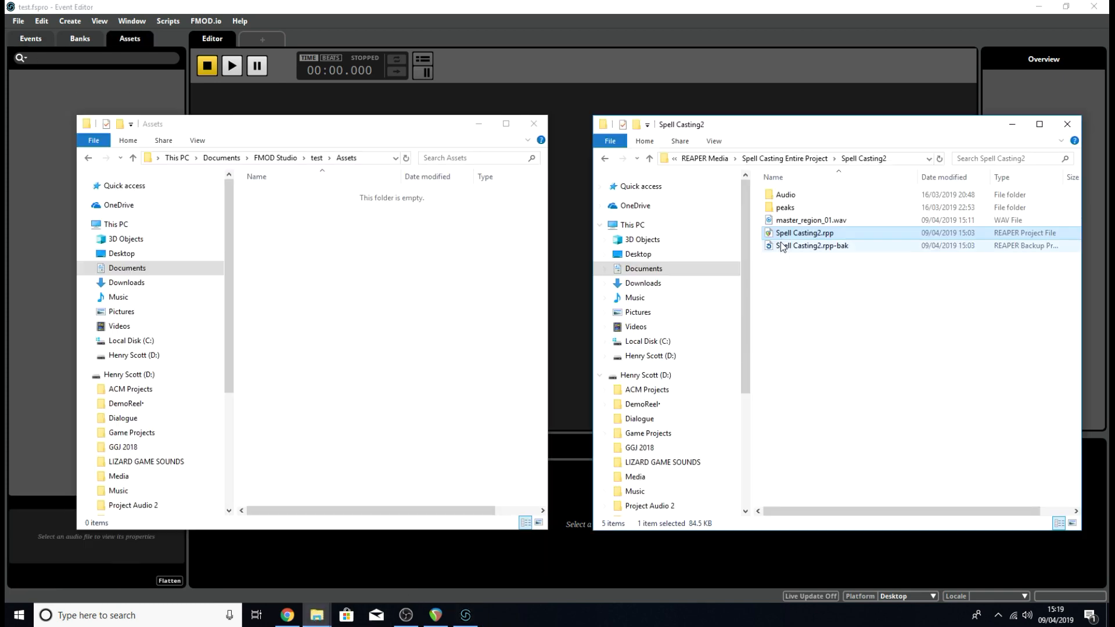
mouse_move(807, 233)
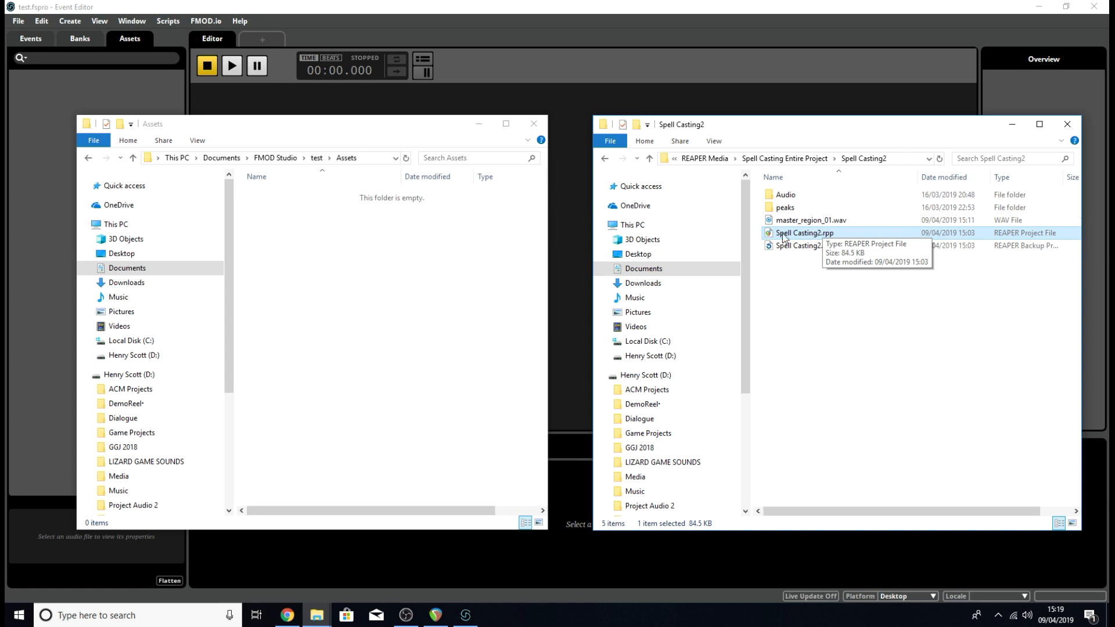
mouse_move(791, 237)
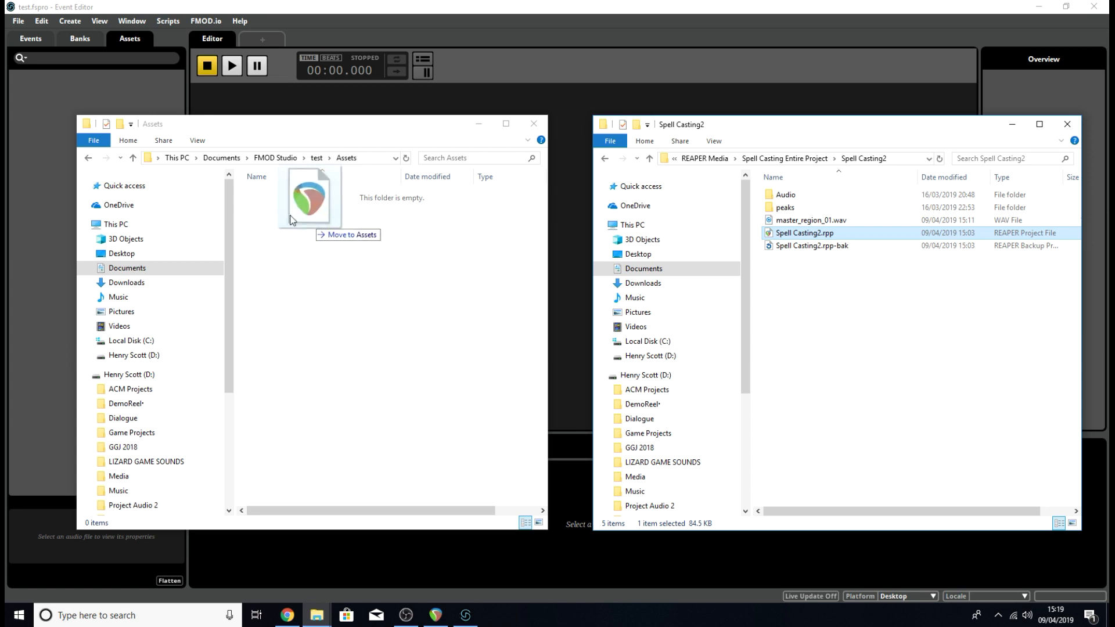
Drag Spell Casting2.rpp into FMOD's Assets folder and reveal master_region_01.wav inside the new .link folder.
left_click_drag(309, 197, 110, 67)
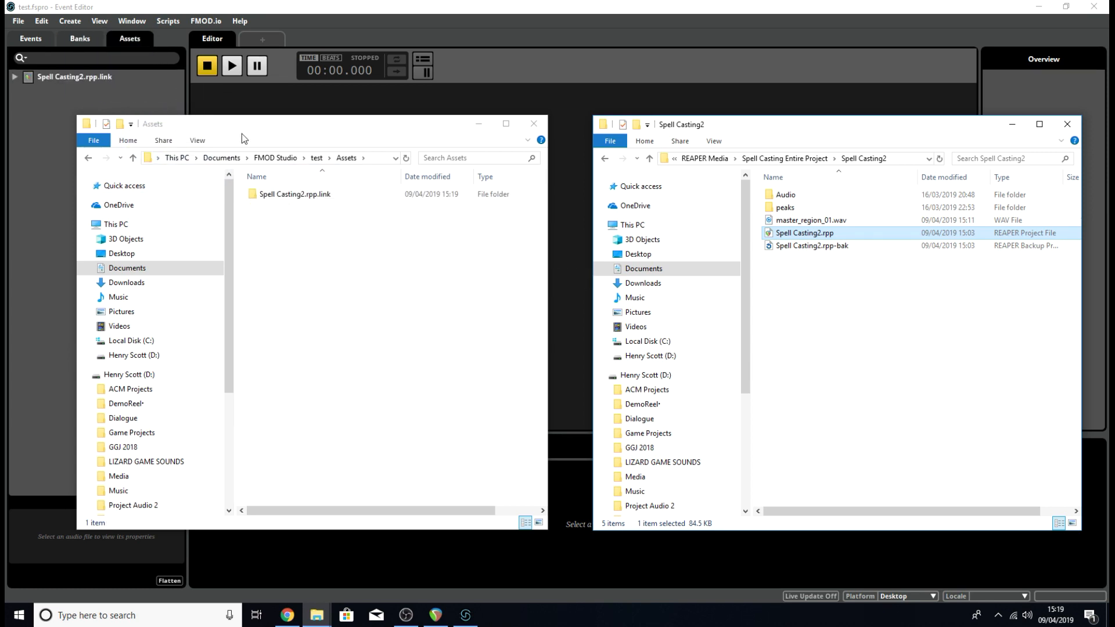
left_click(295, 194)
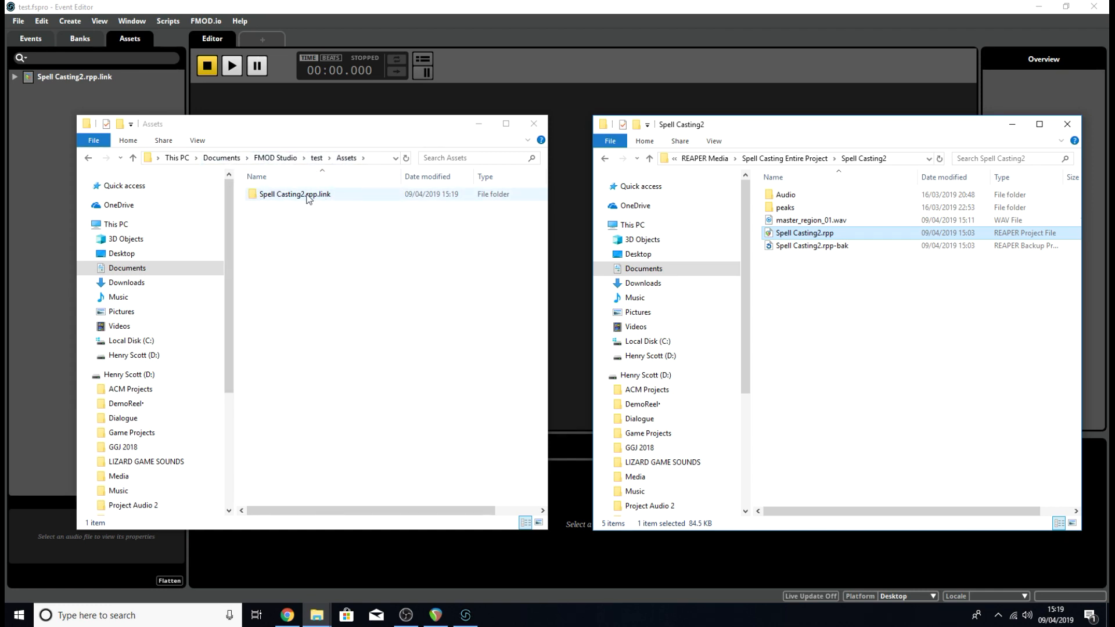
mouse_move(308, 201)
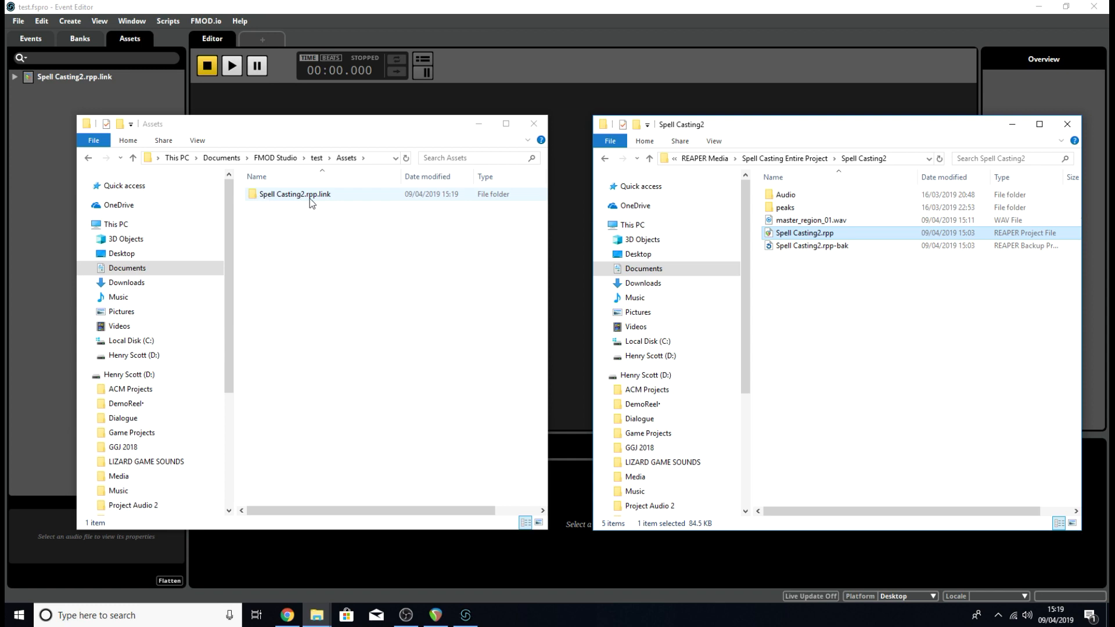
double_click(294, 194)
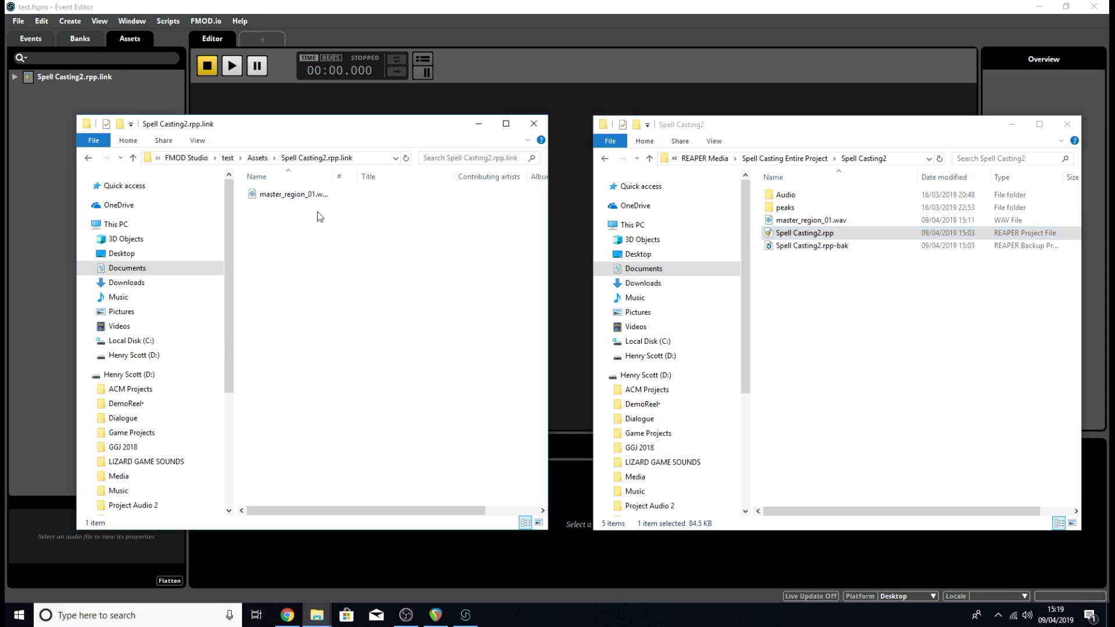
left_click(292, 194)
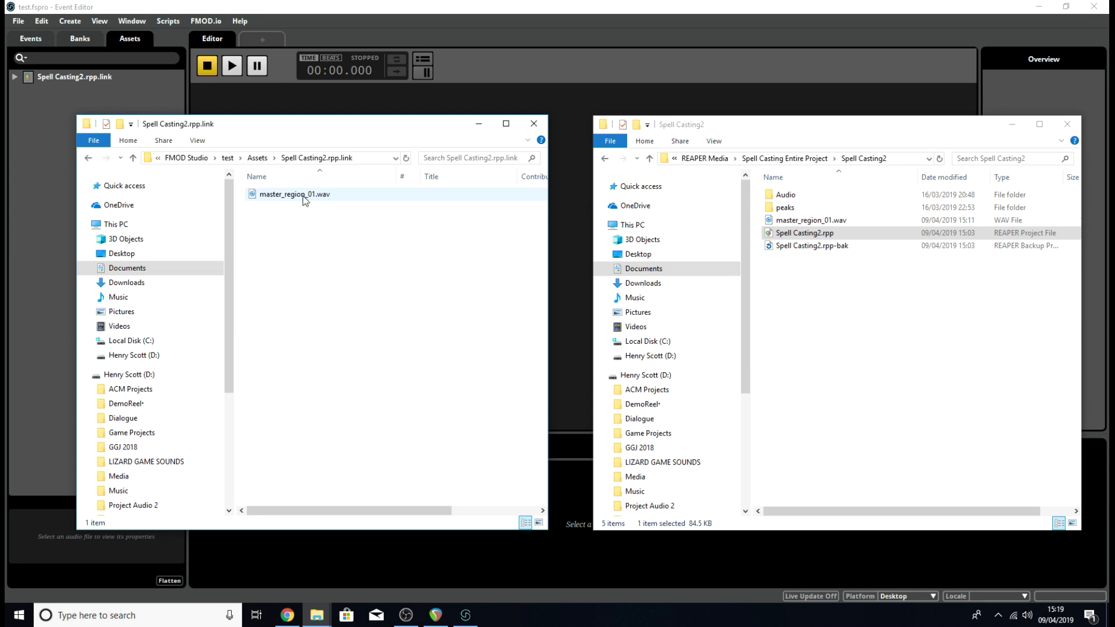
left_click(809, 220)
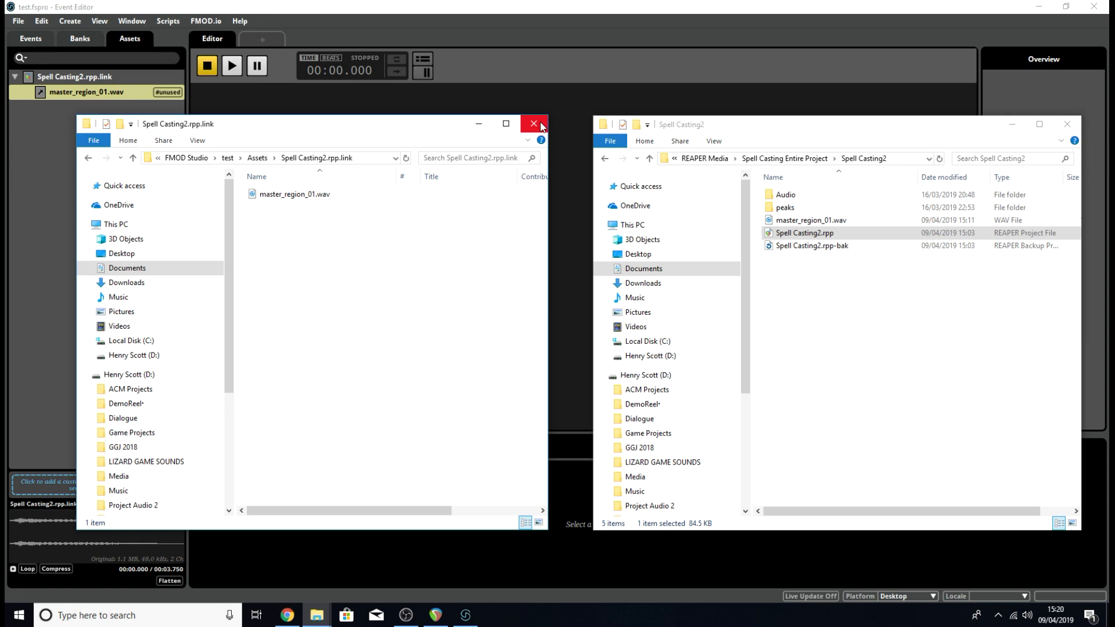
Delete the Spell Casting2.rpp.link folder and its master_region_01.wav from FMOD's assets.
left_click(533, 124)
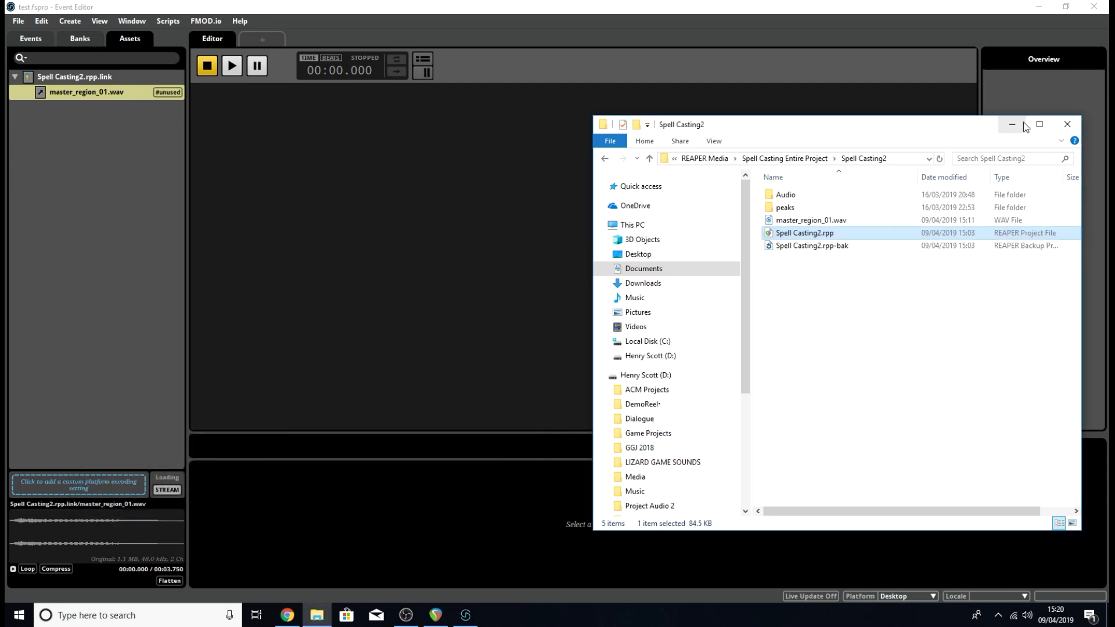
right_click(74, 77)
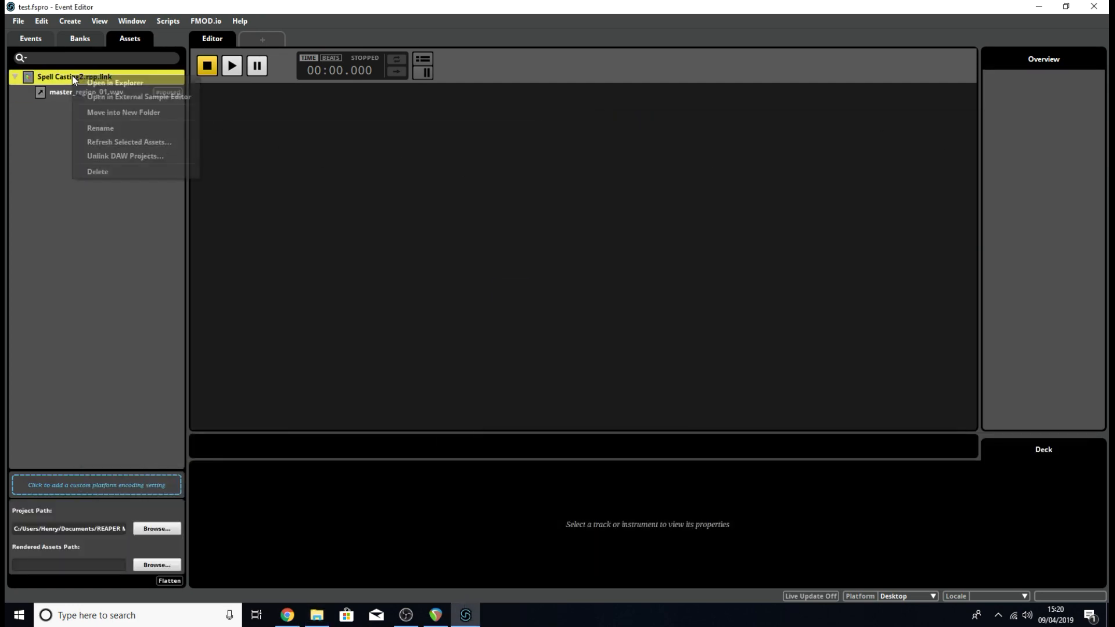
left_click(98, 171)
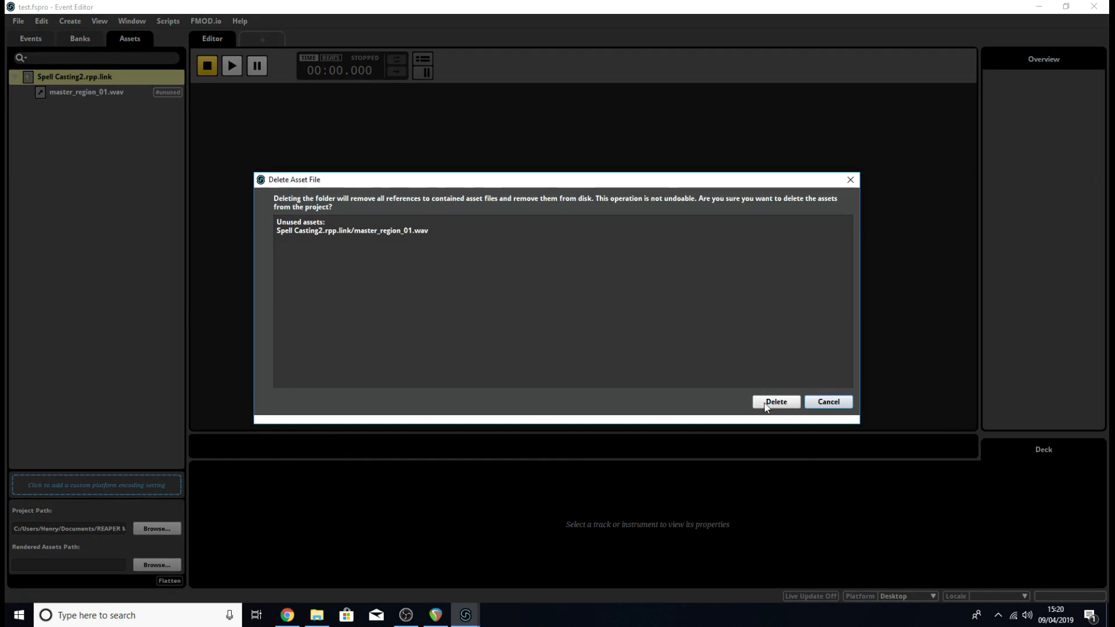
left_click(775, 402)
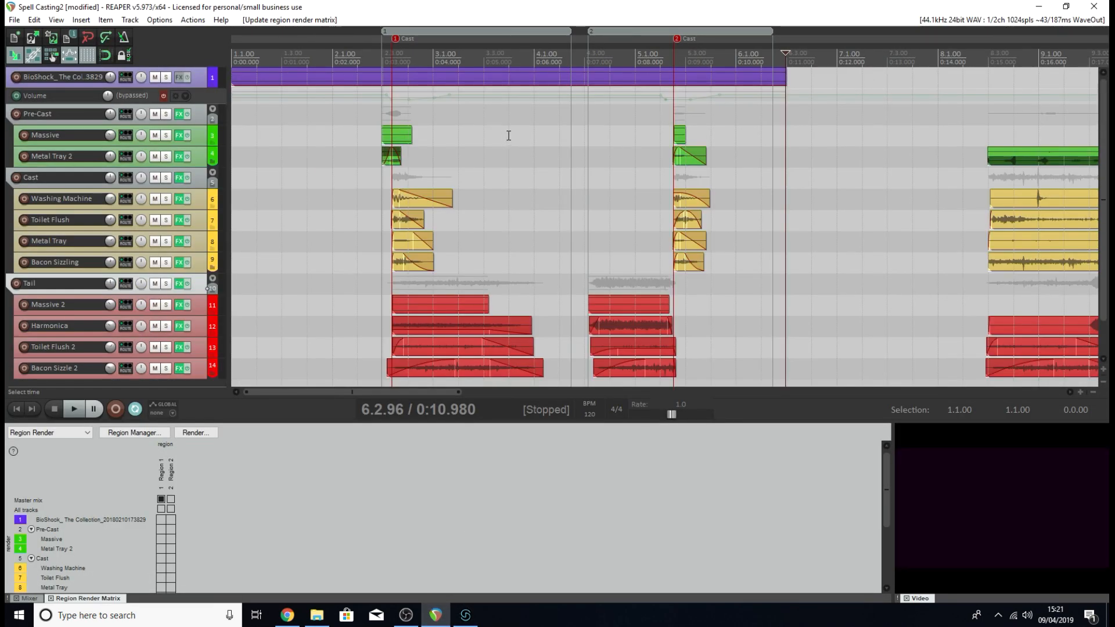
mouse_move(408, 116)
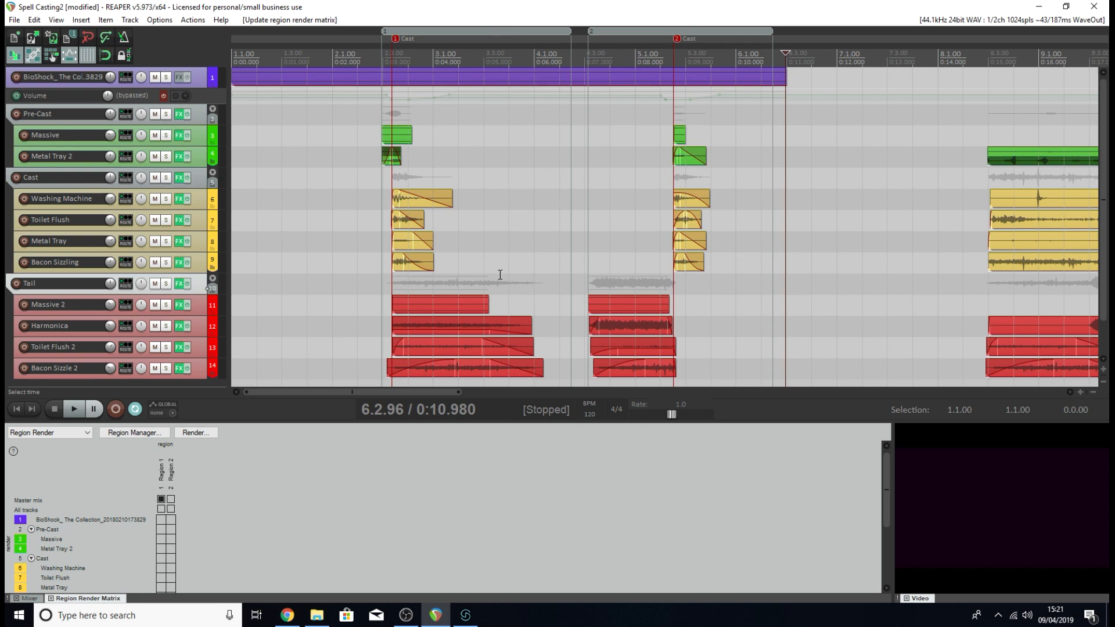
mouse_move(597, 36)
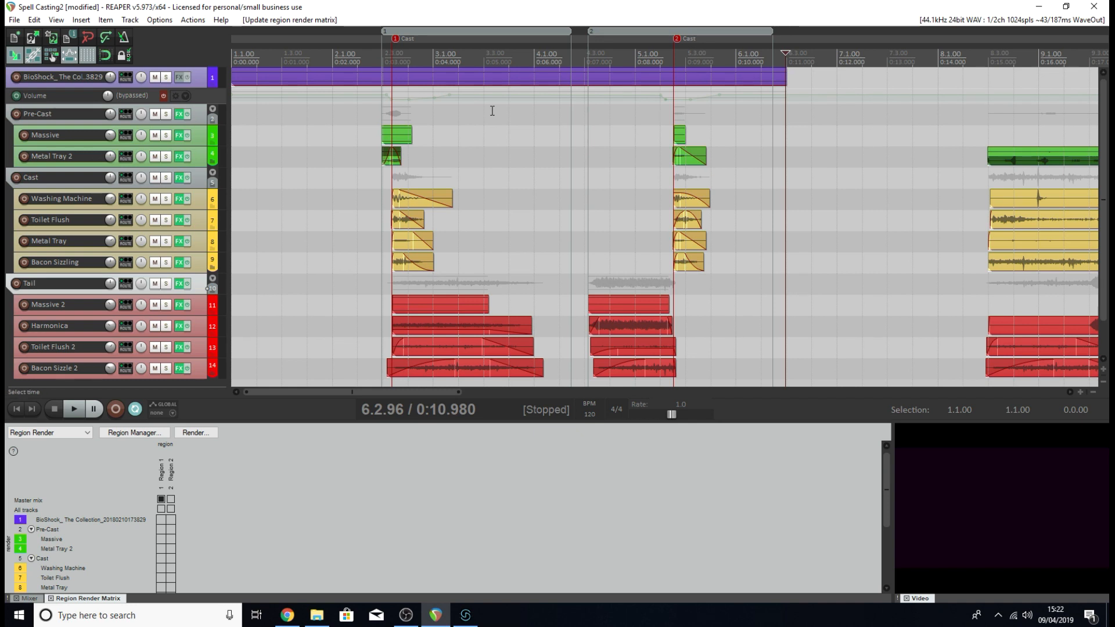
Switch from REAPER back to FMOD Studio, whose asset list is now empty.
left_click(464, 616)
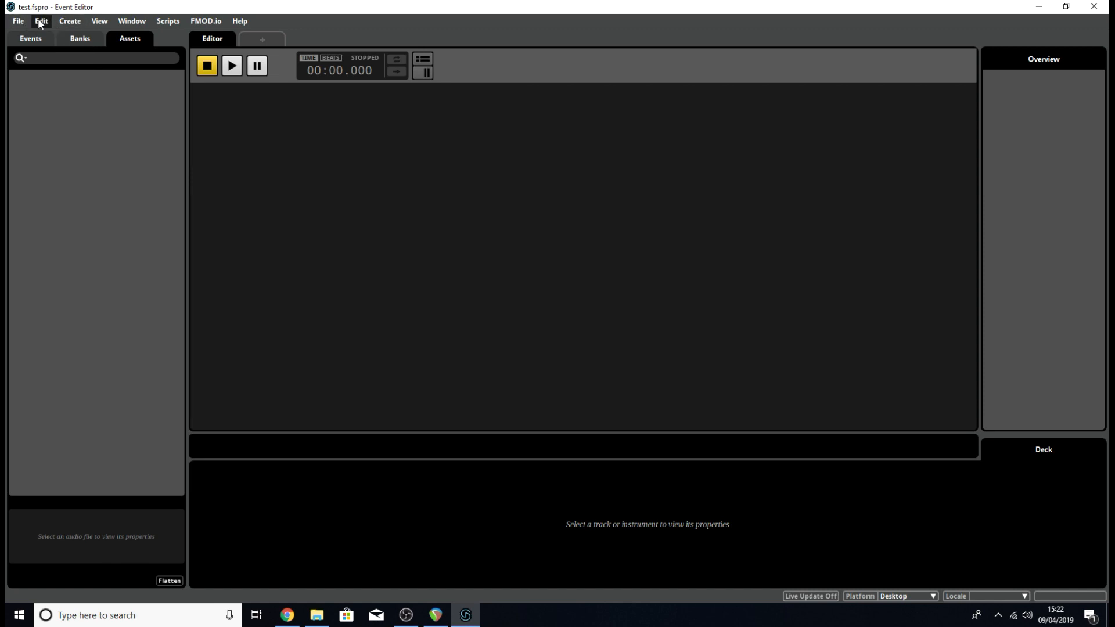
Open FMOD Studio's Preferences via Edit to reach the DAW integration settings.
left_click(41, 21)
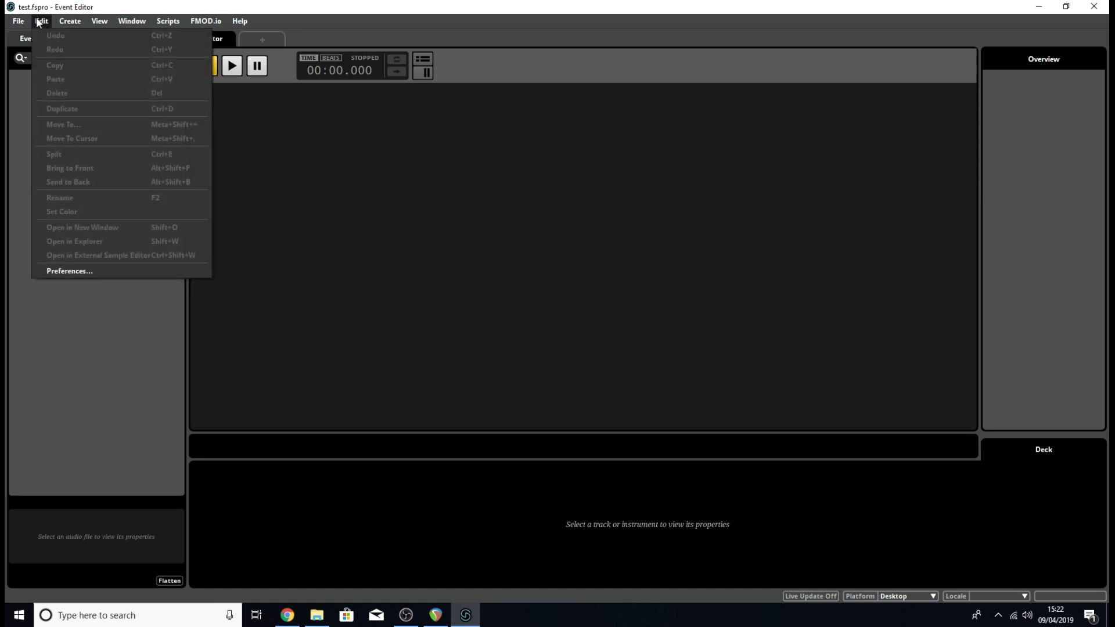
left_click(18, 21)
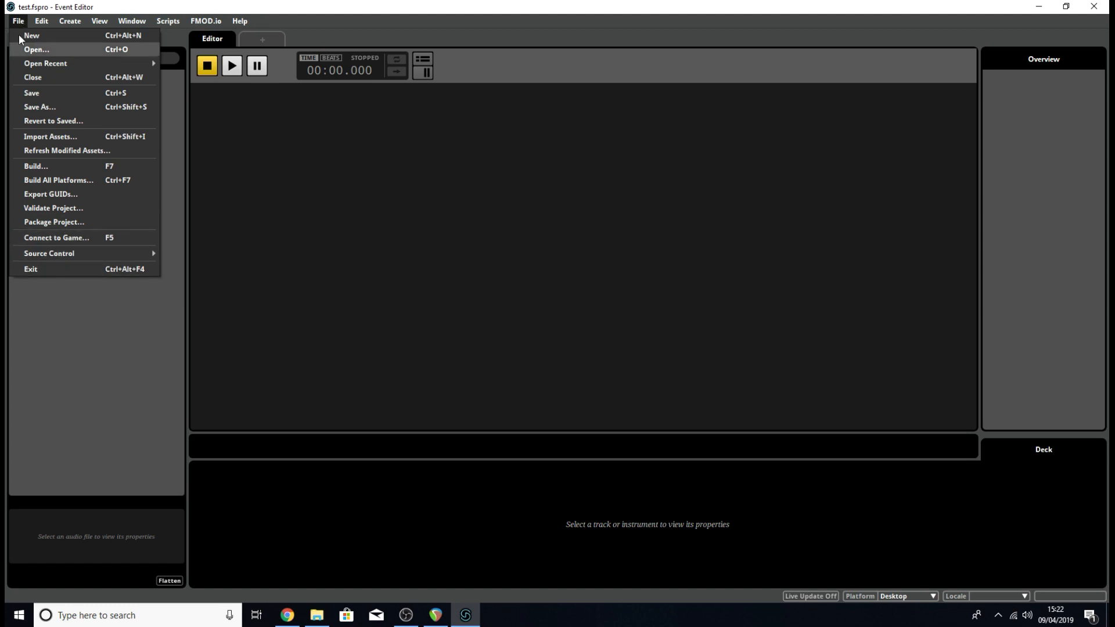
left_click(41, 21)
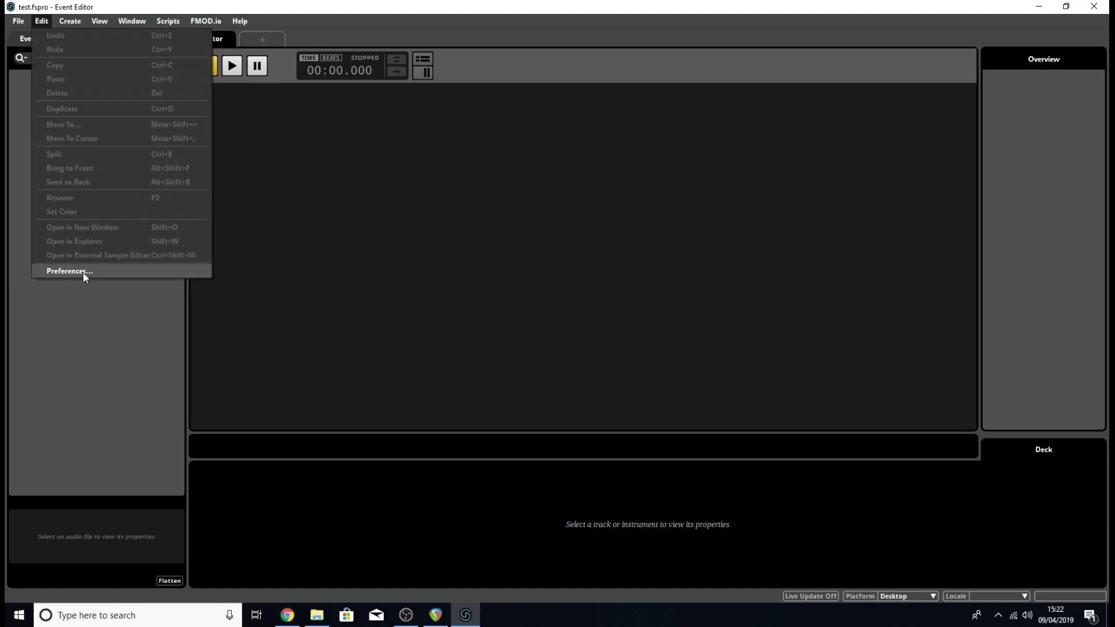
left_click(68, 271)
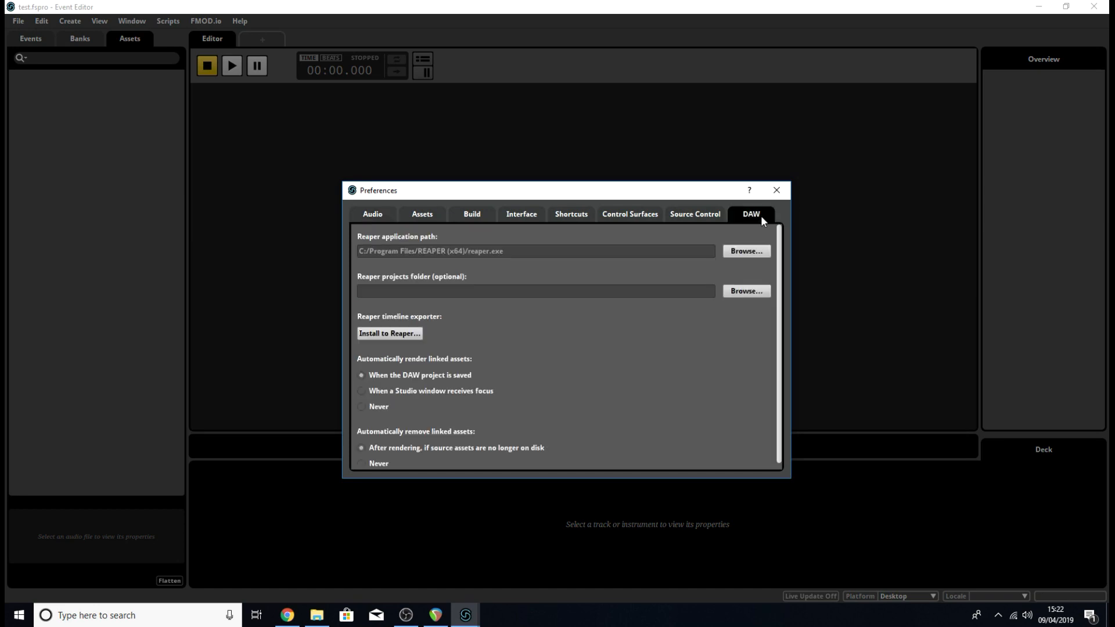
mouse_move(430, 322)
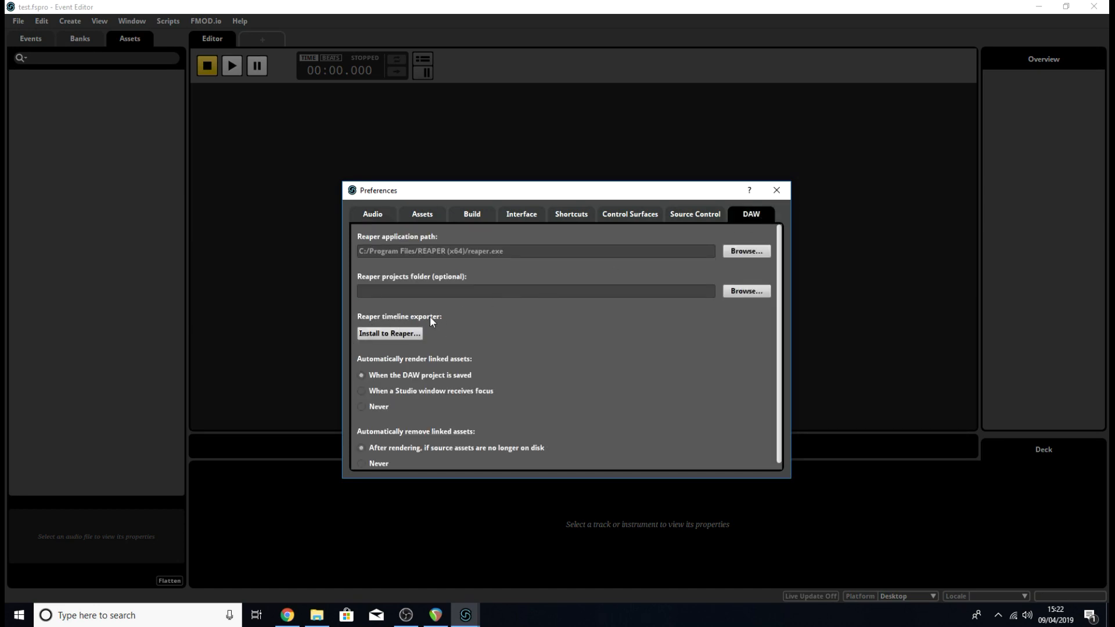
mouse_move(422, 324)
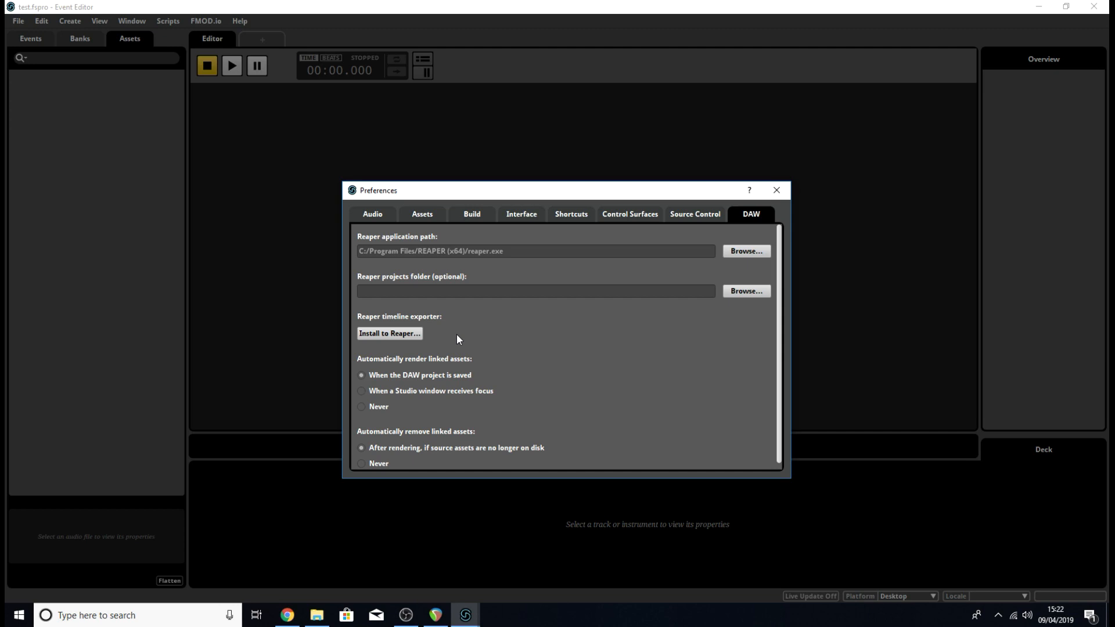
mouse_move(417, 340)
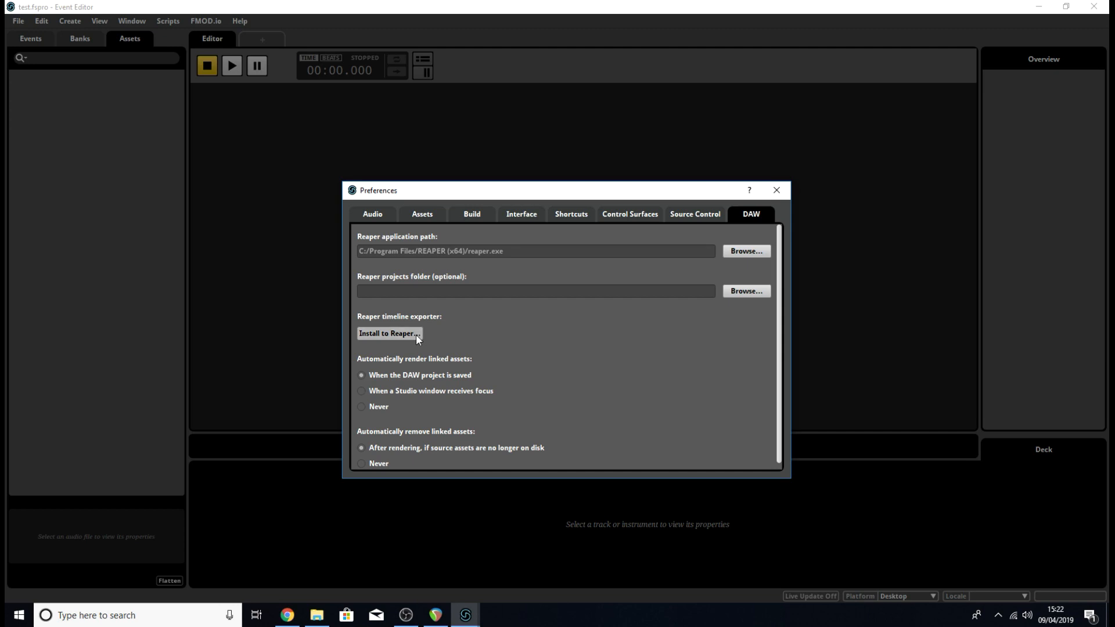
Install the Reaper timeline exporter into the REAPER\Scripts folder and confirm completion.
left_click(389, 334)
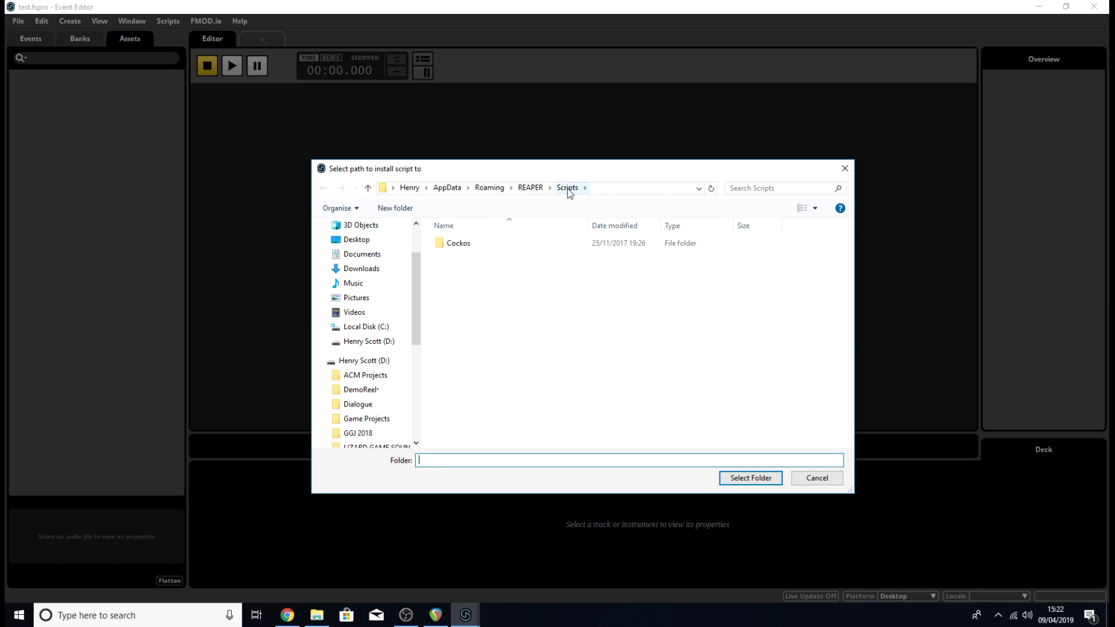
mouse_move(540, 336)
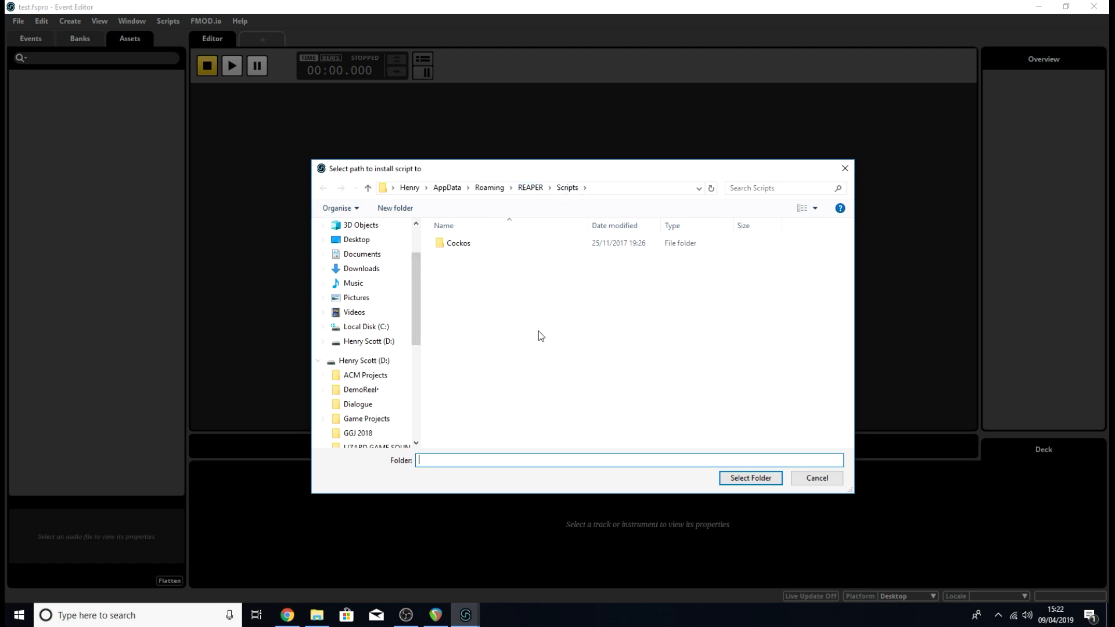
mouse_move(596, 376)
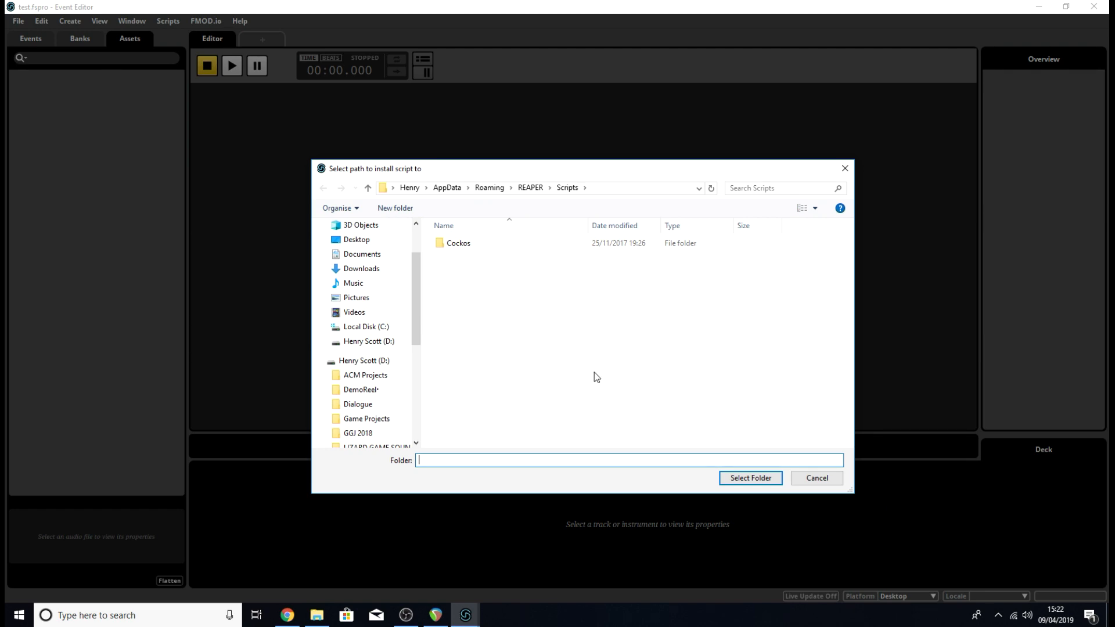
mouse_move(413, 195)
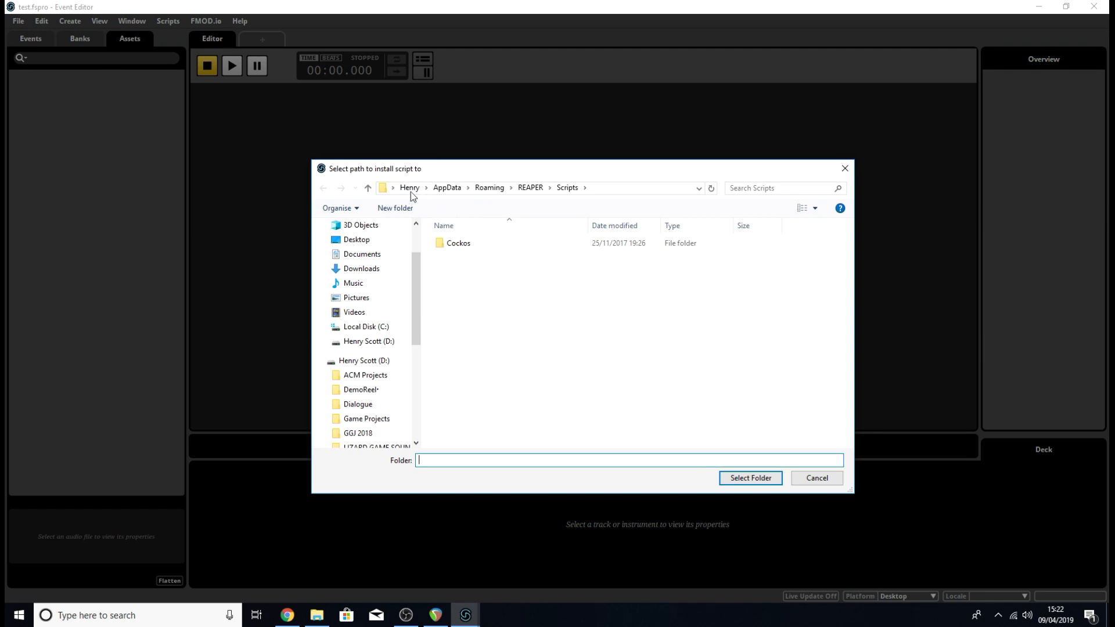
mouse_move(489, 188)
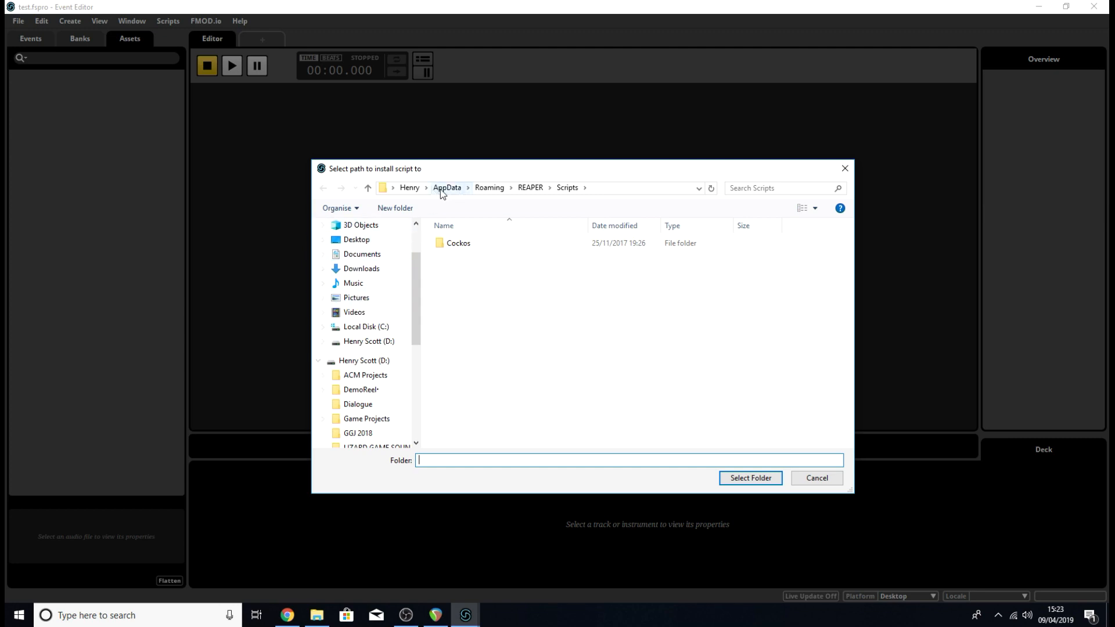
mouse_move(460, 197)
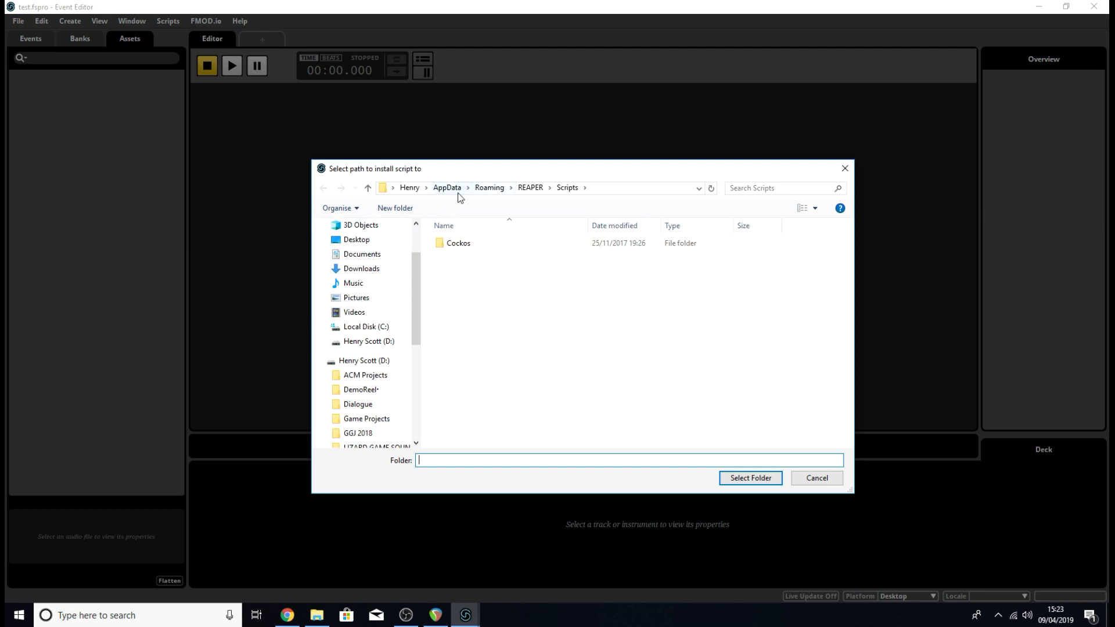
mouse_move(646, 440)
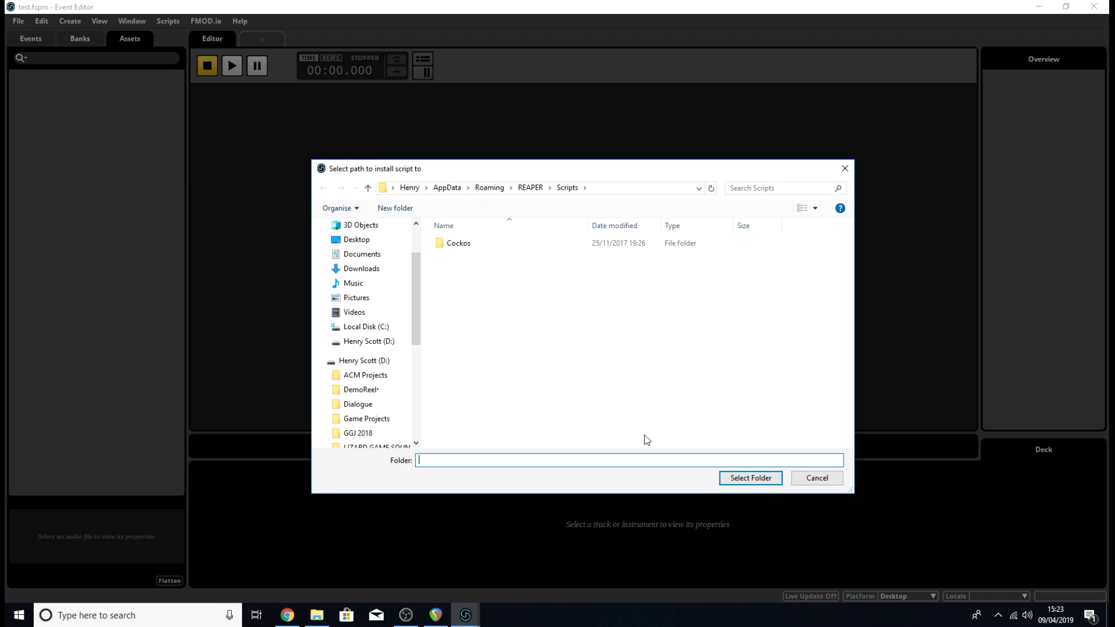
left_click(749, 478)
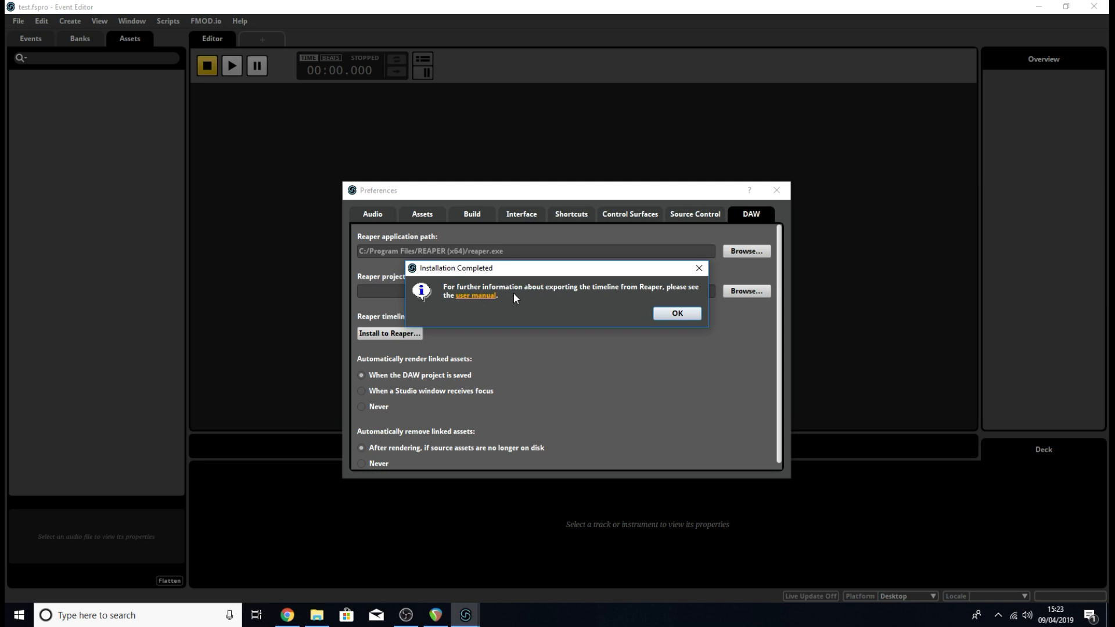
mouse_move(538, 306)
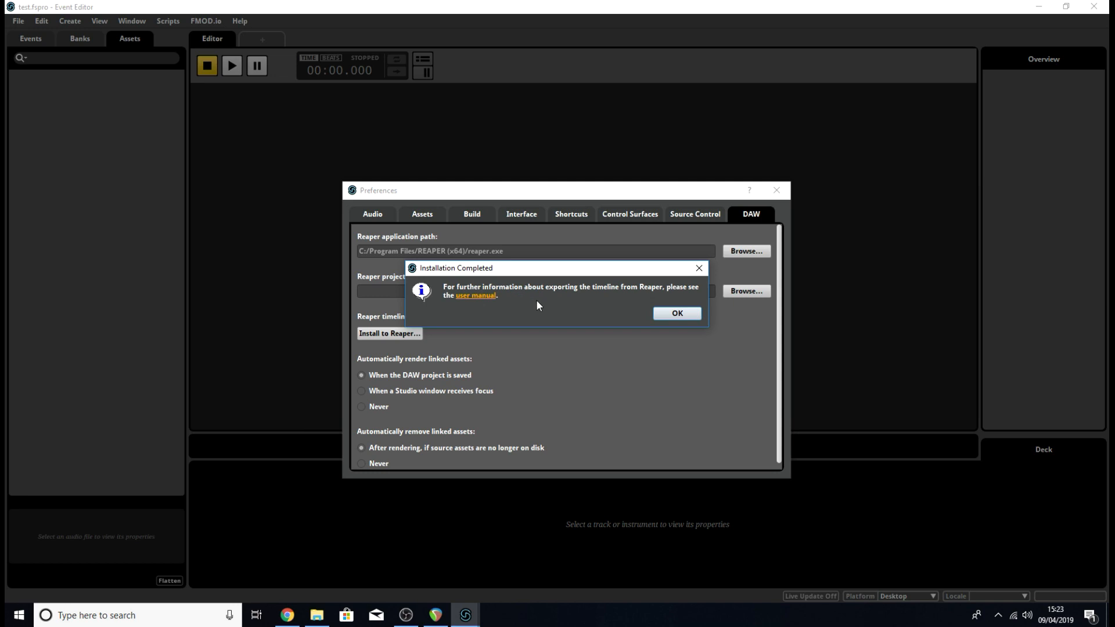
mouse_move(660, 314)
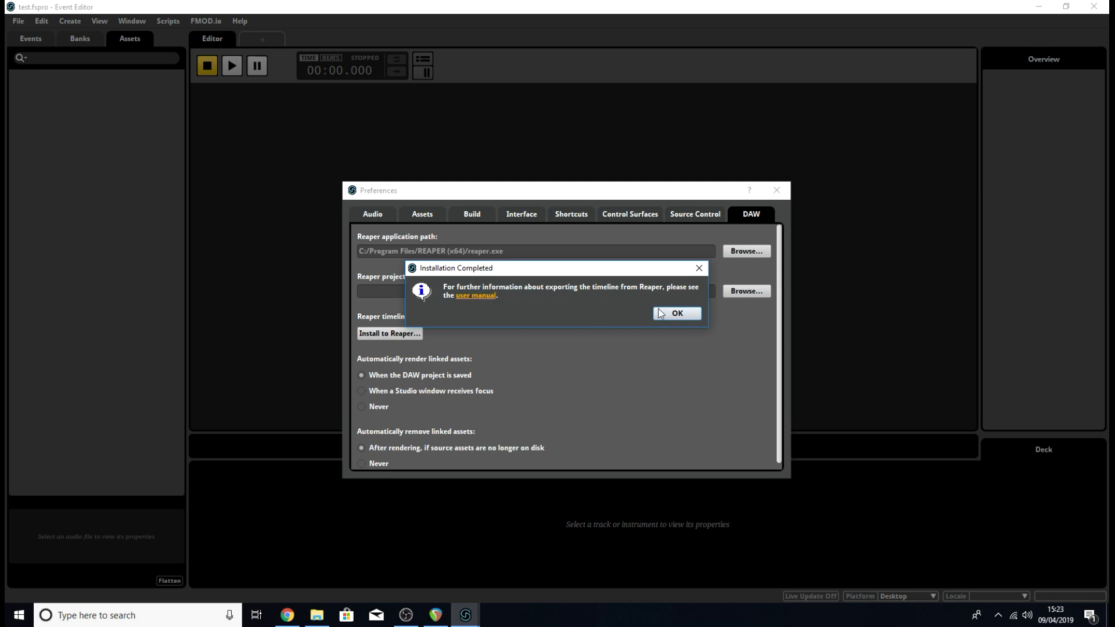
left_click(674, 313)
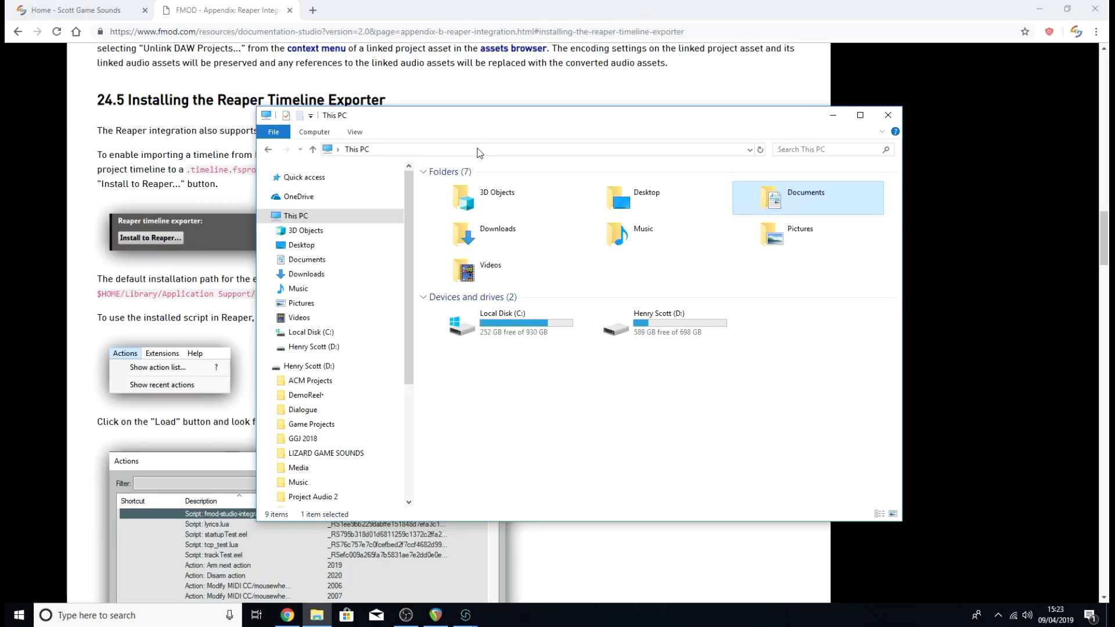
mouse_move(472, 164)
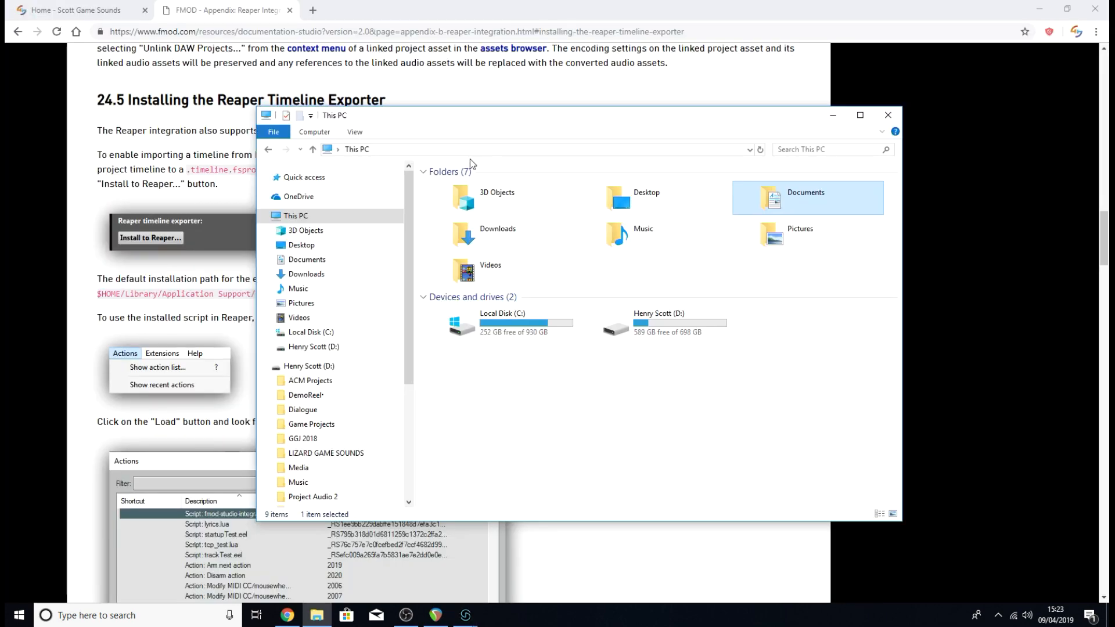
mouse_move(521, 347)
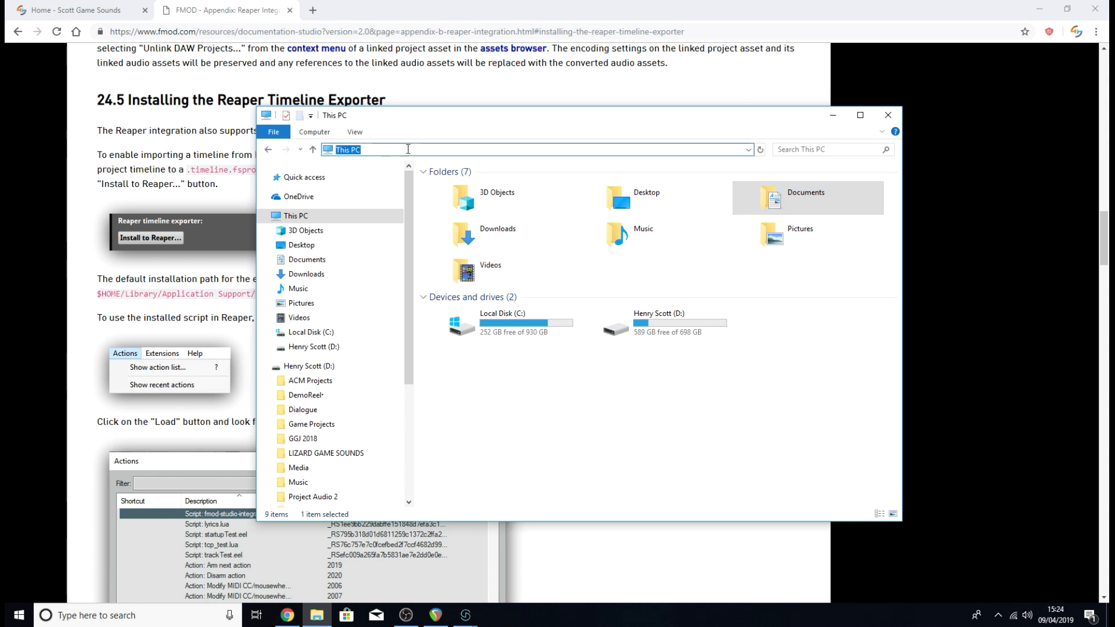
Navigate to %APPDATA%\REAPER\Scripts to find fmod-studio-integration.eel.
type("%APPDATA%")
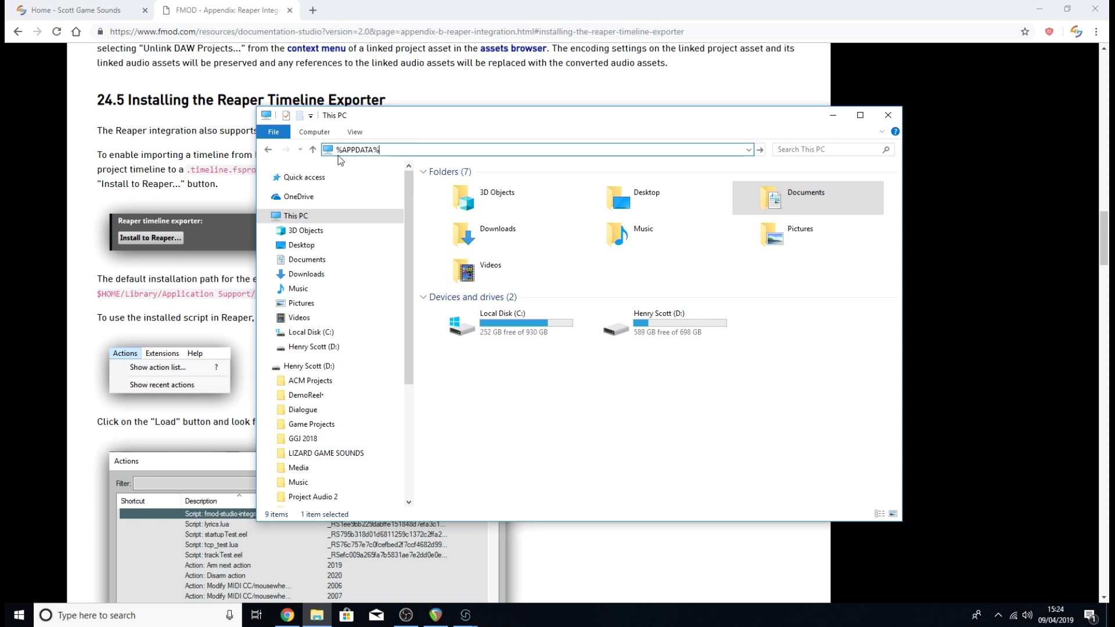
mouse_move(348, 161)
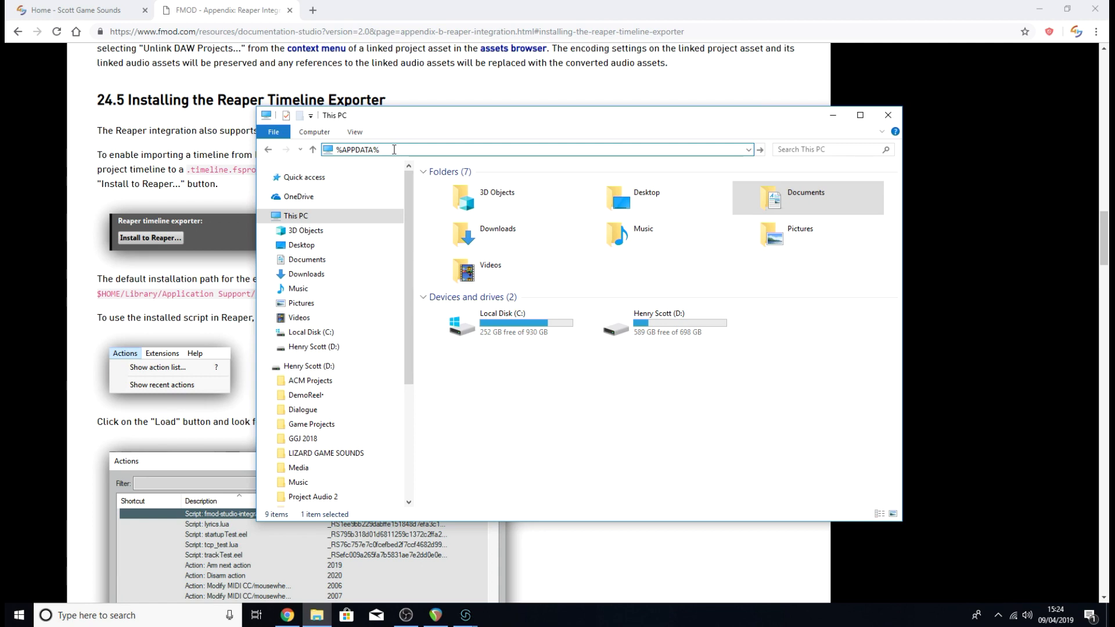
key("Return")
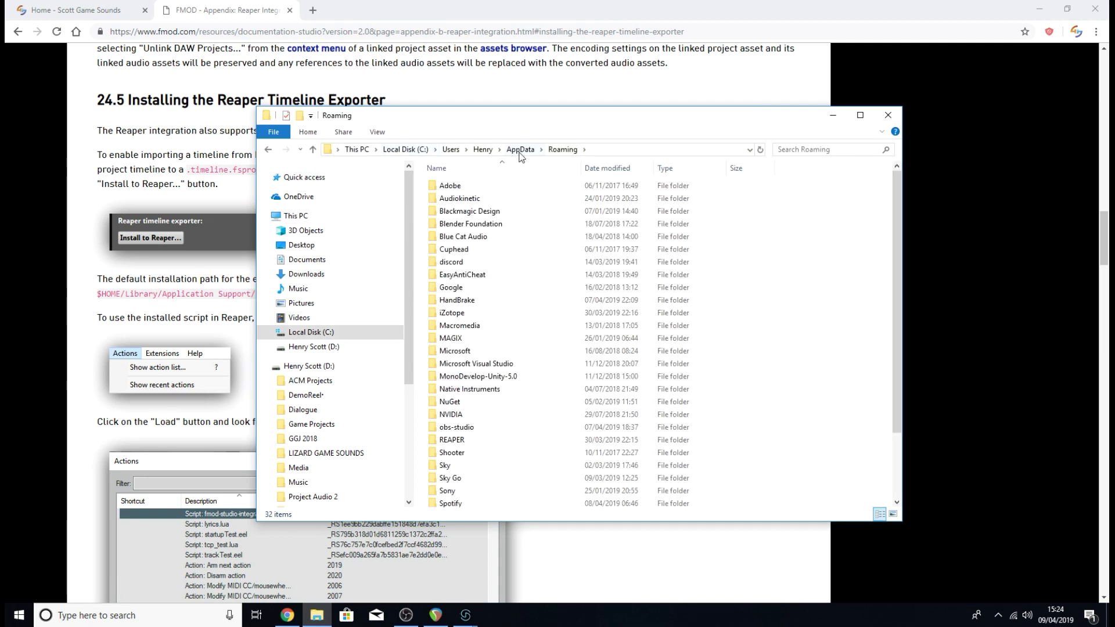
left_click(452, 439)
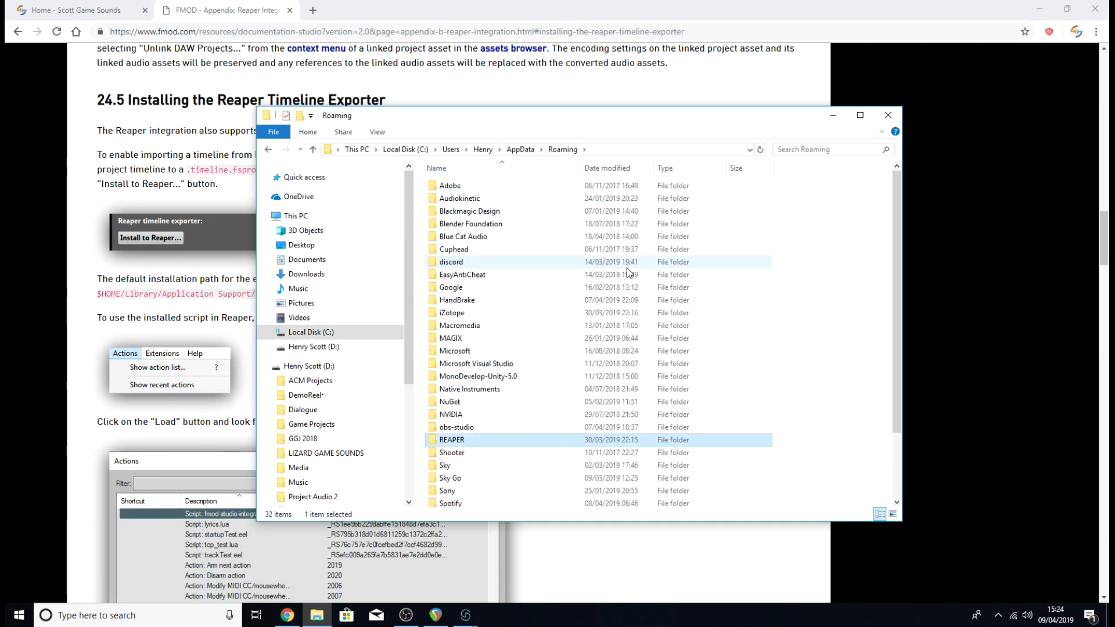
mouse_move(489, 443)
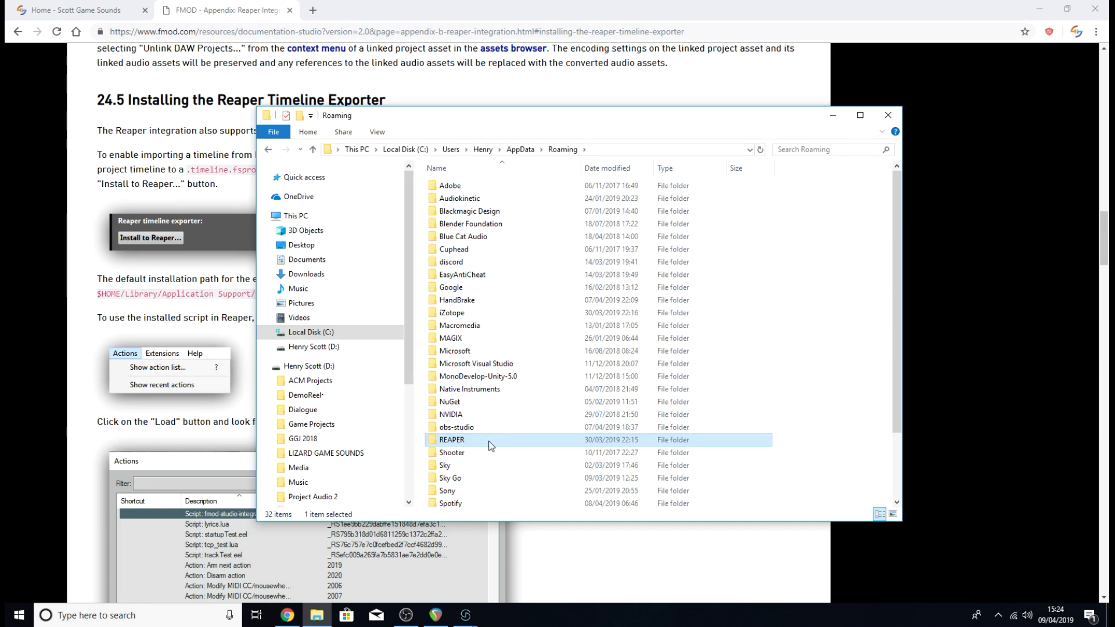
double_click(452, 439)
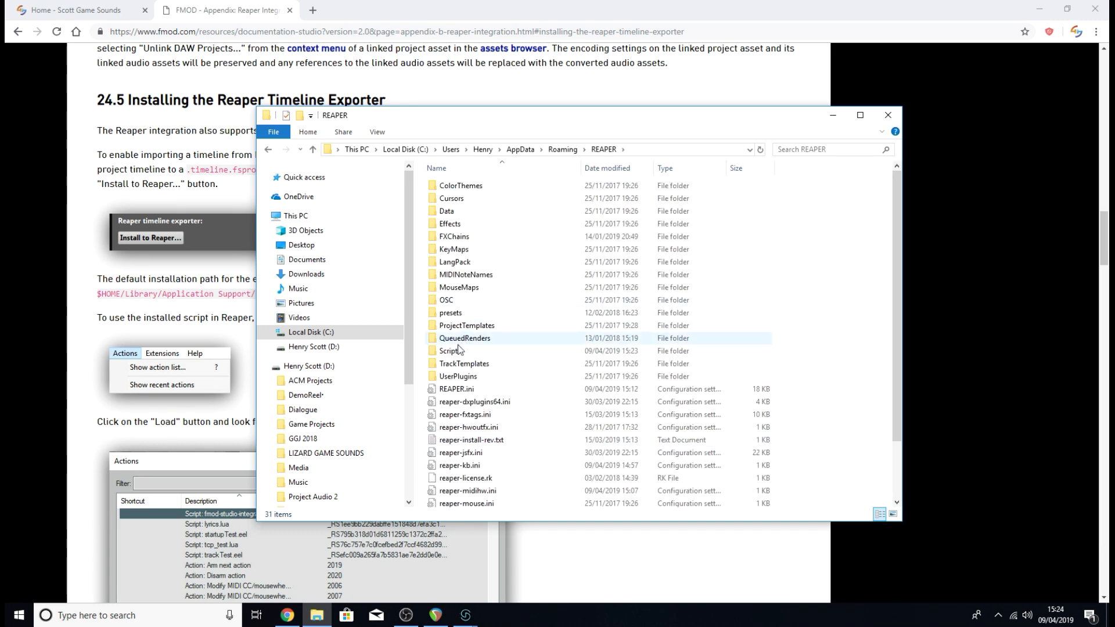
double_click(449, 351)
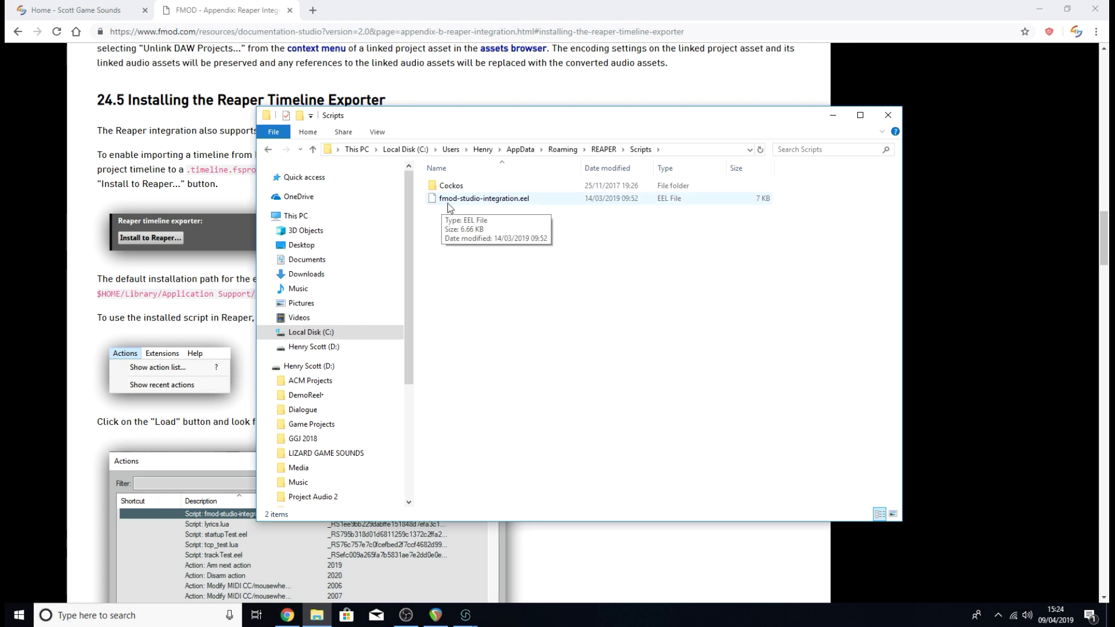
mouse_move(491, 207)
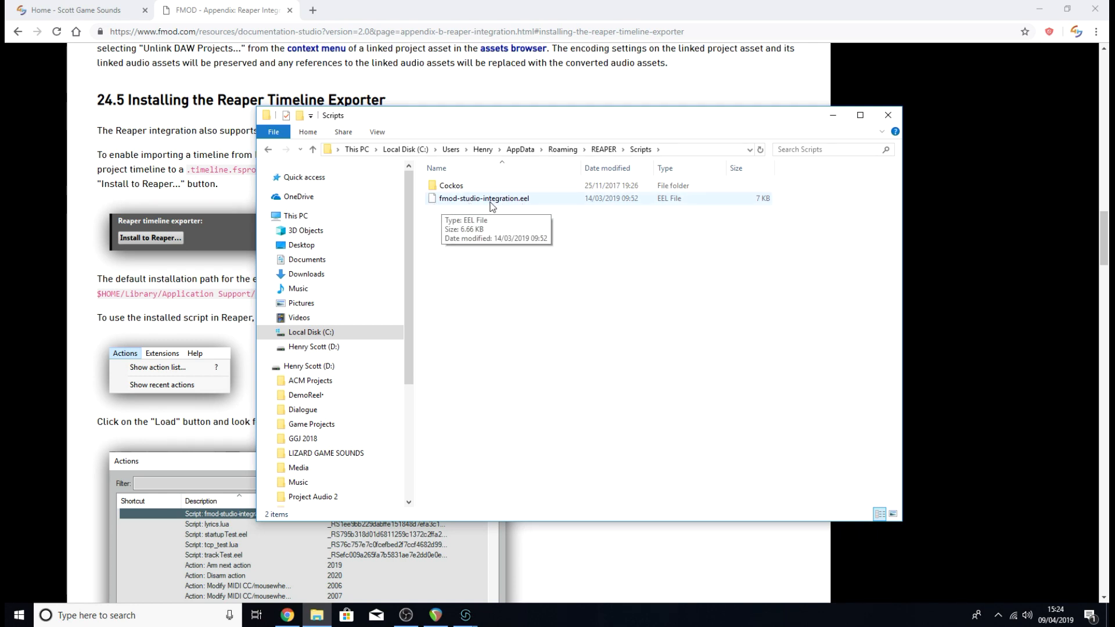
mouse_move(536, 206)
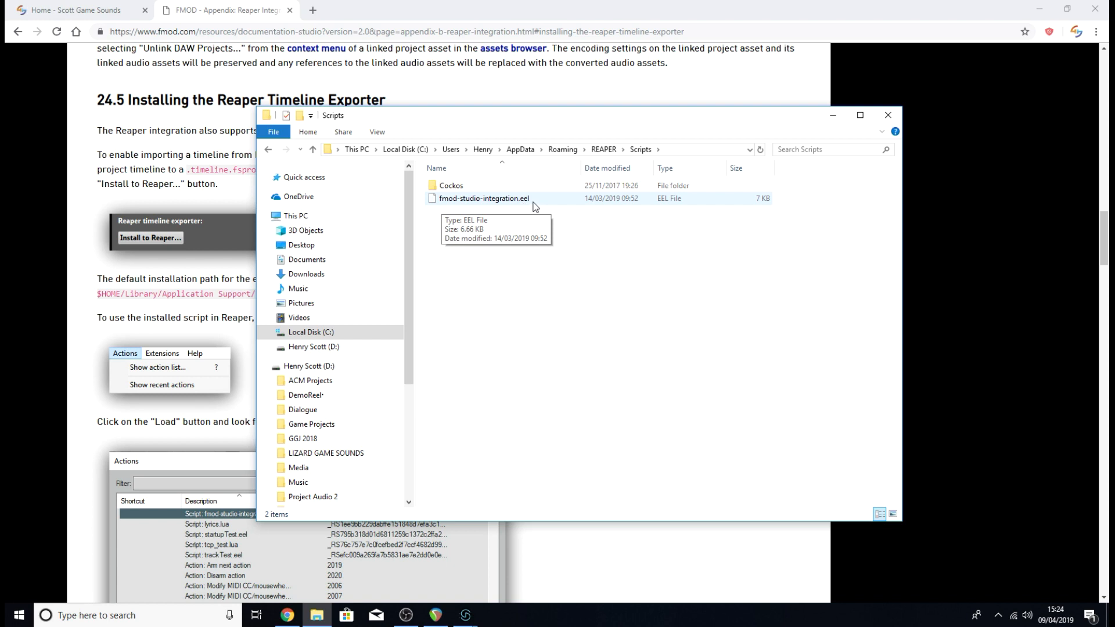
mouse_move(499, 324)
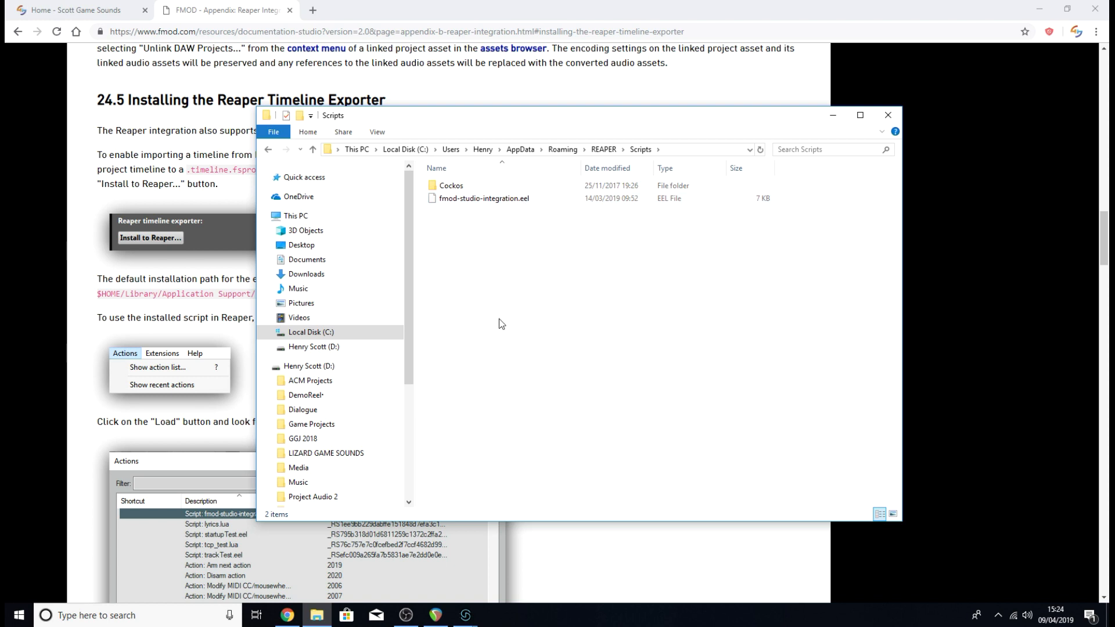
mouse_move(490, 311)
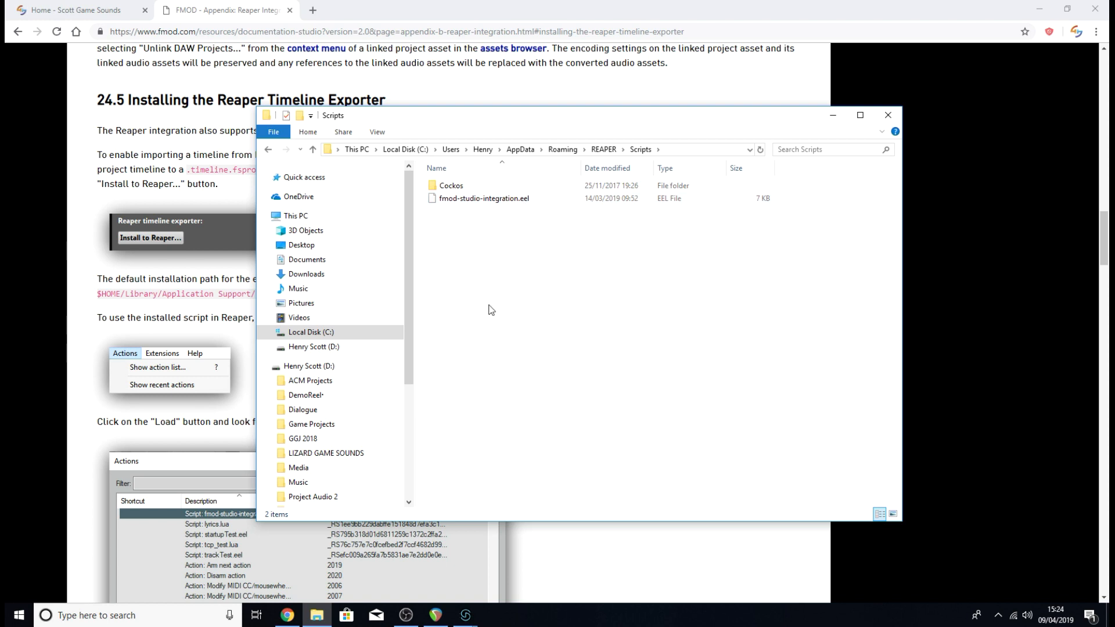
Bring the FMOD documentation's Reaper Timeline Exporter section to the front.
left_click(886, 115)
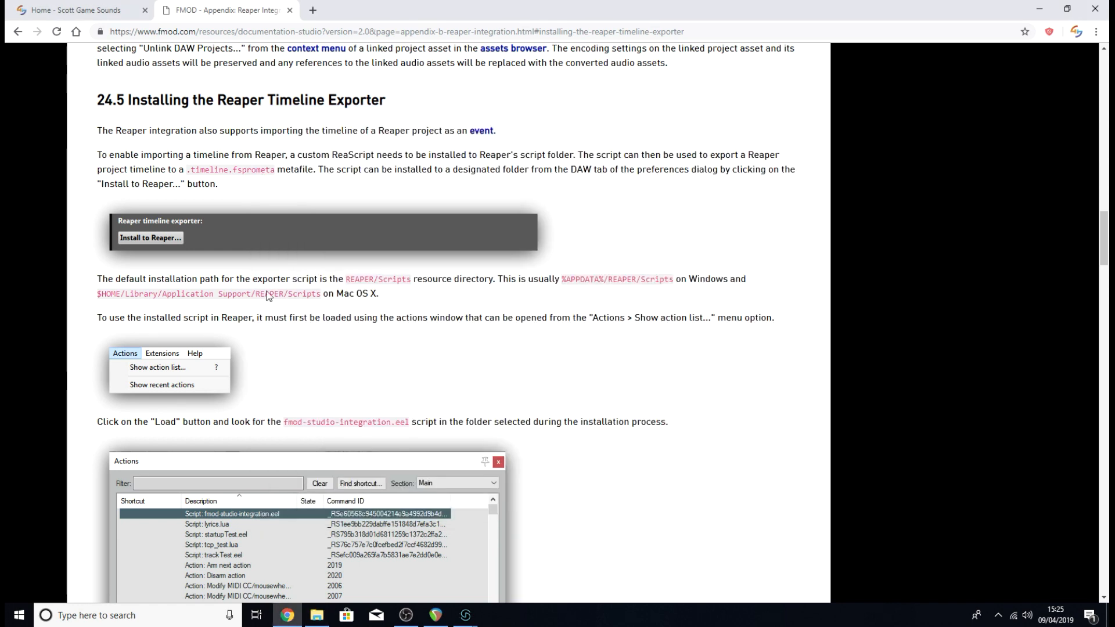
mouse_move(487, 242)
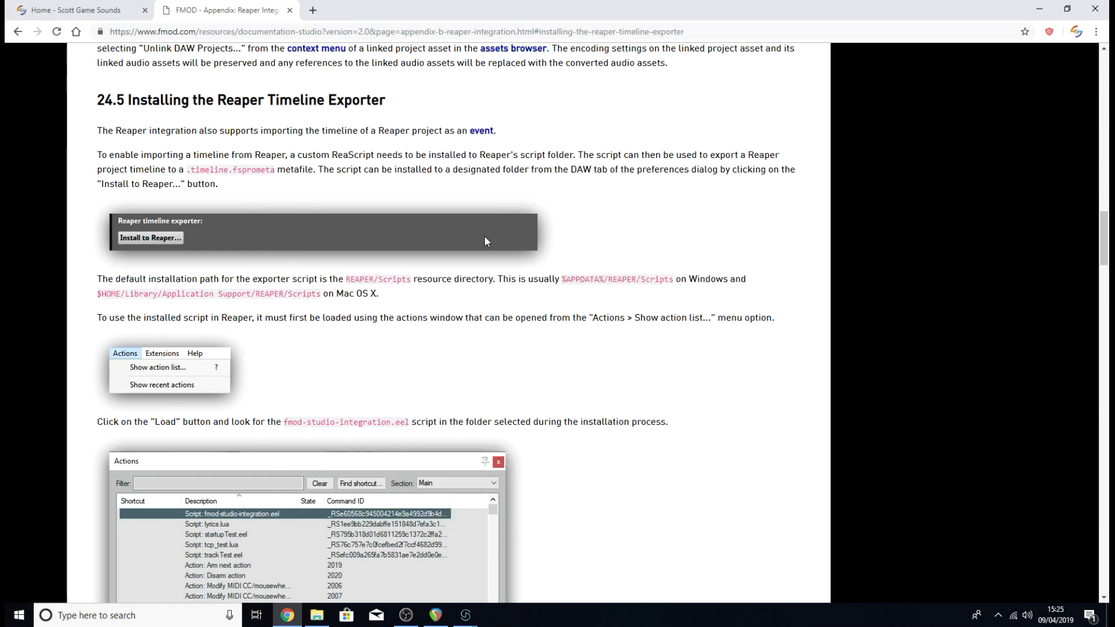
mouse_move(427, 277)
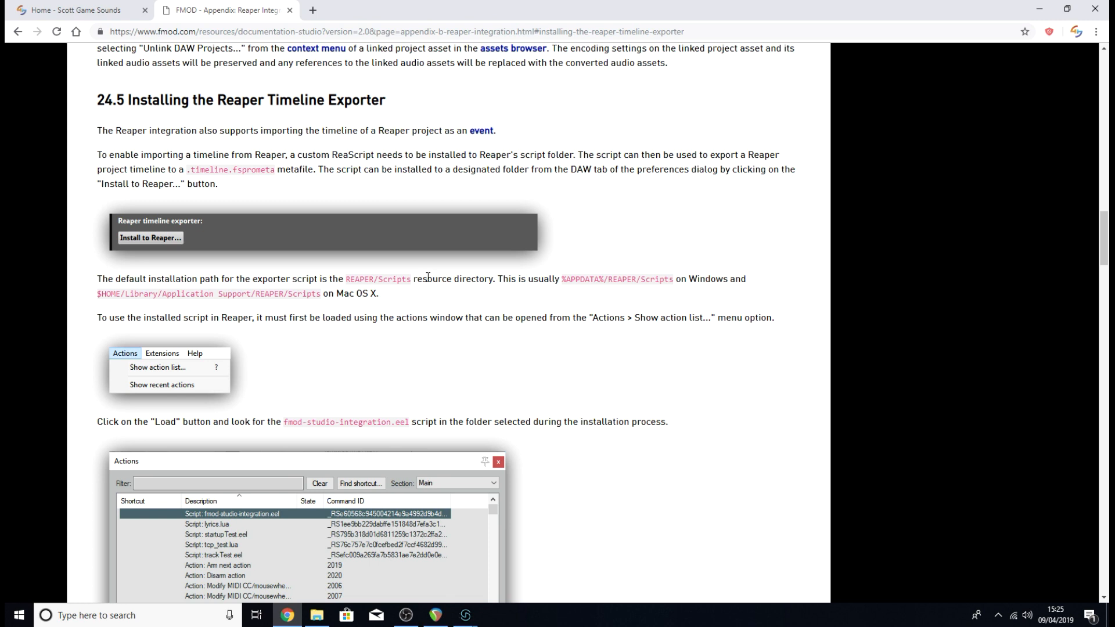
mouse_move(91, 302)
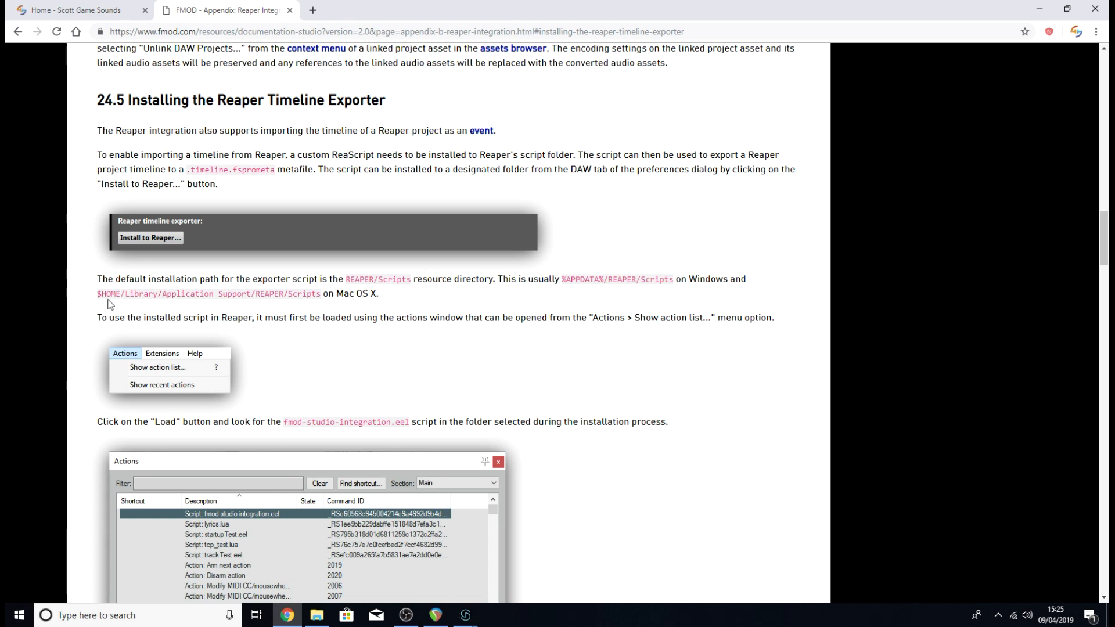
mouse_move(232, 311)
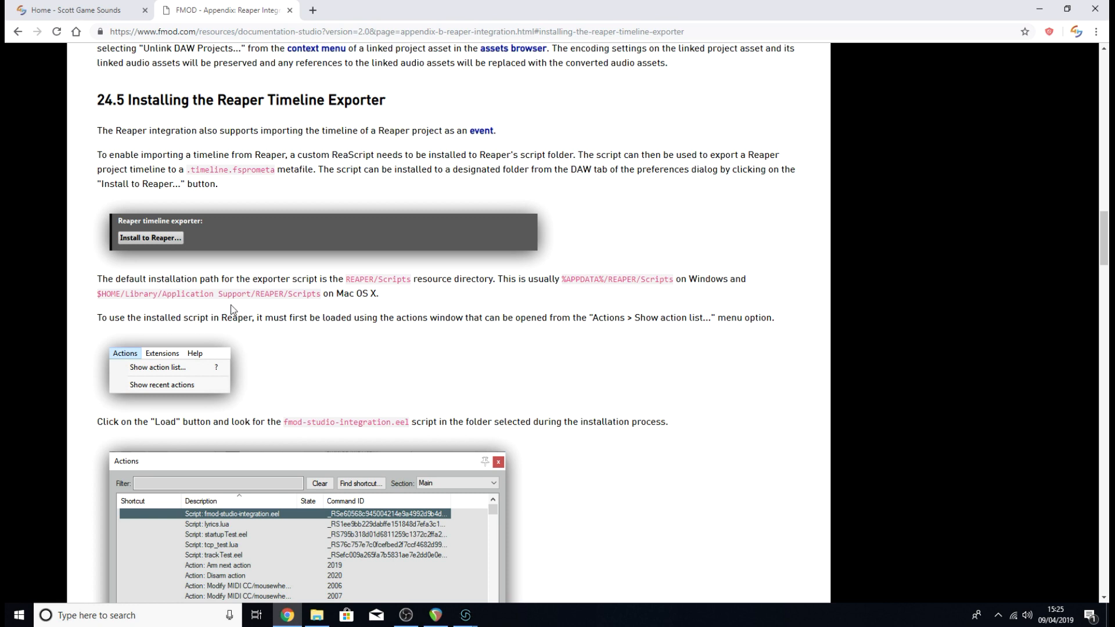
mouse_move(309, 308)
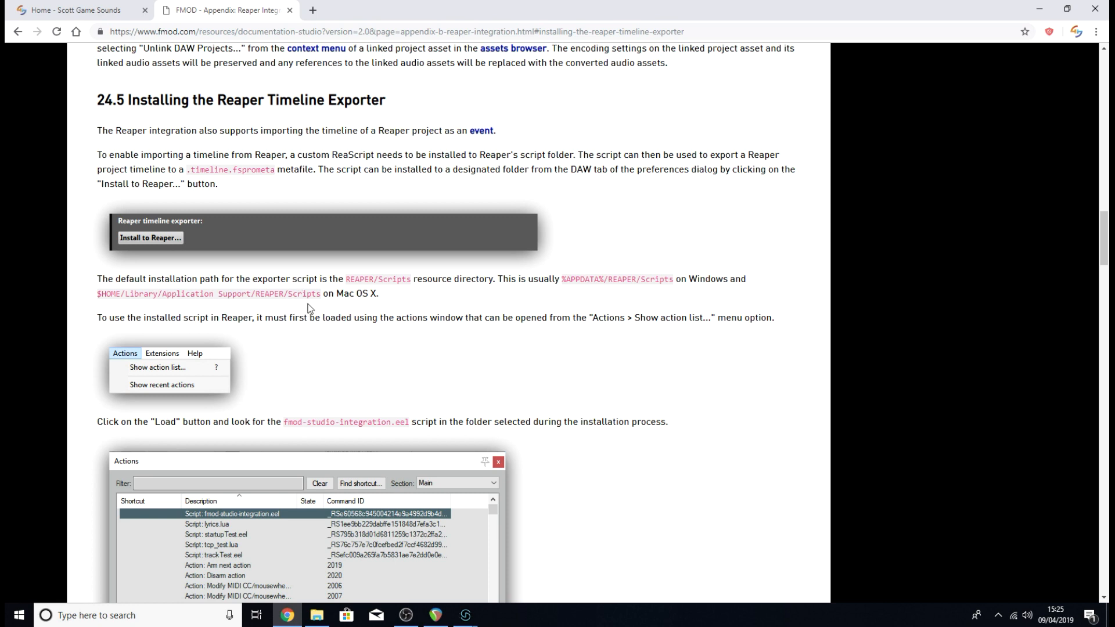
mouse_move(408, 281)
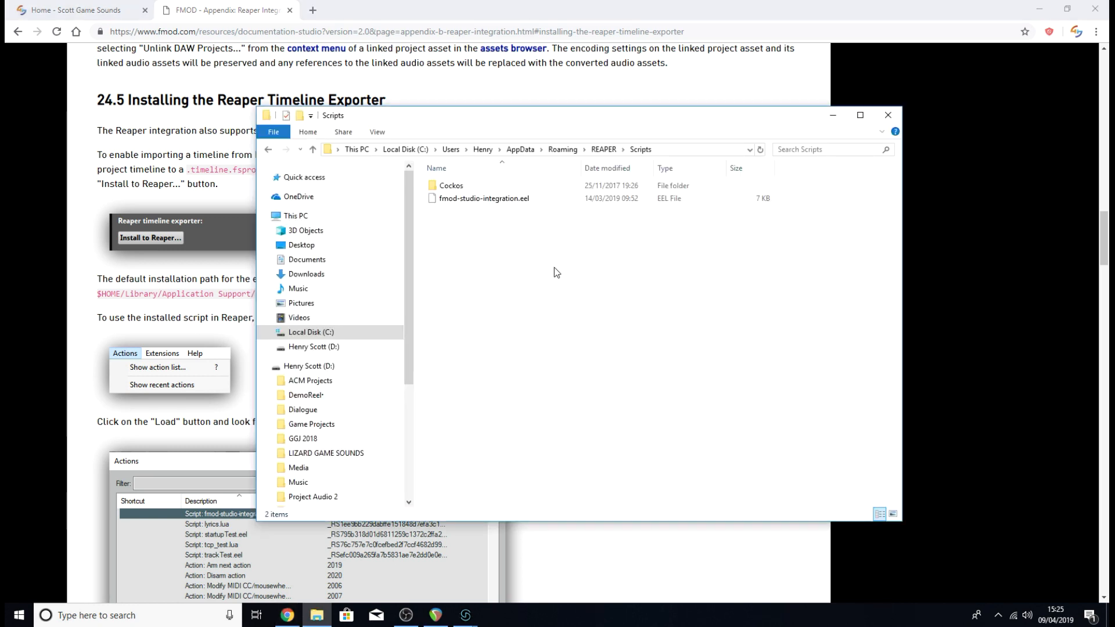
mouse_move(502, 213)
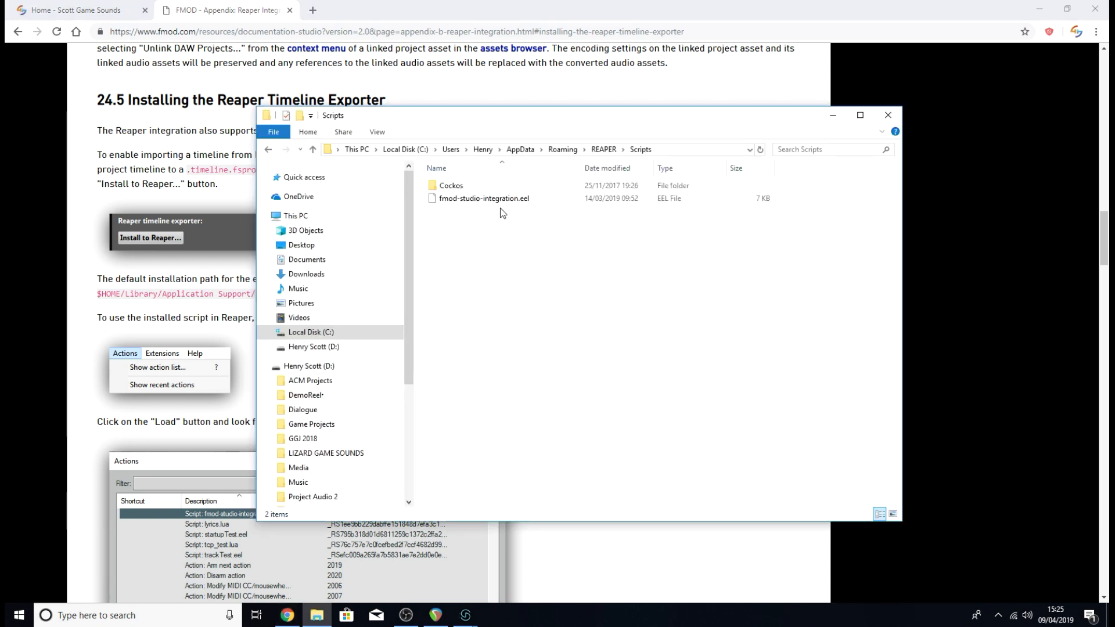
mouse_move(526, 231)
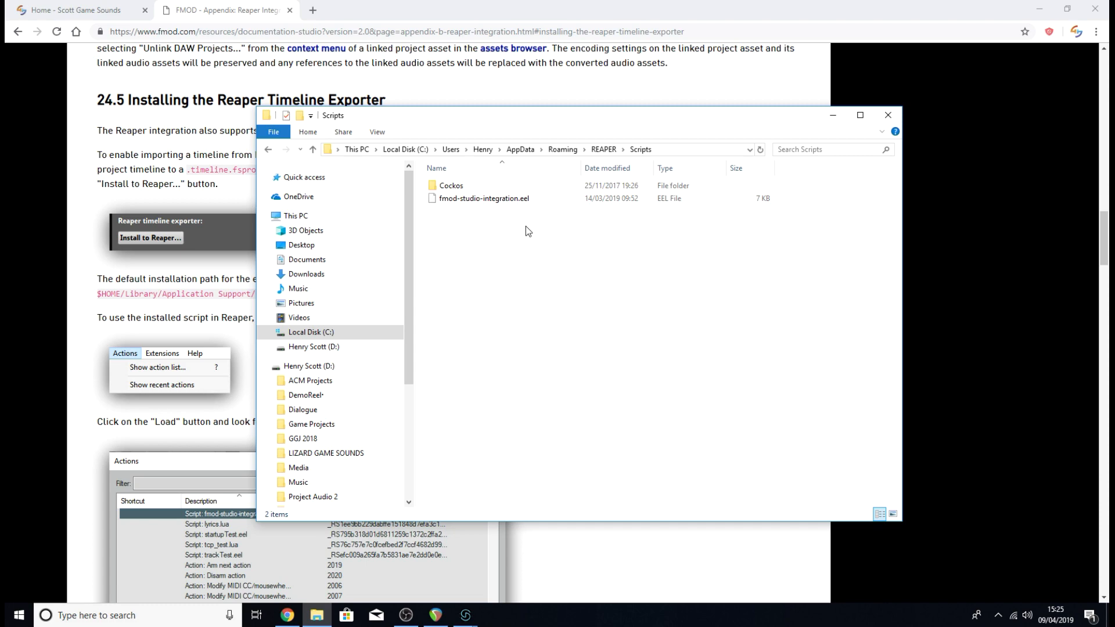
Switch back to the Spell Casting2 REAPER project from the taskbar.
left_click(435, 616)
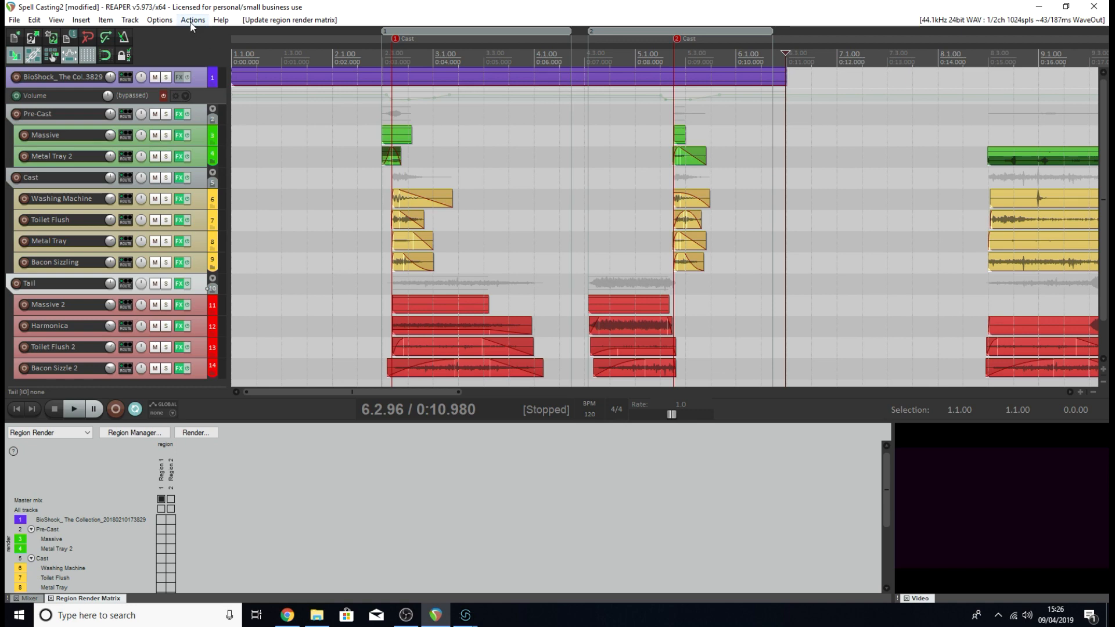
Show the Actions list and select the Script: fmod-studio-integration.eel entry near the top.
left_click(191, 20)
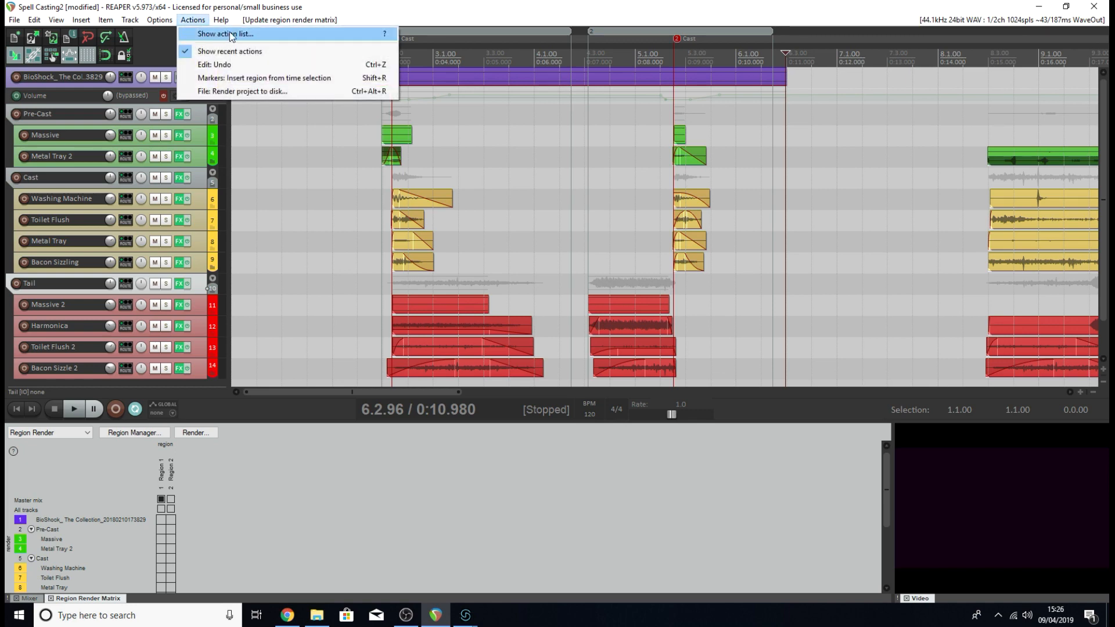
left_click(224, 34)
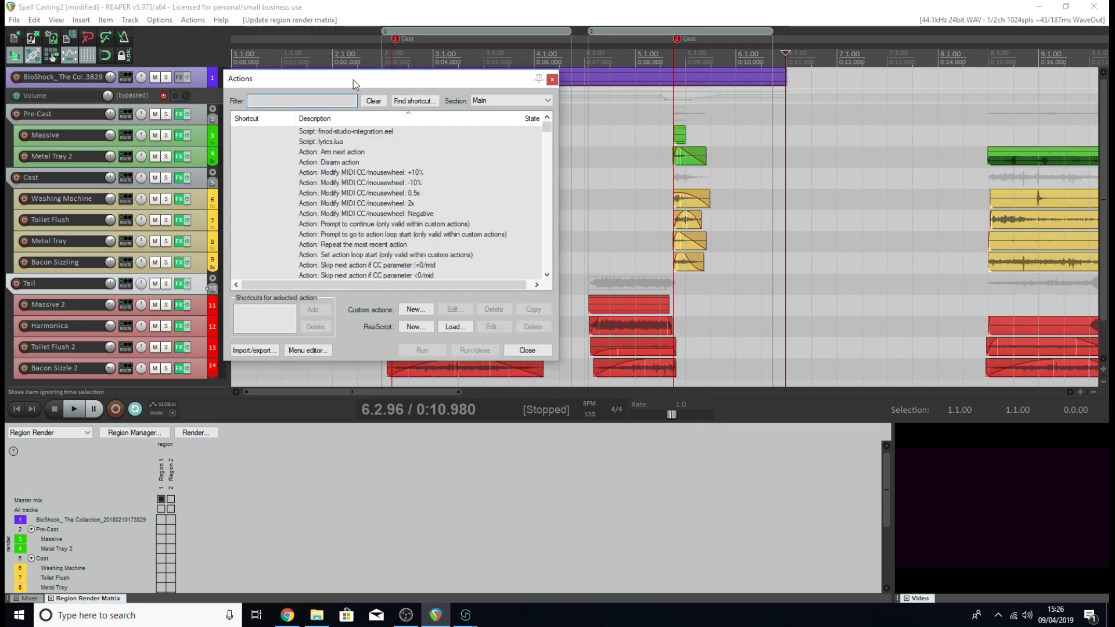
left_click_drag(352, 78, 406, 94)
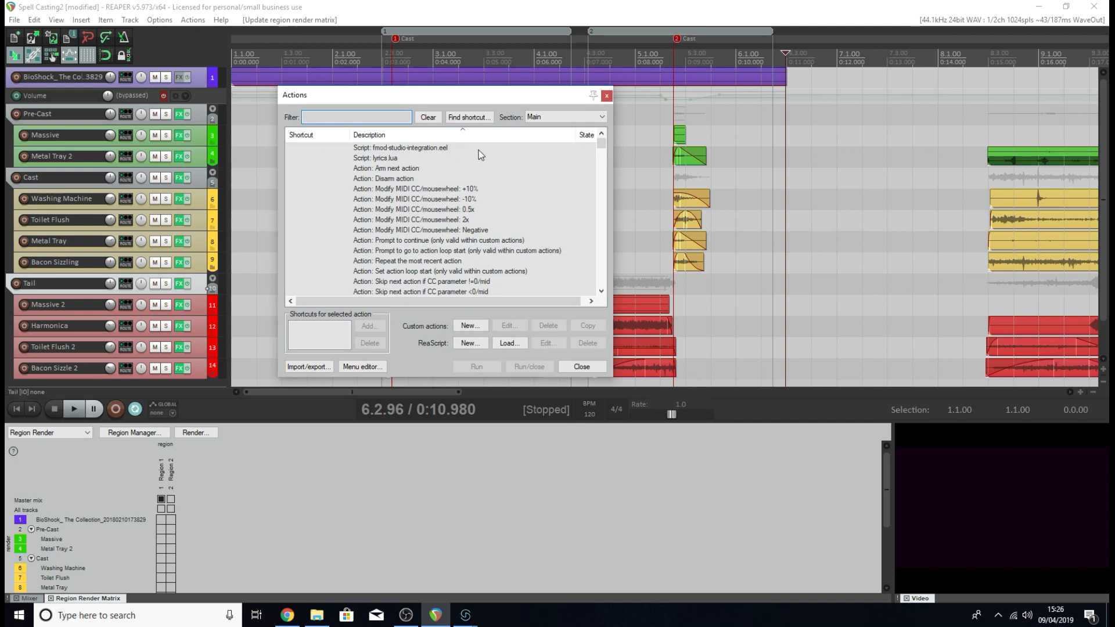
mouse_move(467, 157)
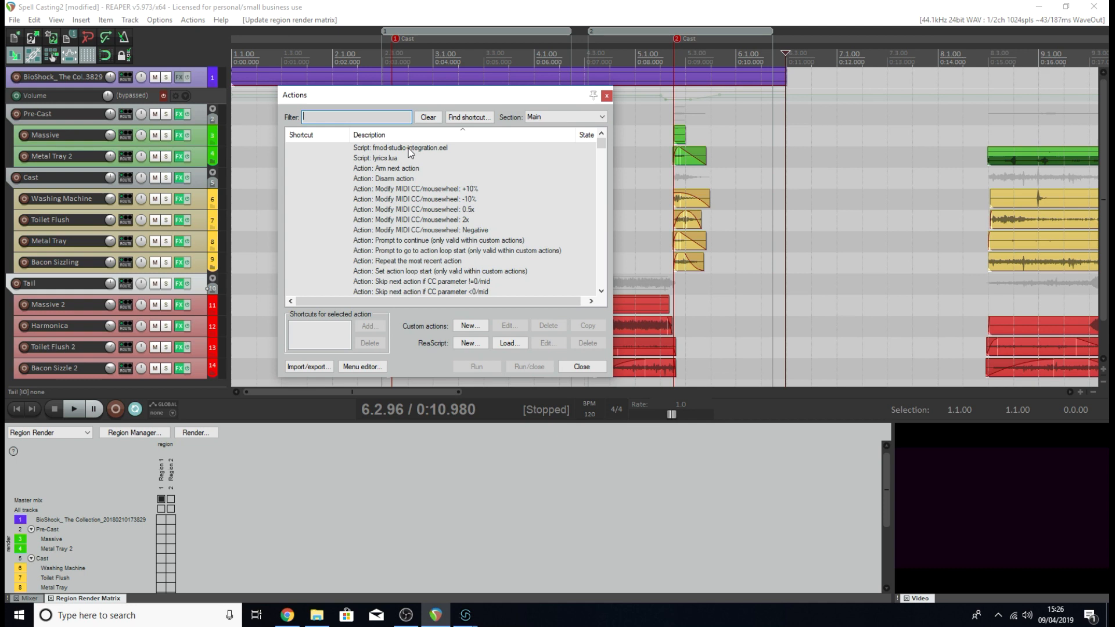
left_click(400, 148)
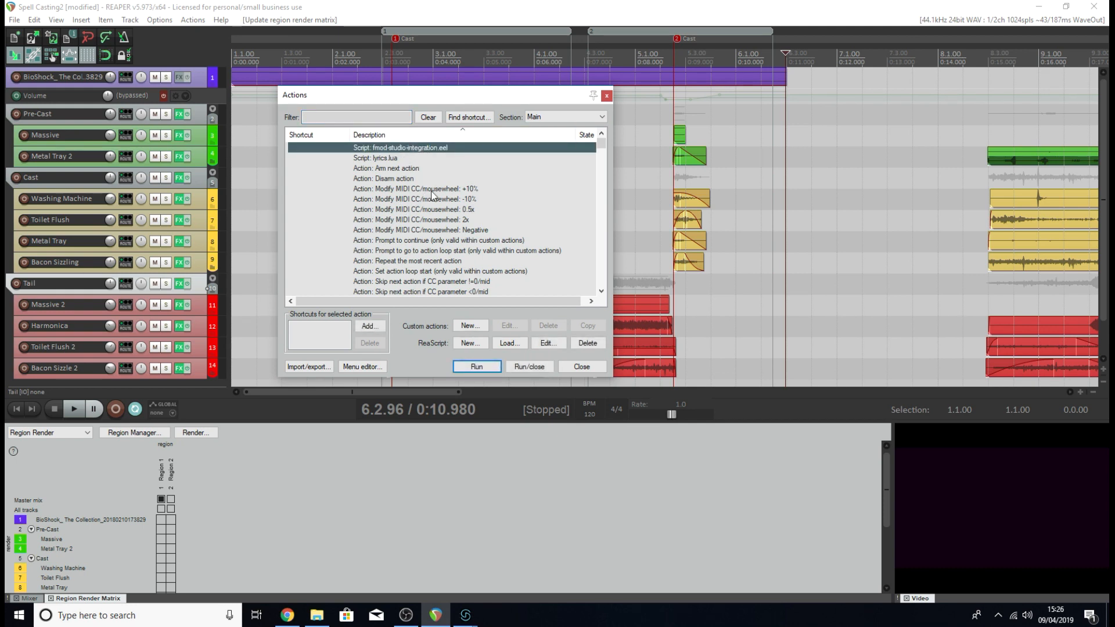
scroll("down", 3)
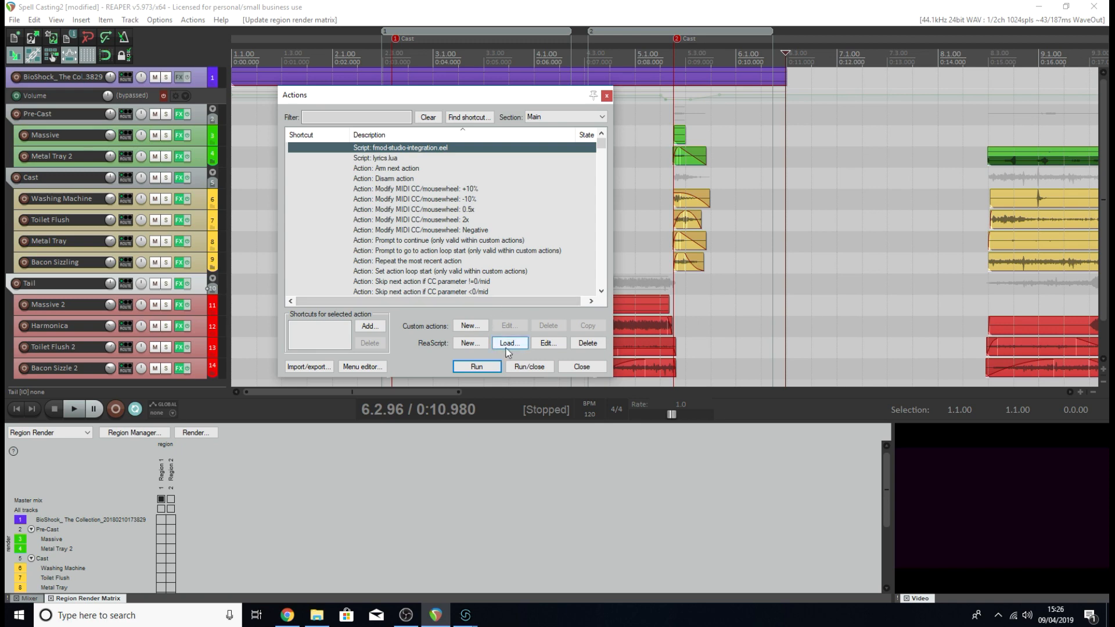
Load fmod-studio-integration.eel from the Scripts folder via ReaScript Load.
left_click(509, 343)
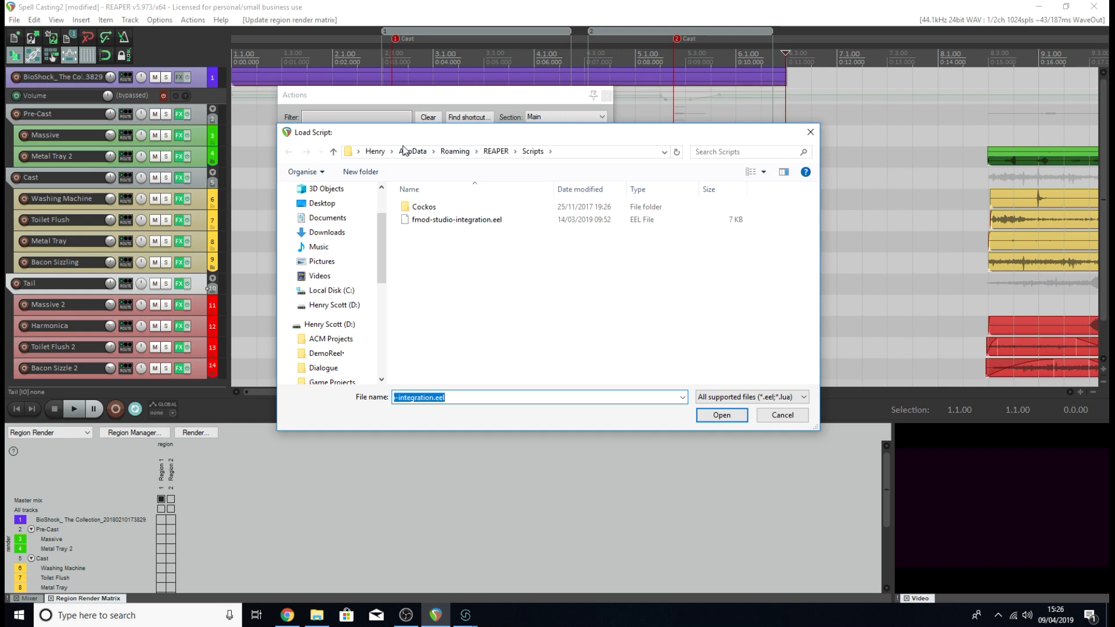
mouse_move(477, 137)
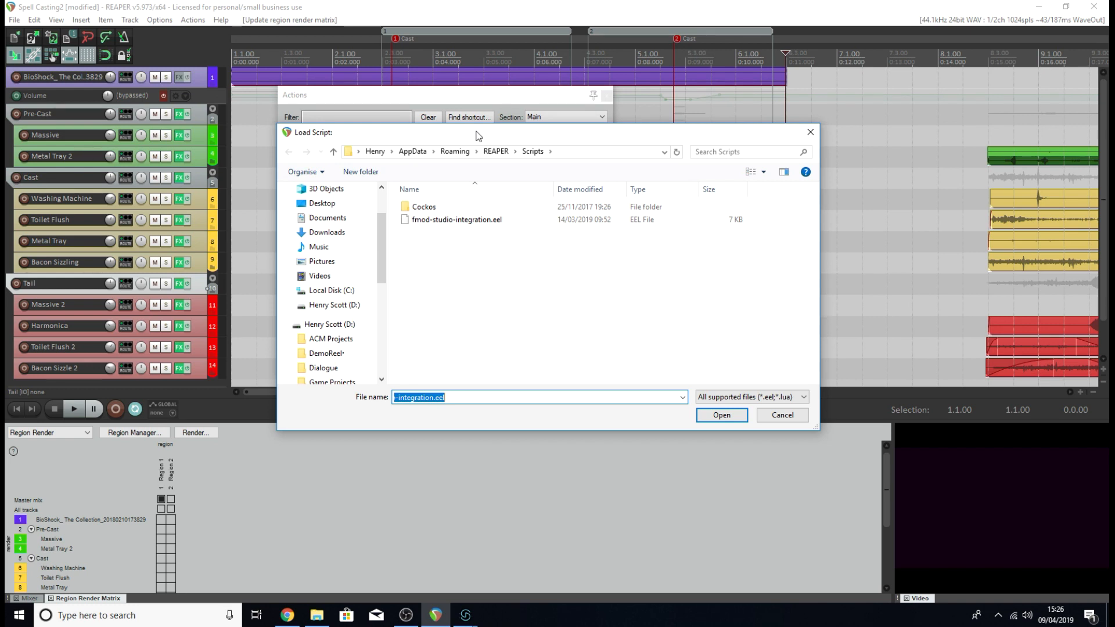
mouse_move(519, 169)
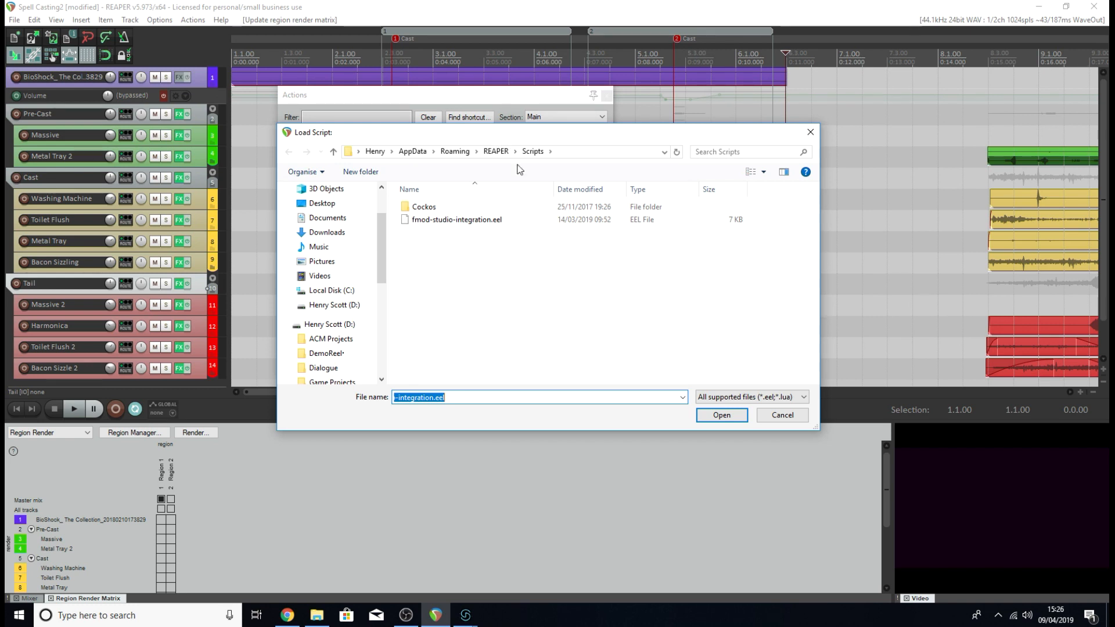
mouse_move(543, 153)
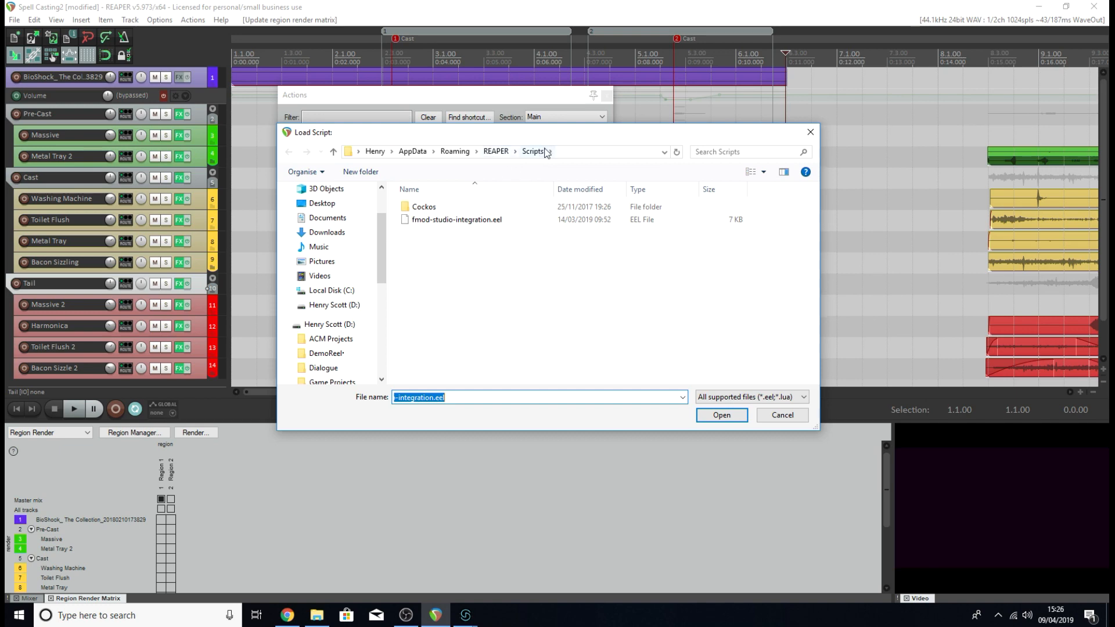
left_click(458, 219)
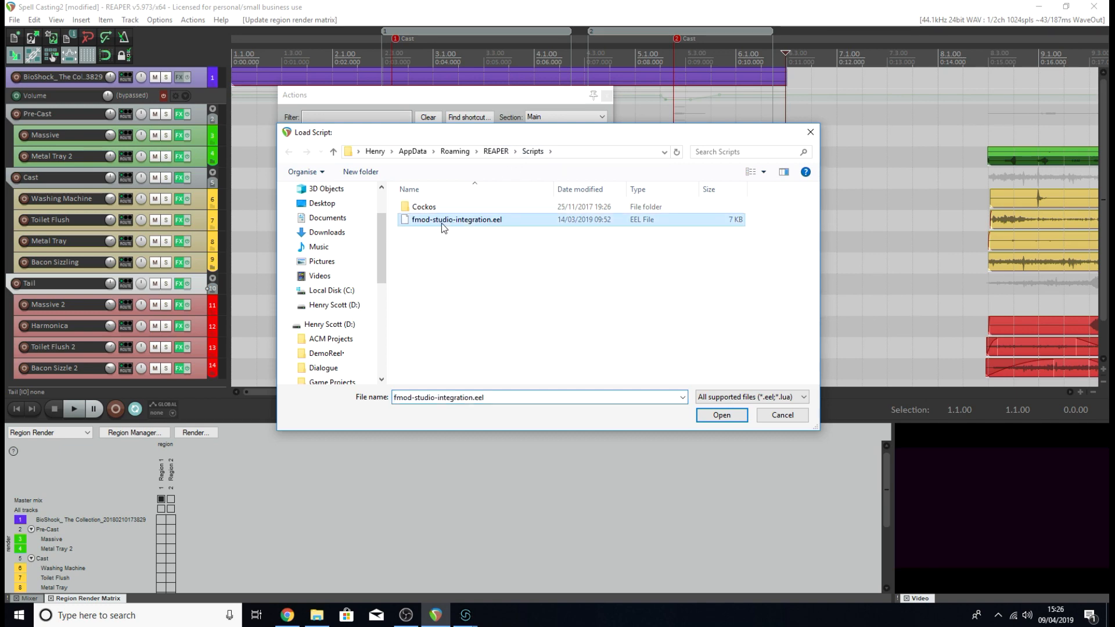
left_click(721, 415)
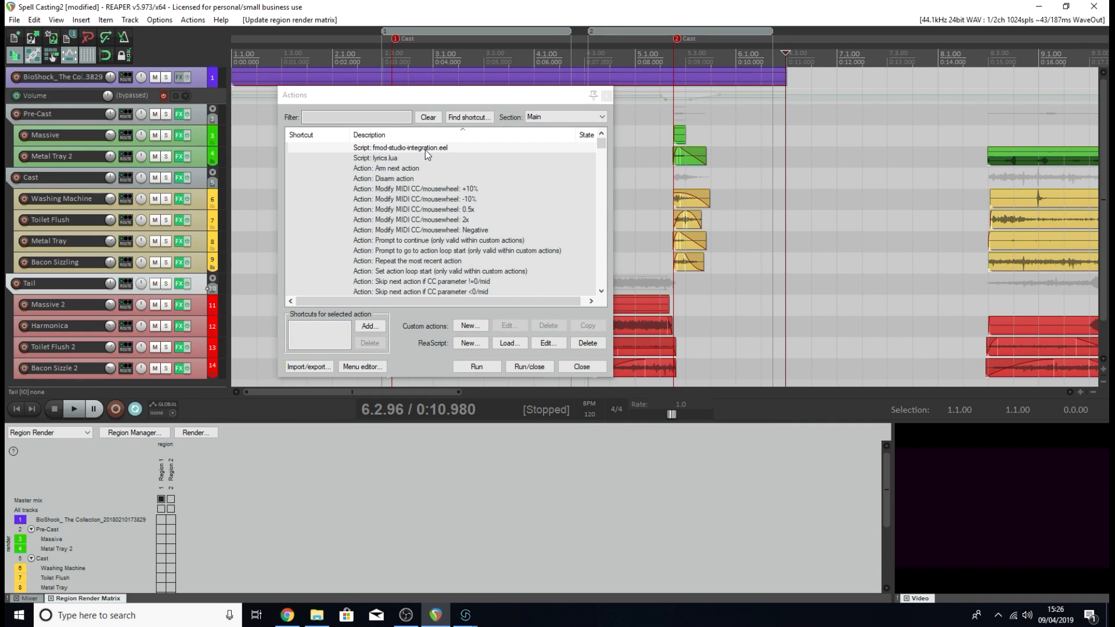
Run the fmod-studio-integration.eel script to export the timeline, then bring up File Explorer.
left_click(400, 148)
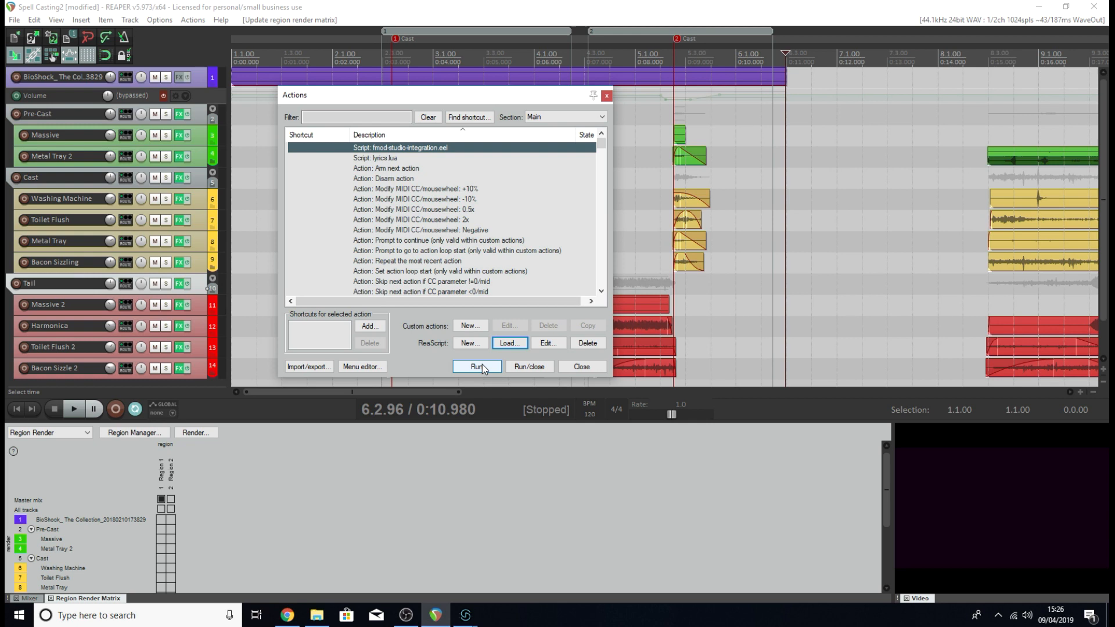
left_click(476, 366)
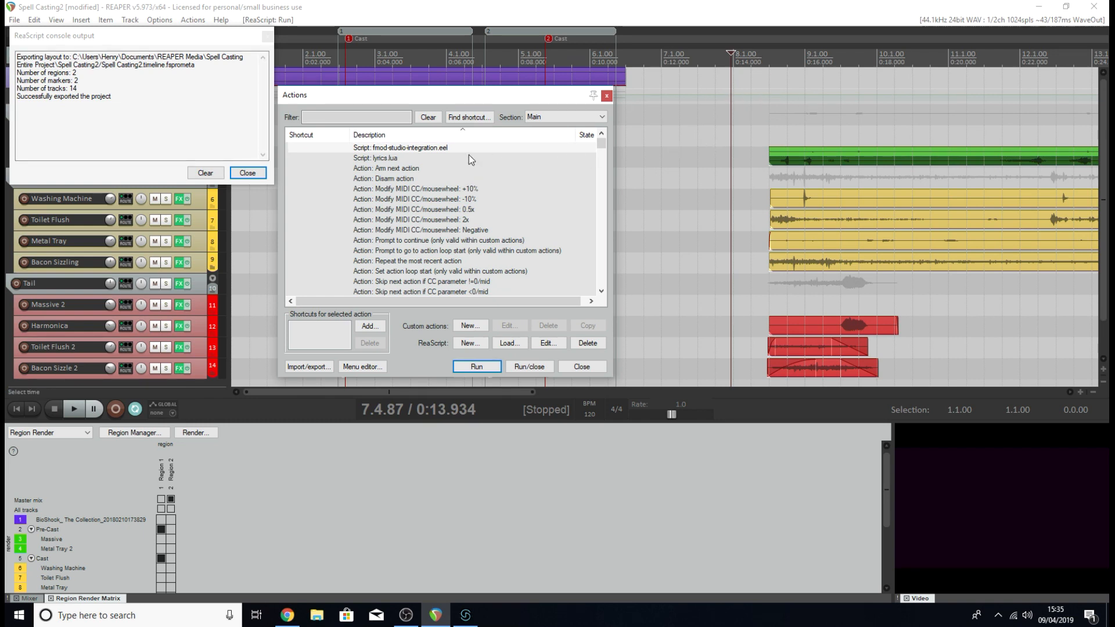
mouse_move(398, 555)
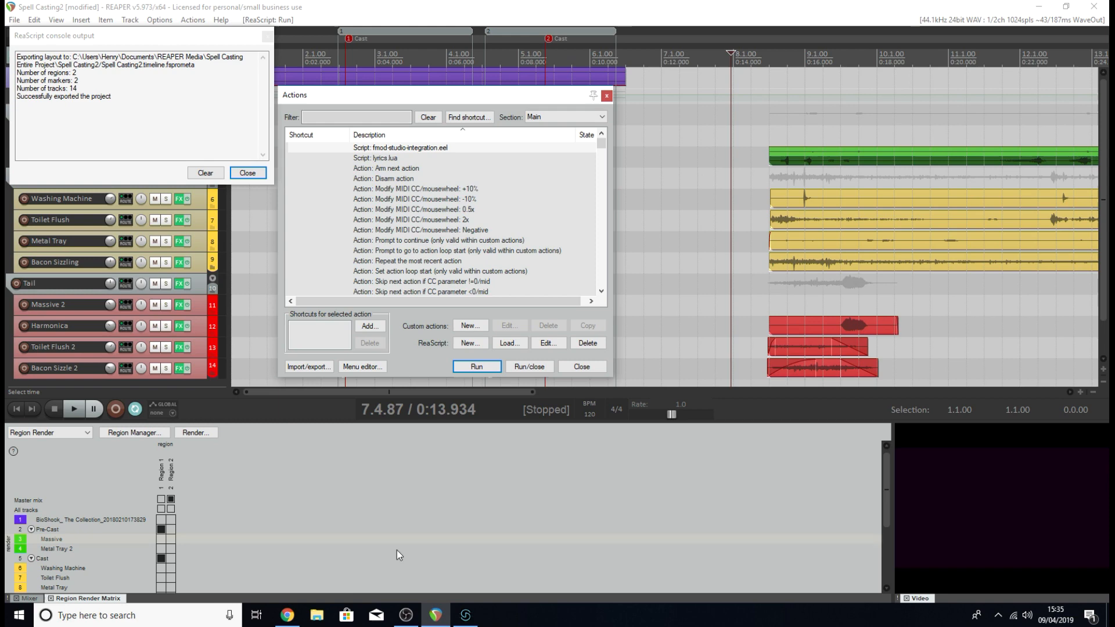
left_click(316, 616)
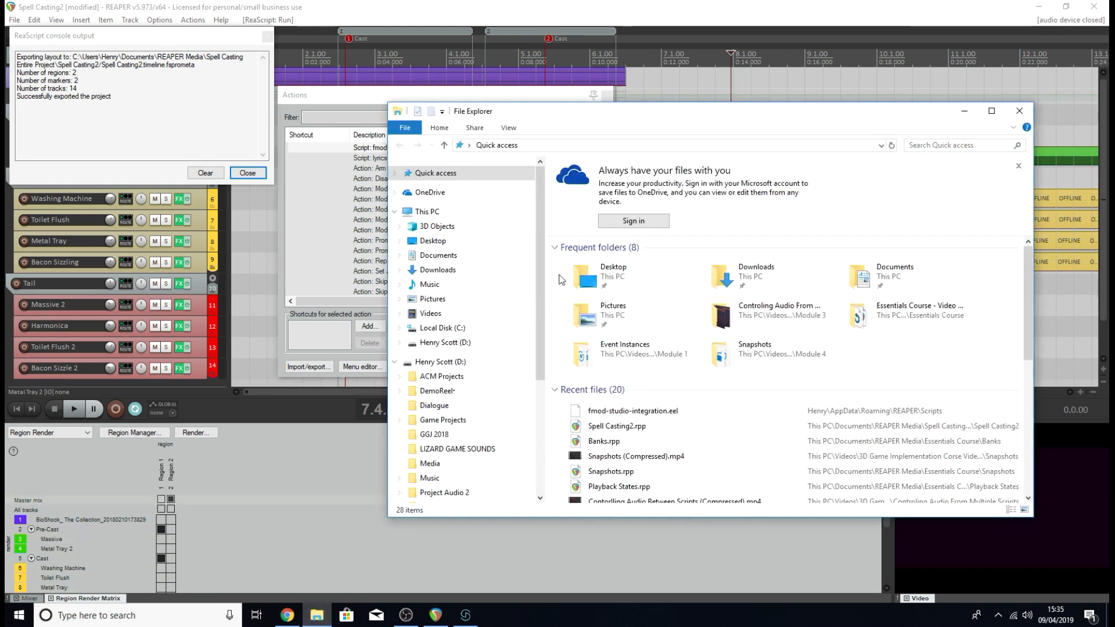
Browse Documents > REAPER Media > Spell Casting Entire Project > Spell Casting2 to the .timeline.fsprometa file.
left_click(438, 254)
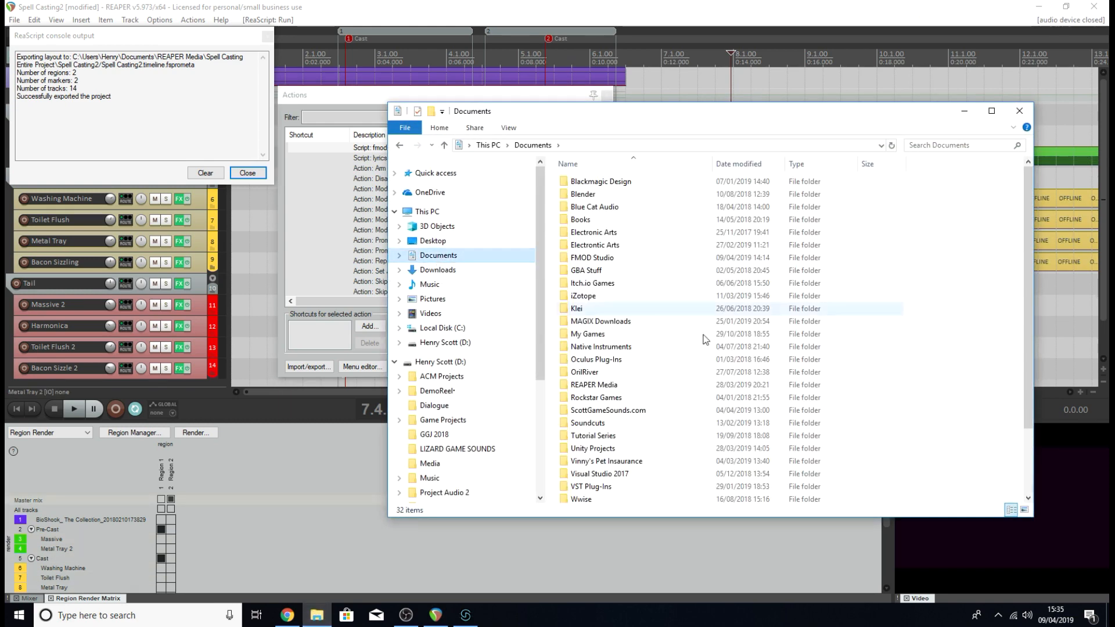
double_click(593, 384)
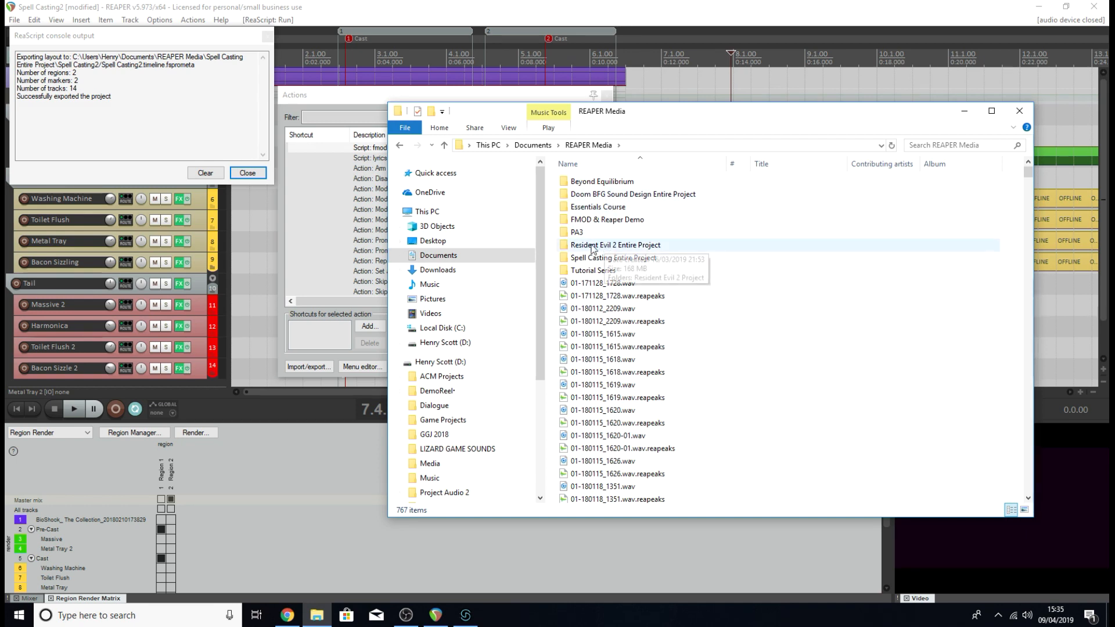
double_click(614, 257)
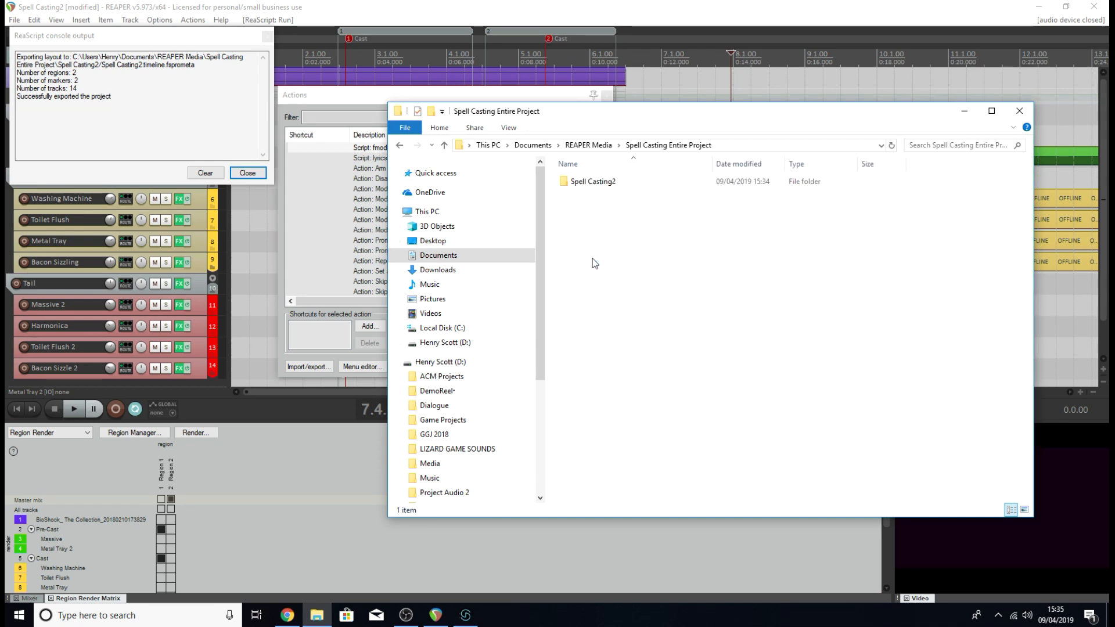
double_click(593, 181)
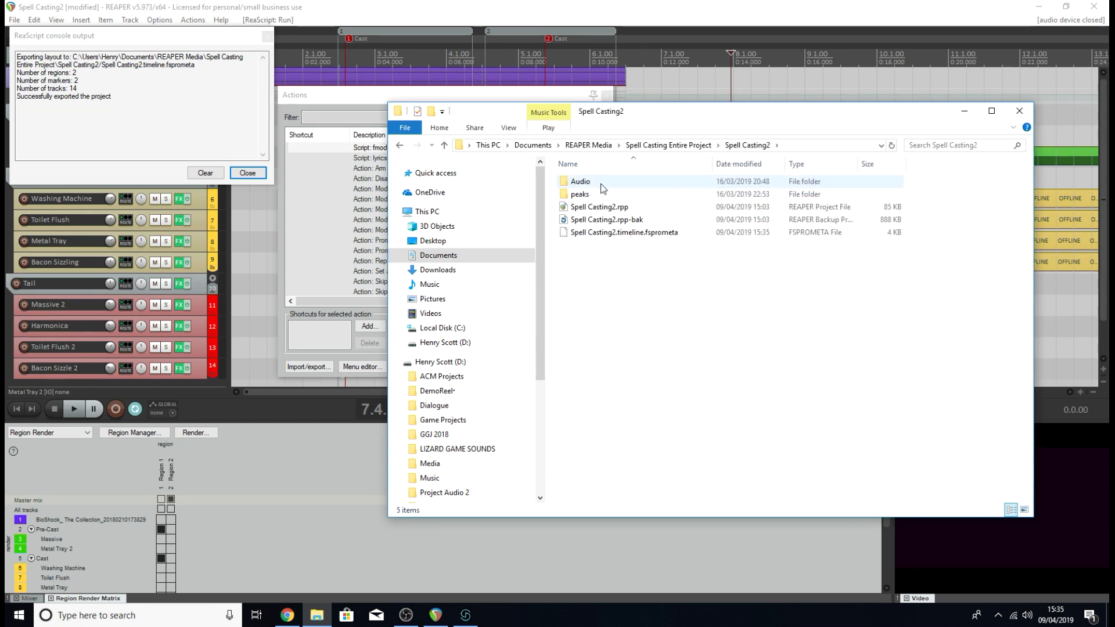
left_click(599, 207)
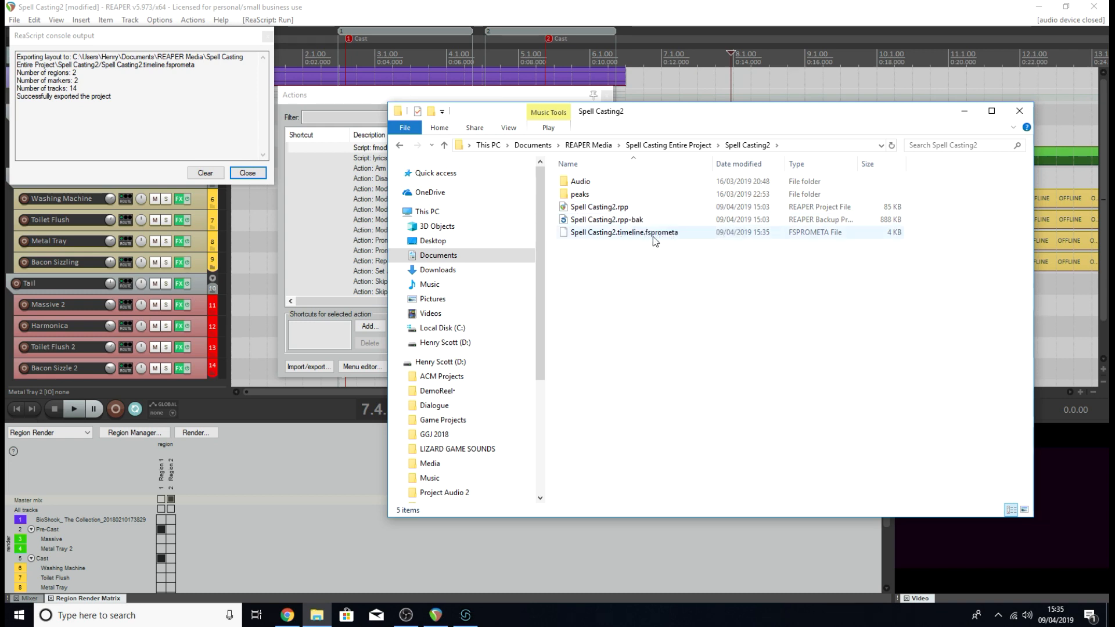
mouse_move(620, 237)
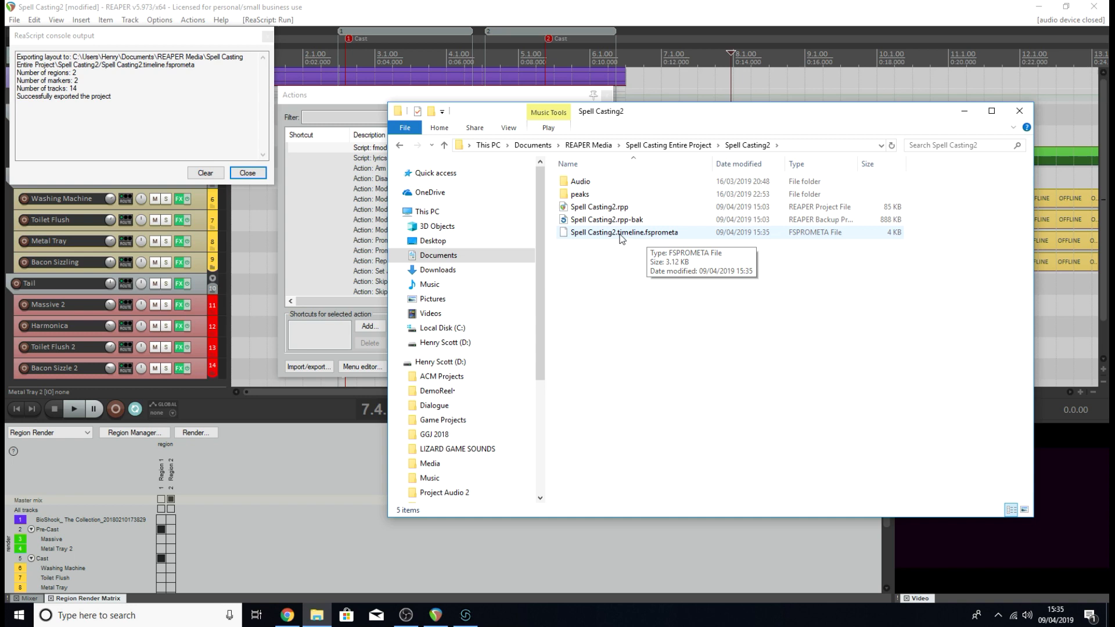
mouse_move(656, 241)
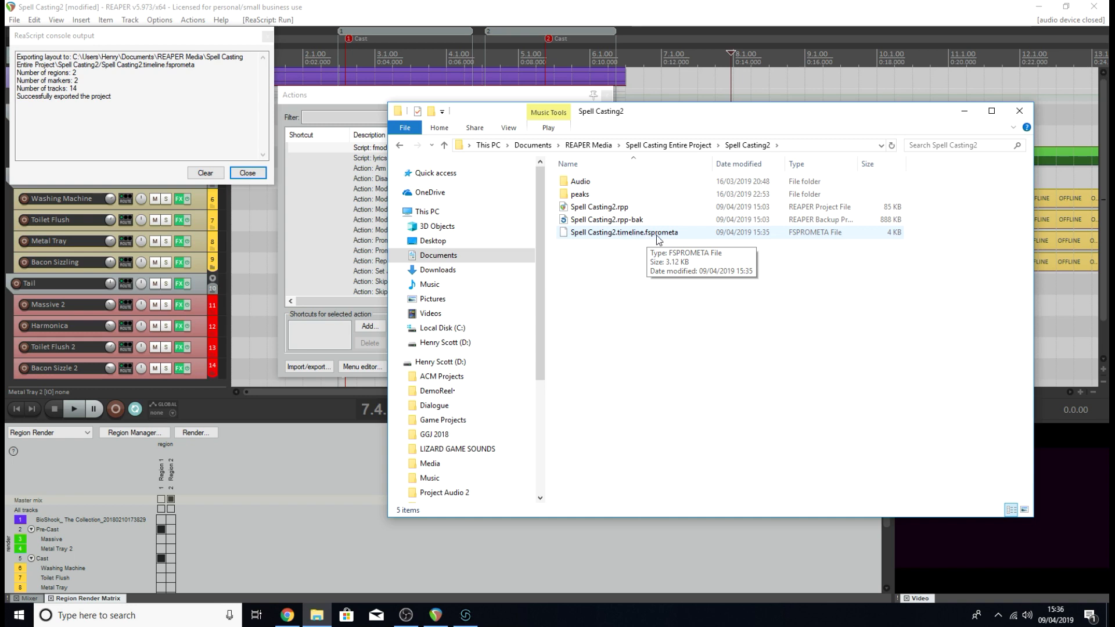
mouse_move(676, 242)
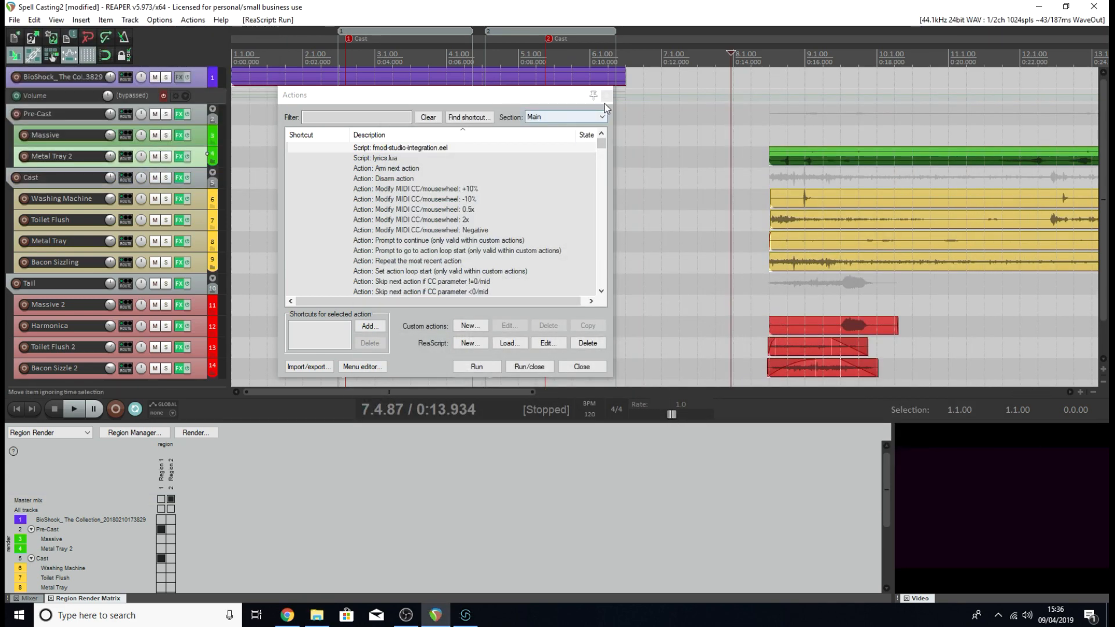
Close the Actions list and select the empty time span after the second Cast region.
left_click(580, 366)
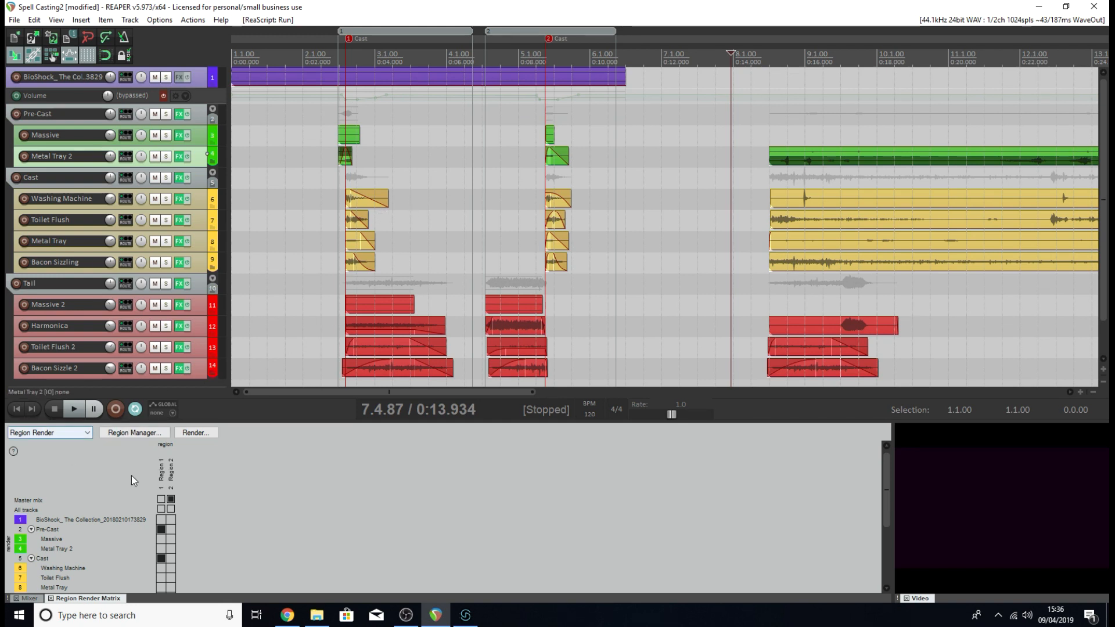
mouse_move(294, 477)
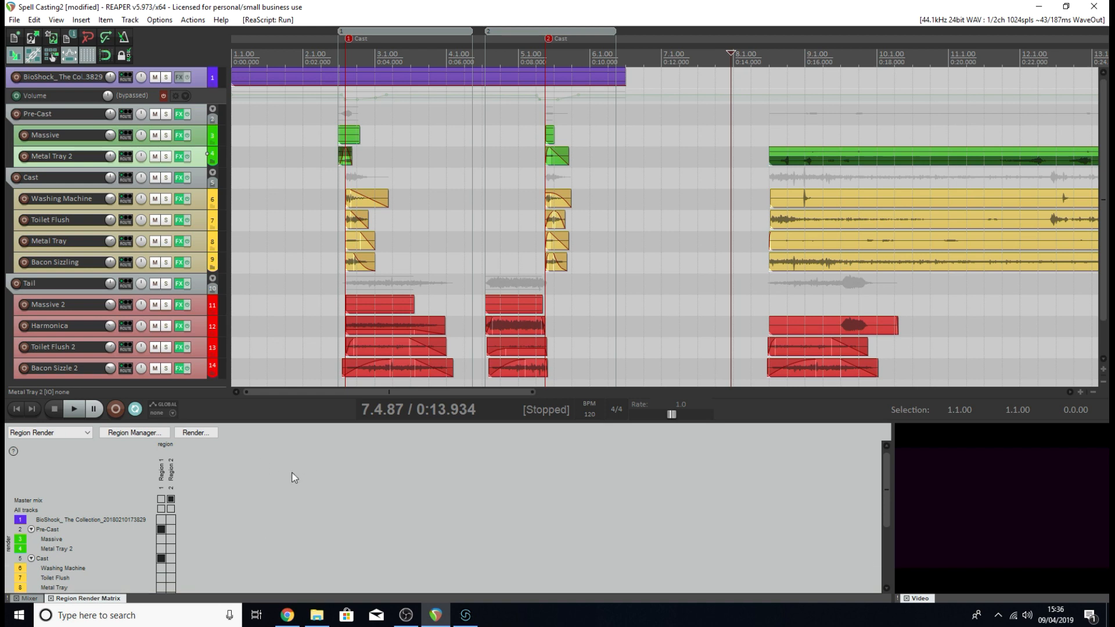
mouse_move(270, 467)
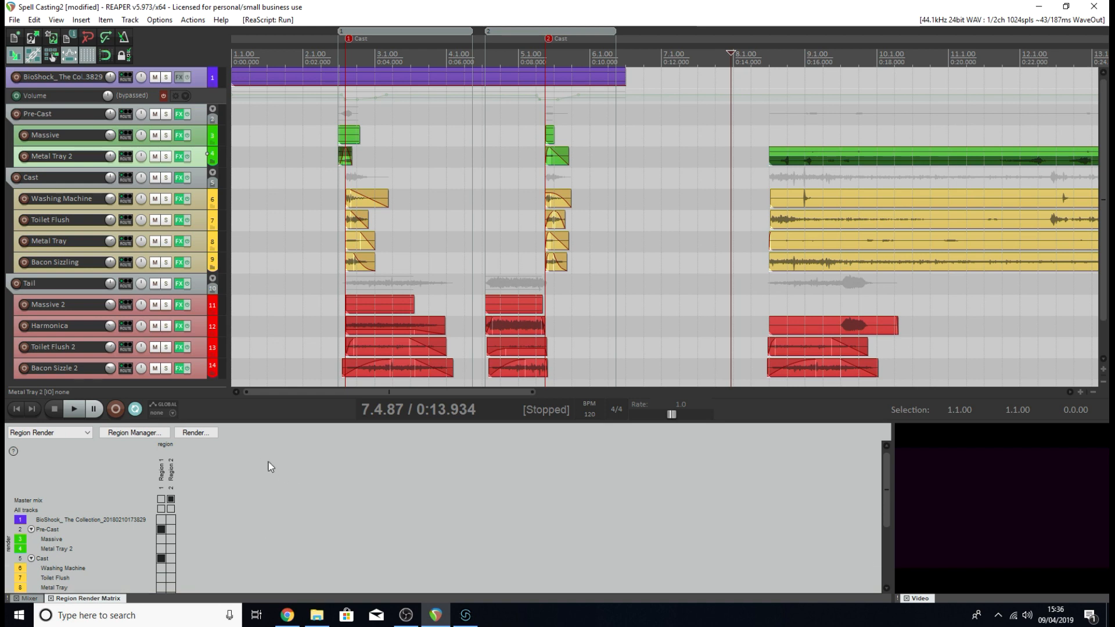
mouse_move(638, 27)
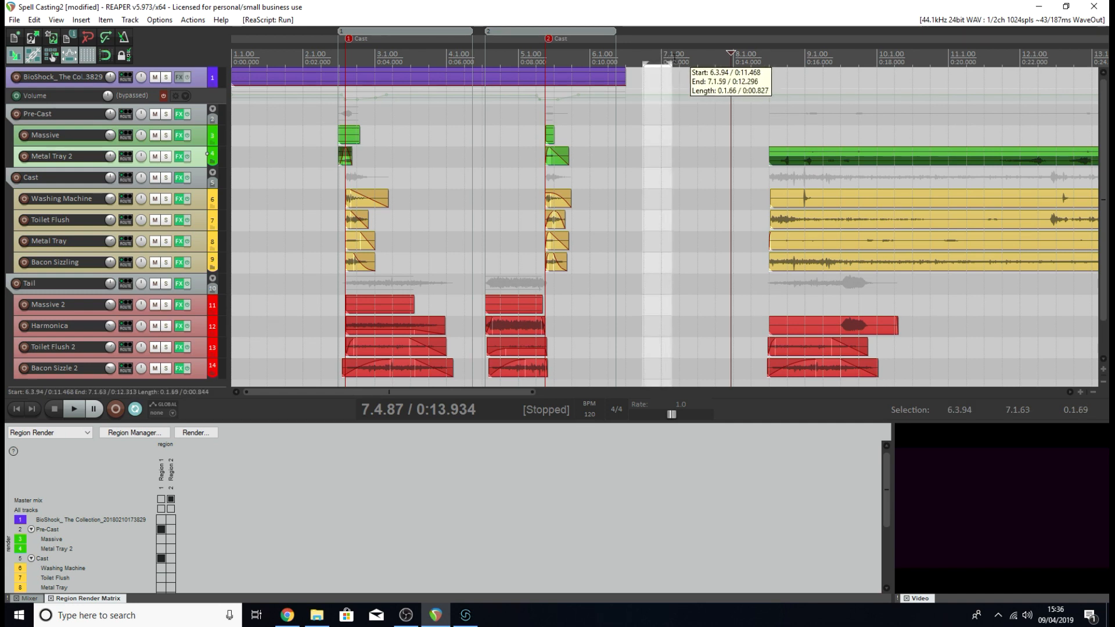
left_click_drag(654, 78, 733, 78)
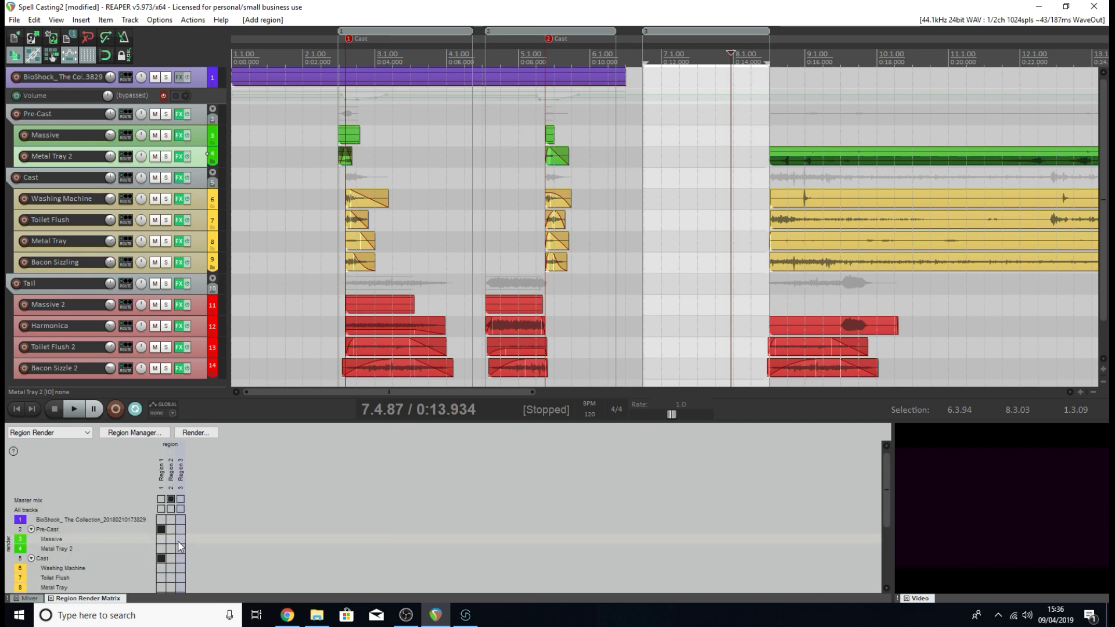
mouse_move(190, 538)
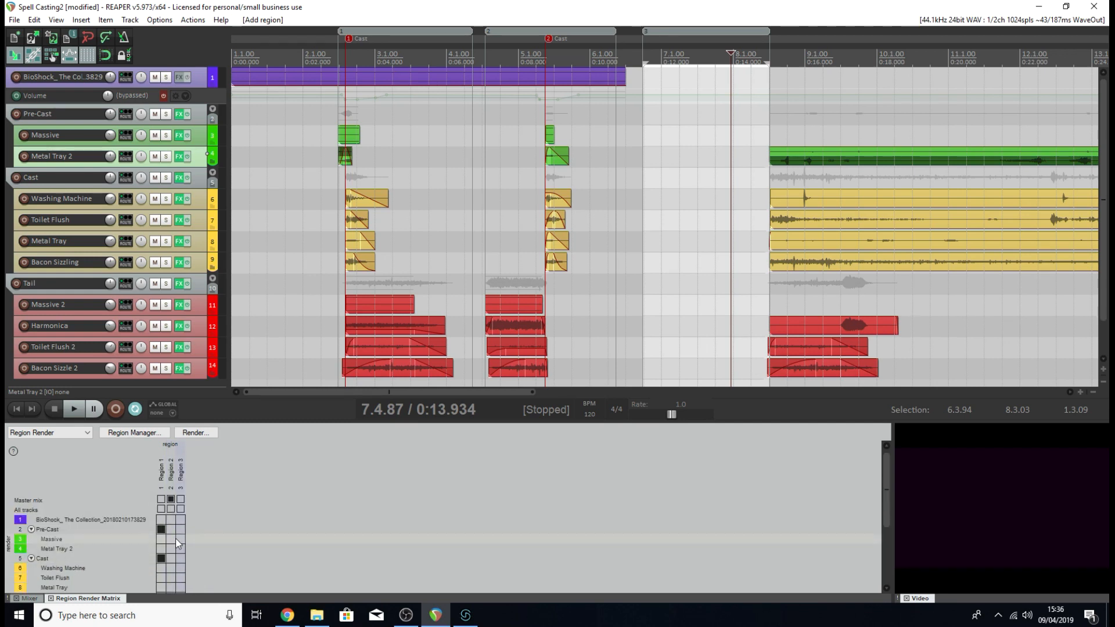
scroll("down", 3)
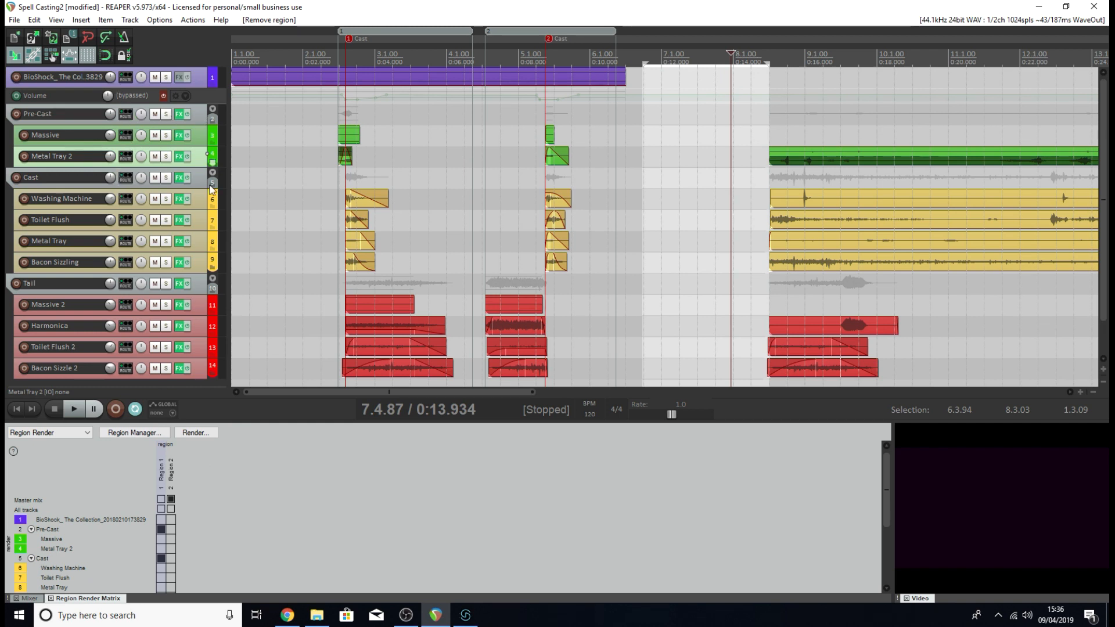
mouse_move(201, 398)
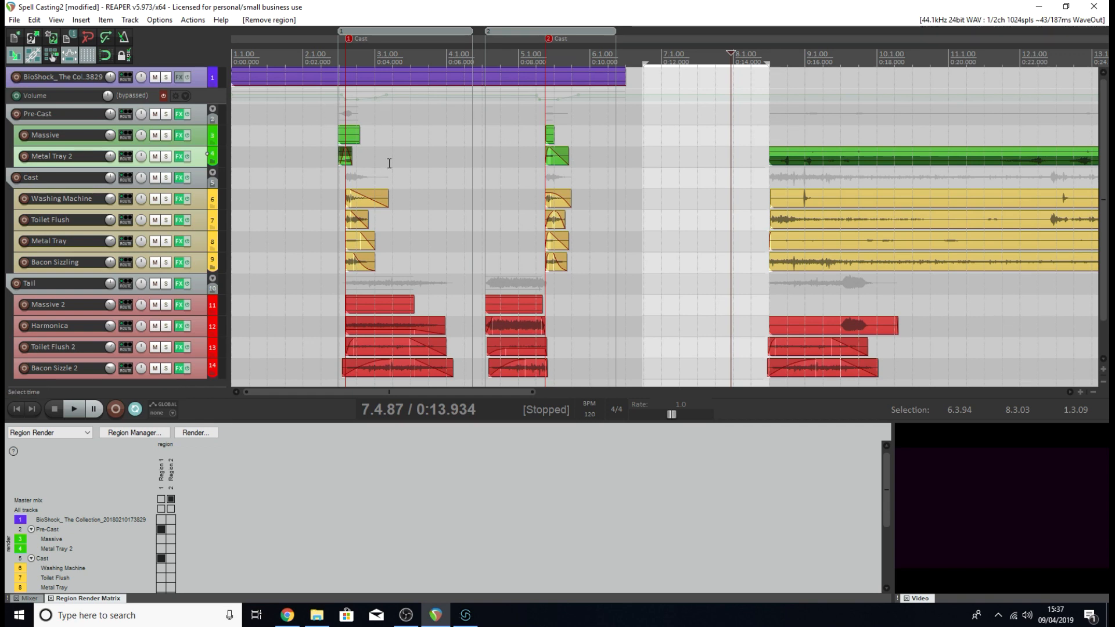
mouse_move(351, 116)
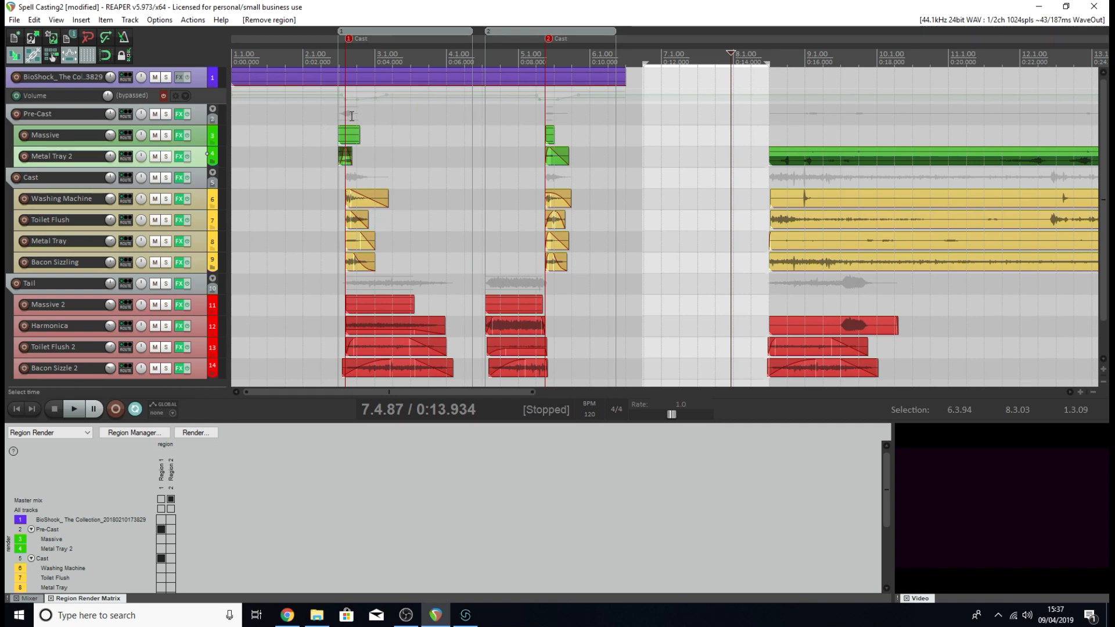
mouse_move(389, 193)
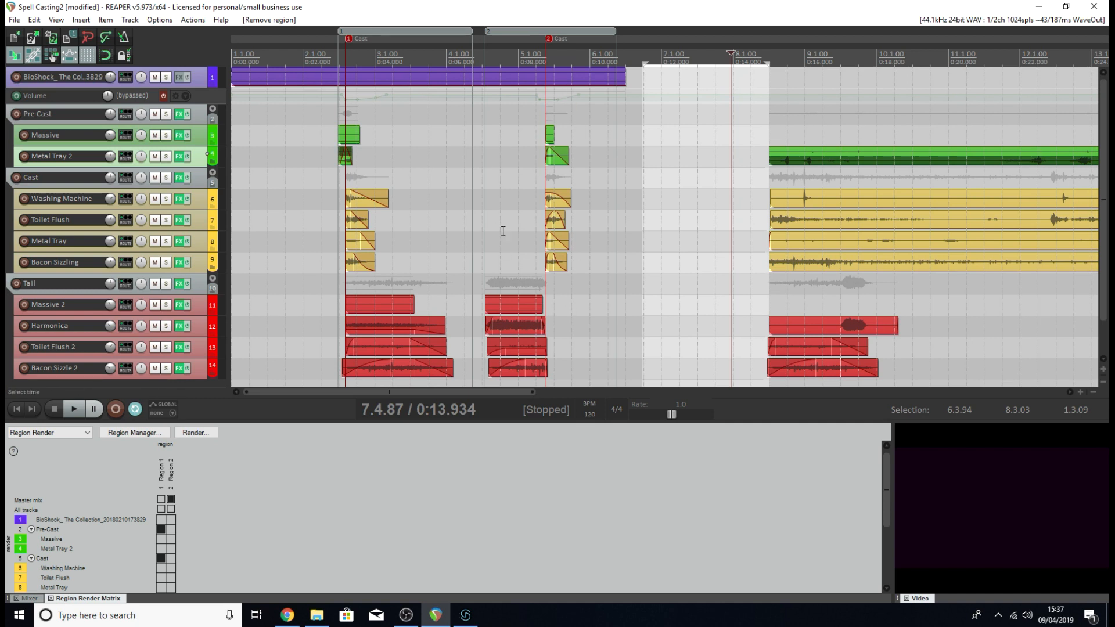
mouse_move(590, 170)
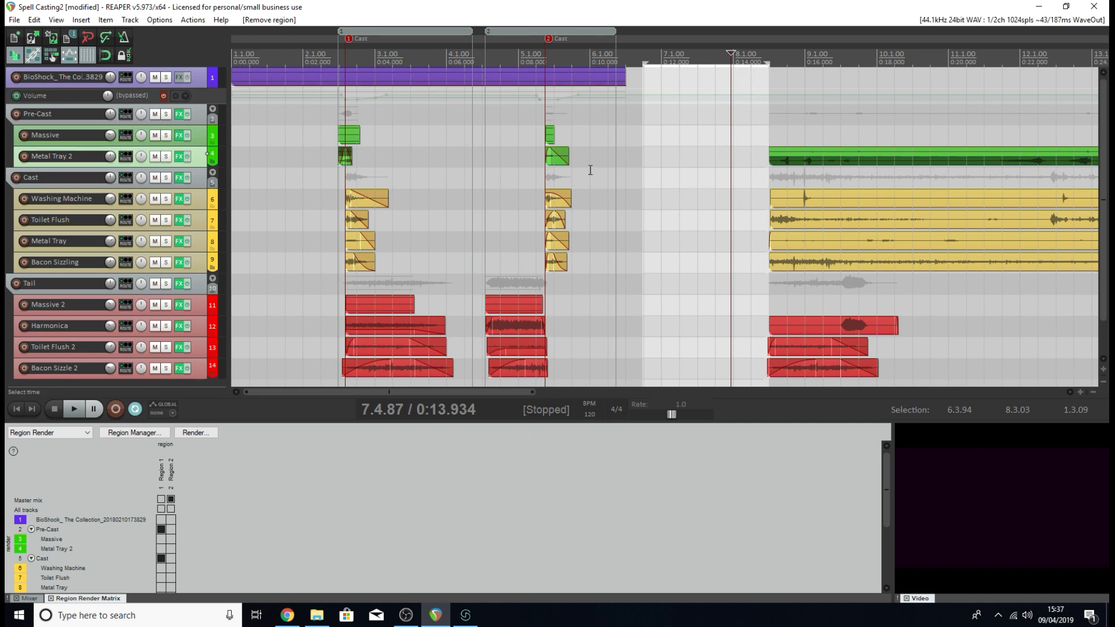
mouse_move(534, 470)
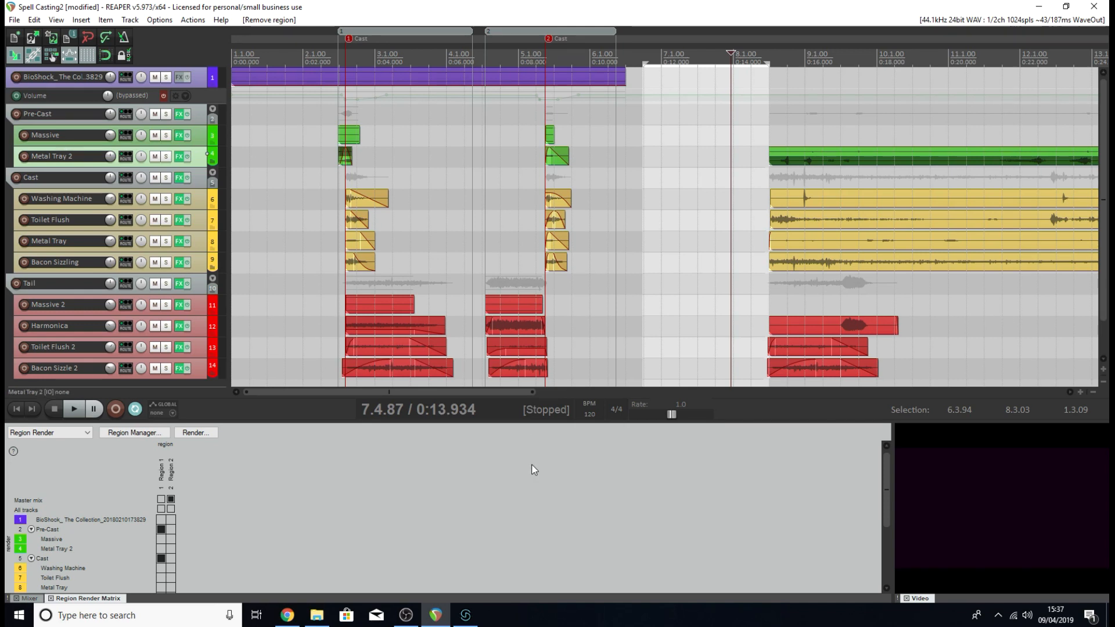
left_click(160, 509)
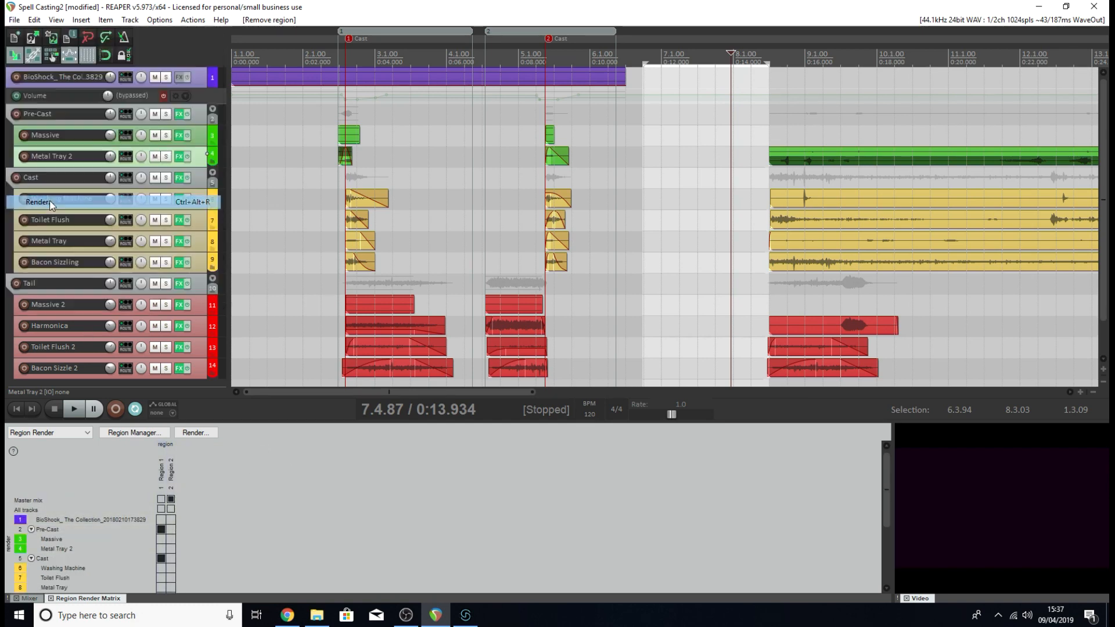
Bring up the Render to File dialog sourcing from the region render matrix.
left_click(39, 202)
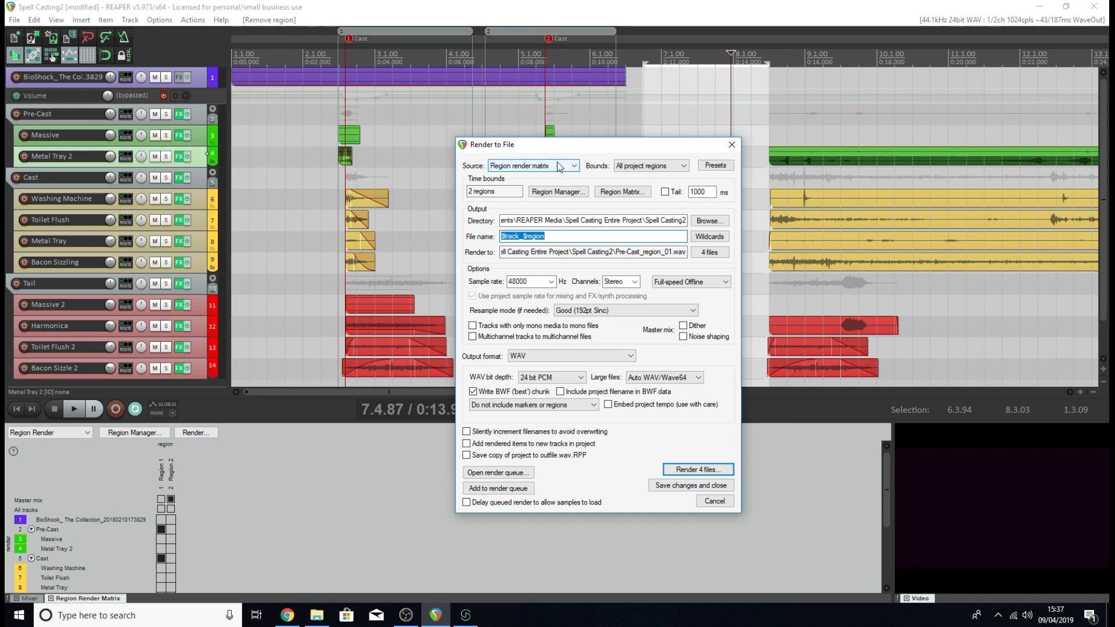
mouse_move(51, 473)
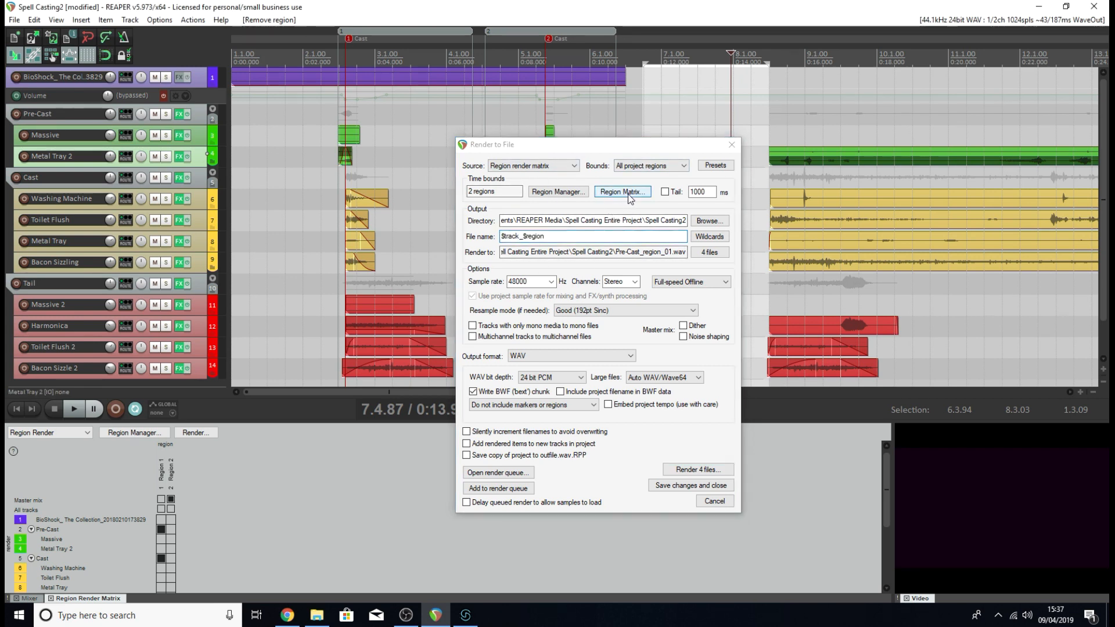
mouse_move(235, 399)
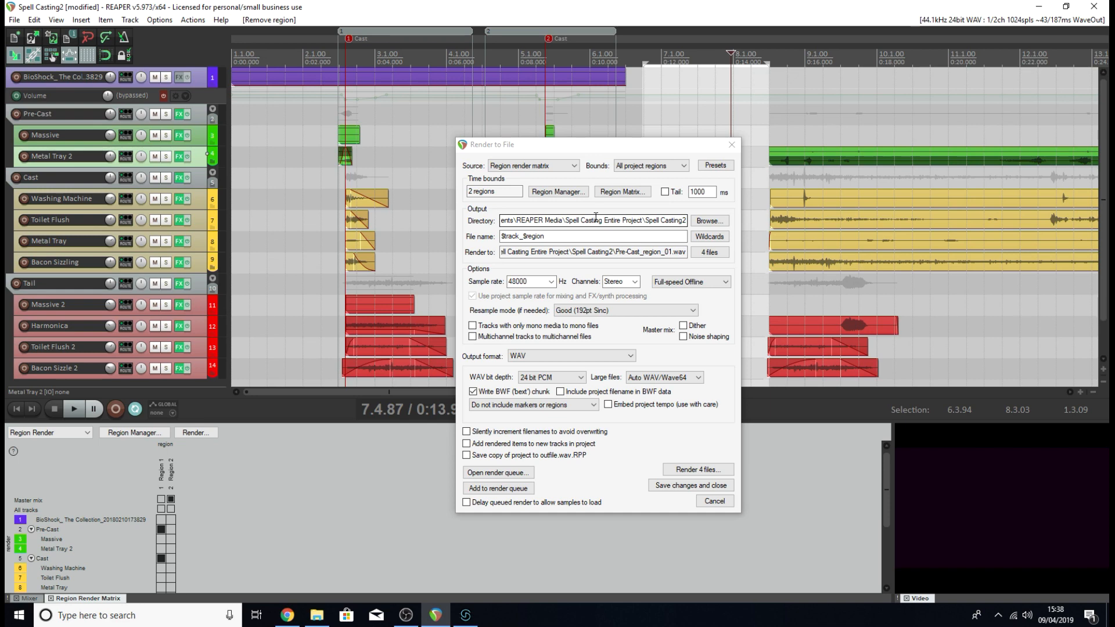
mouse_move(749, 201)
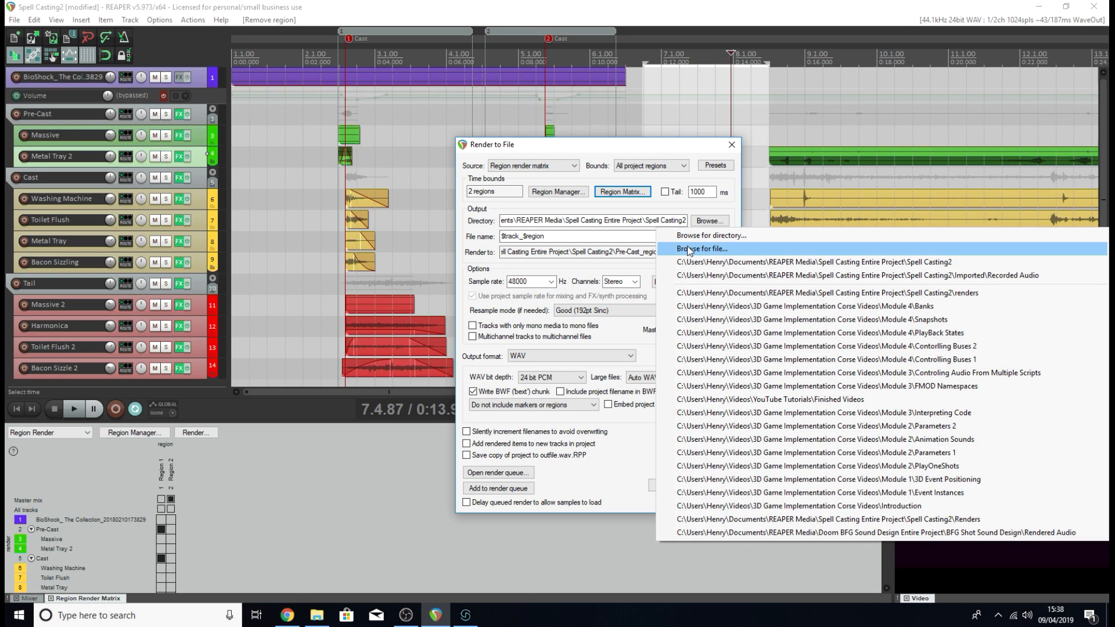
Browse for the render destination in the Spell Casting2 project folder.
left_click(701, 248)
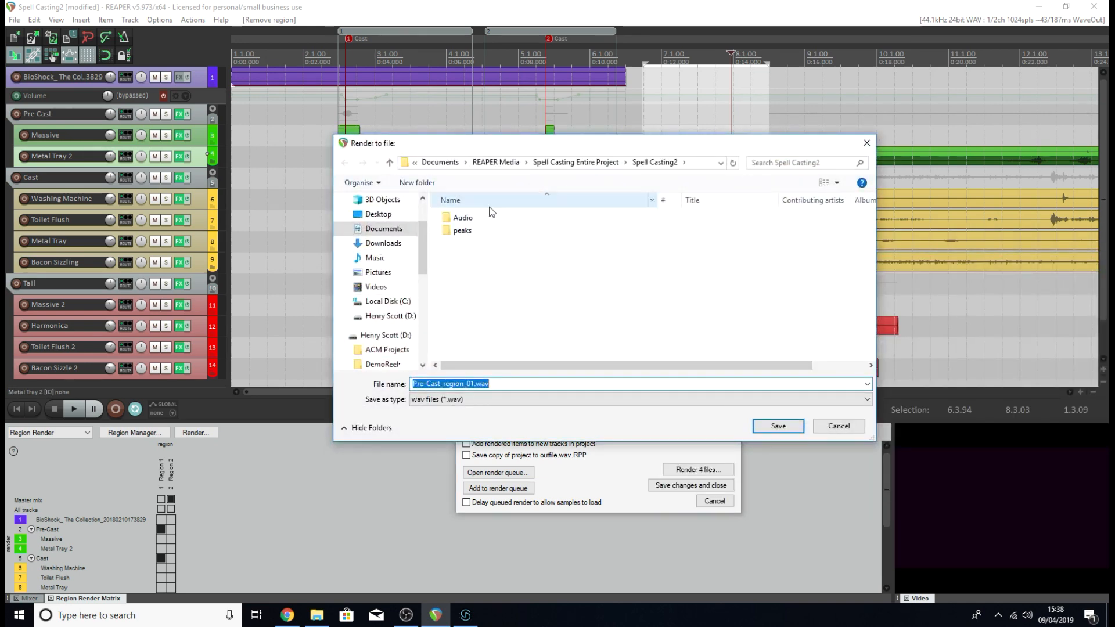
mouse_move(509, 252)
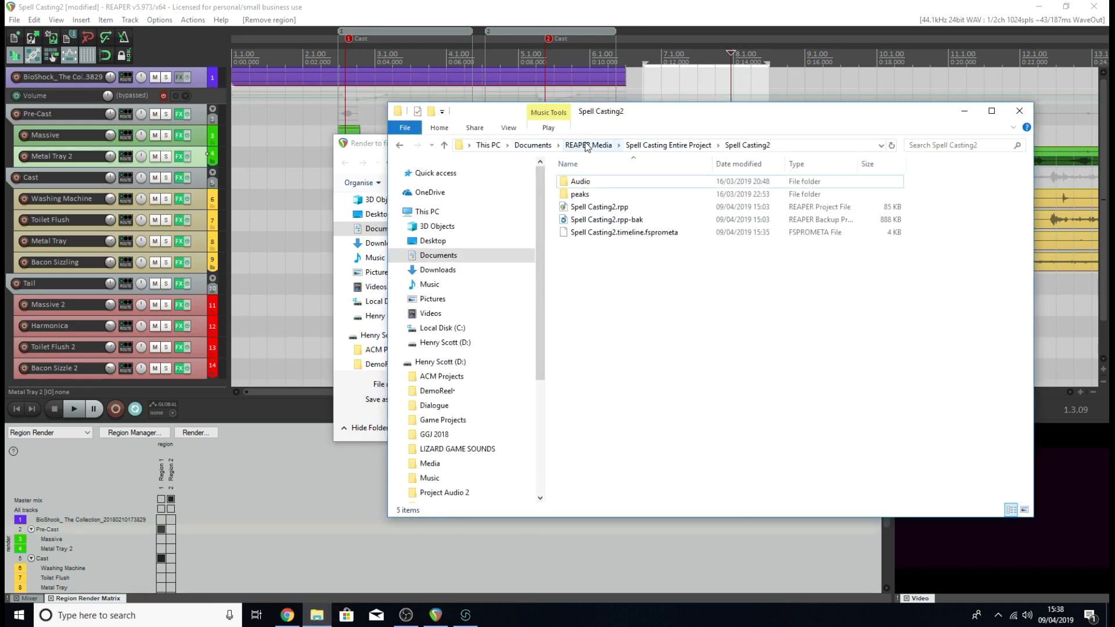
mouse_move(690, 148)
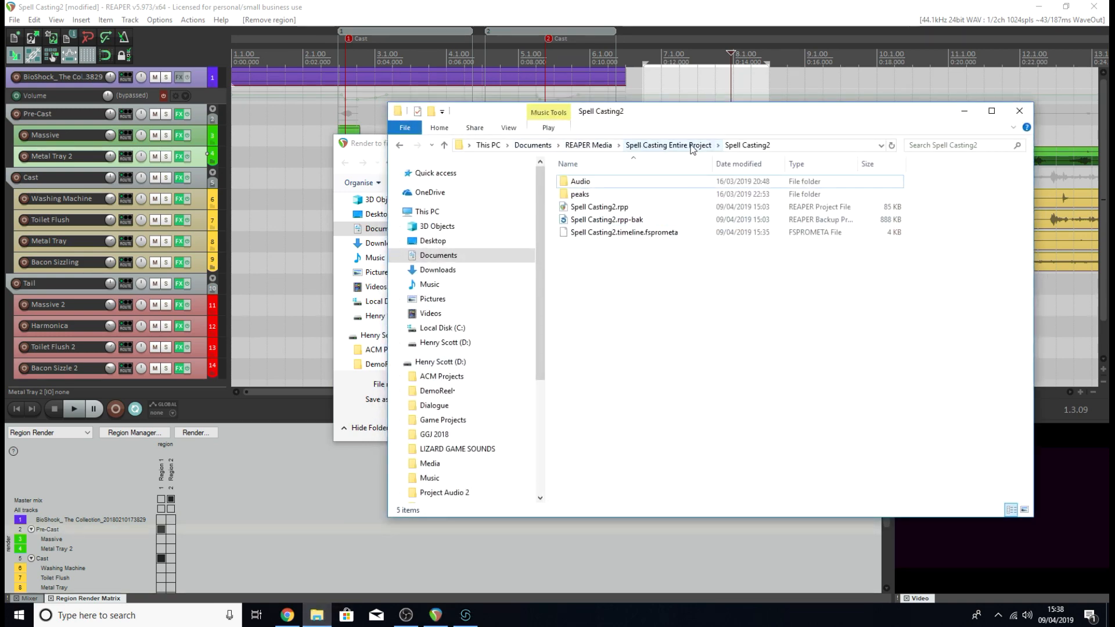
left_click(599, 207)
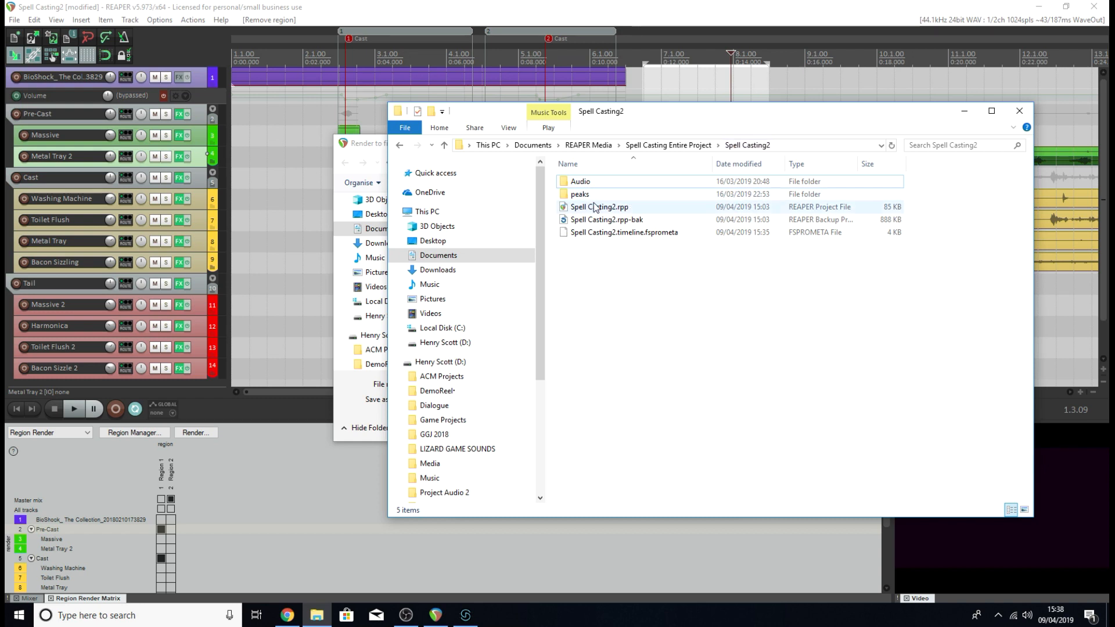
mouse_move(593, 207)
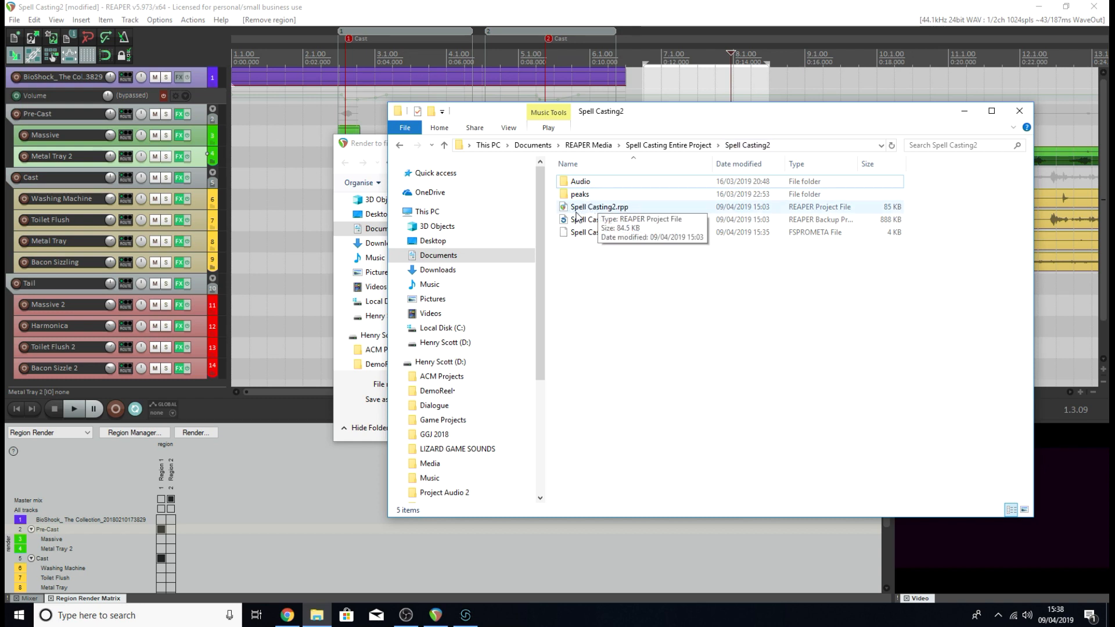
mouse_move(964, 111)
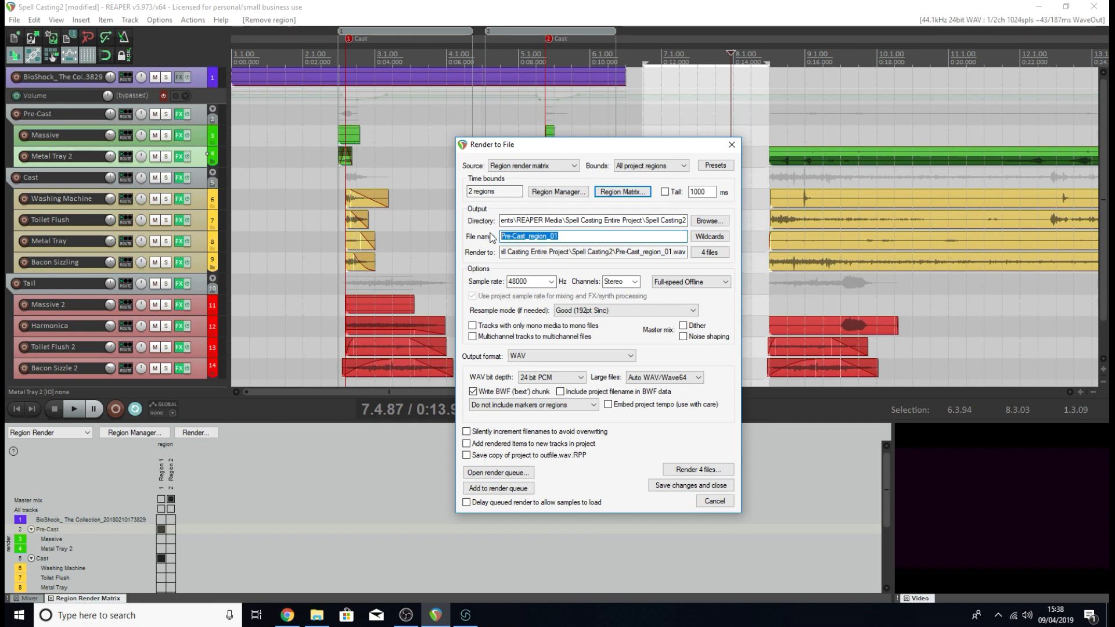
mouse_move(241, 190)
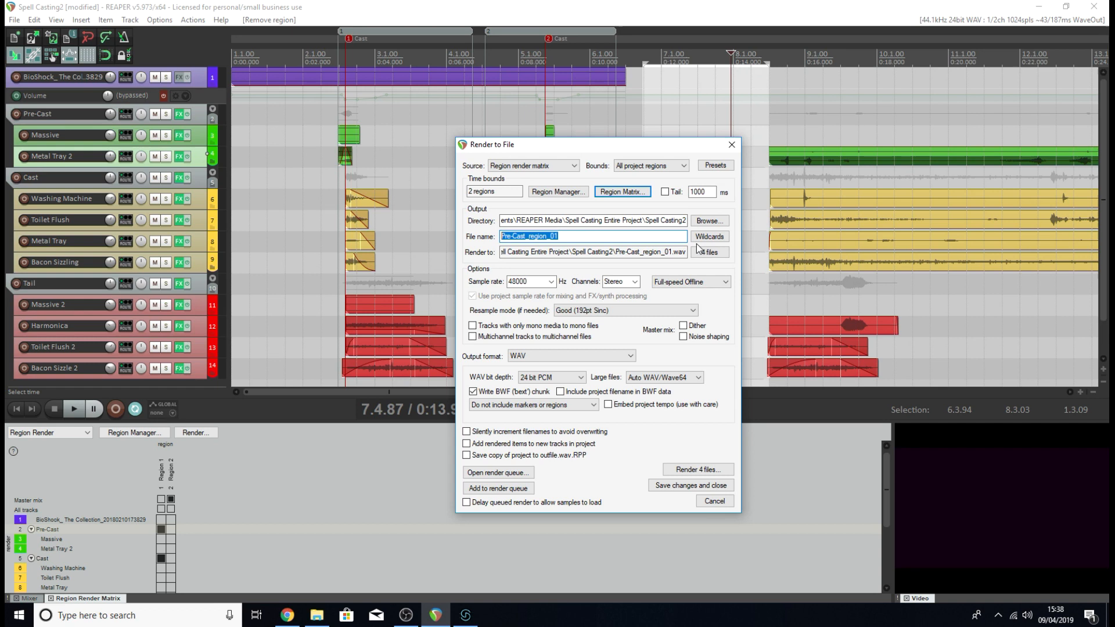
Show the file name wildcards list beside the Pre-Cast_region_01 name.
left_click(708, 236)
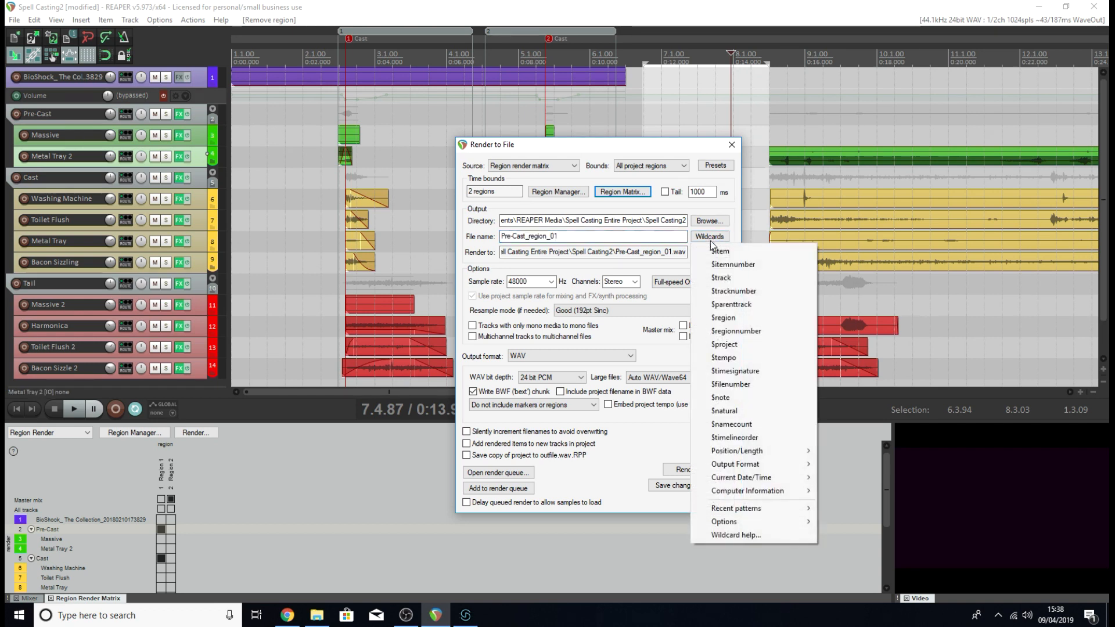
mouse_move(769, 337)
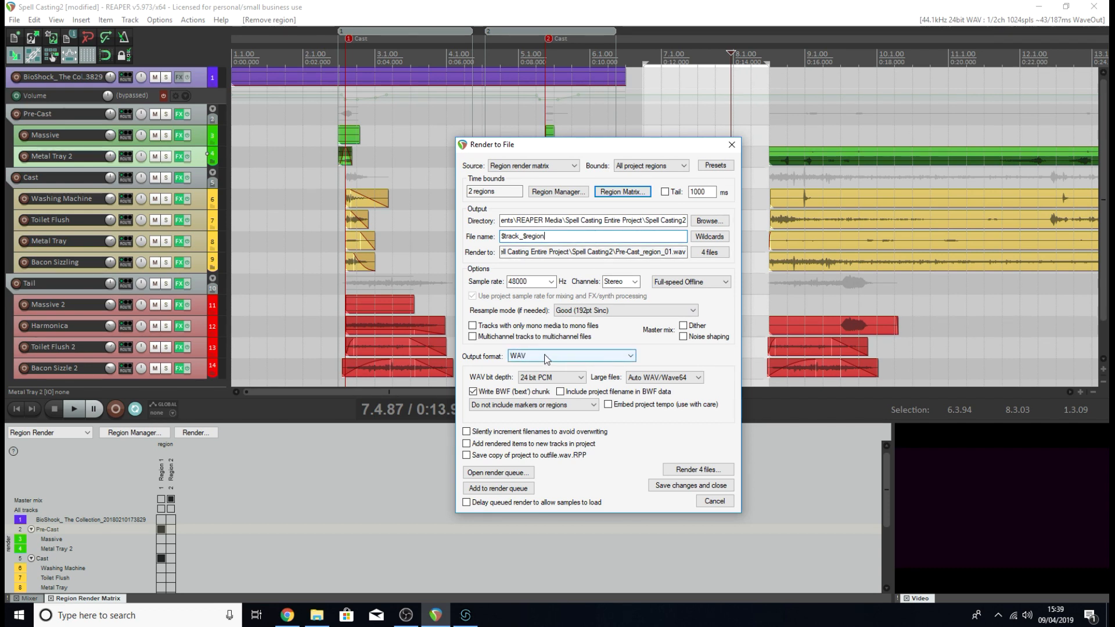
Render the 4 region files as WAV and show them in Explorer.
left_click(628, 355)
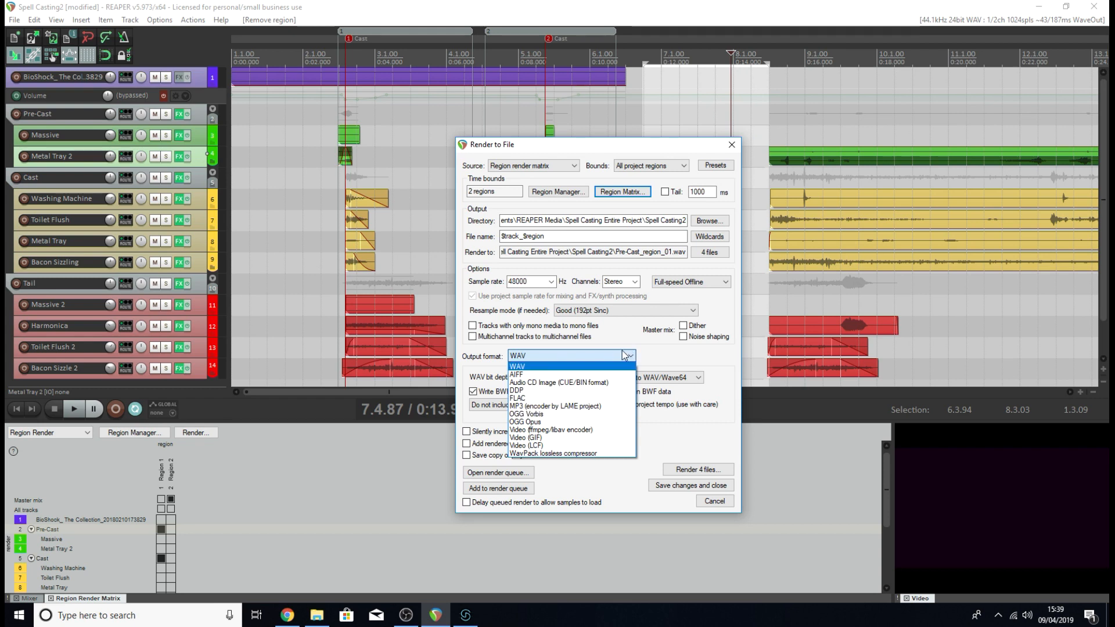
left_click(516, 366)
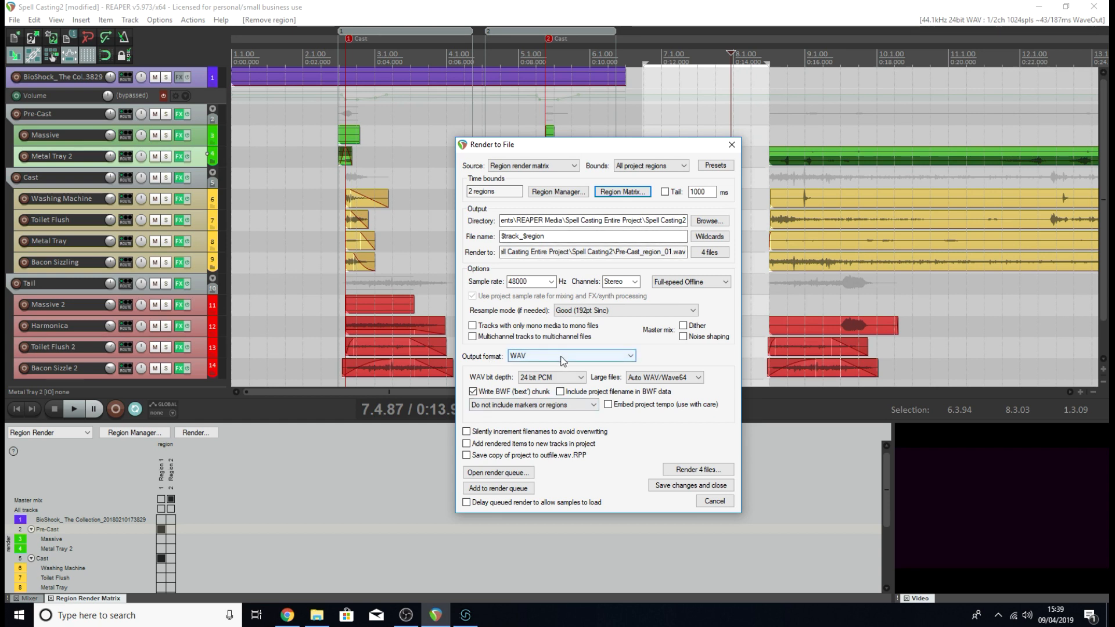
left_click(697, 469)
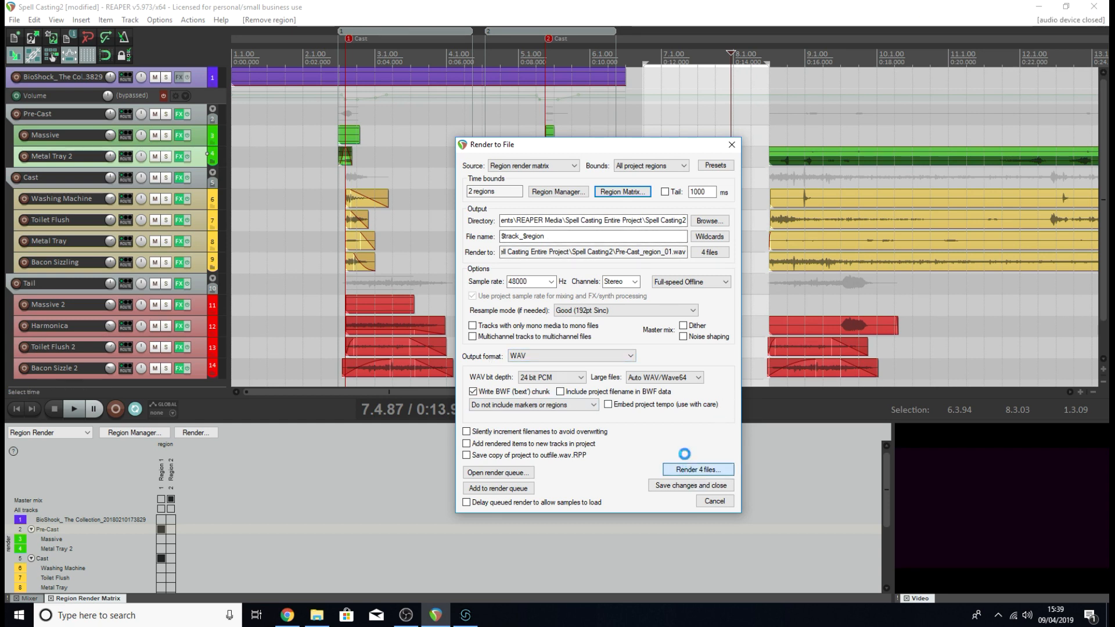
left_click(697, 470)
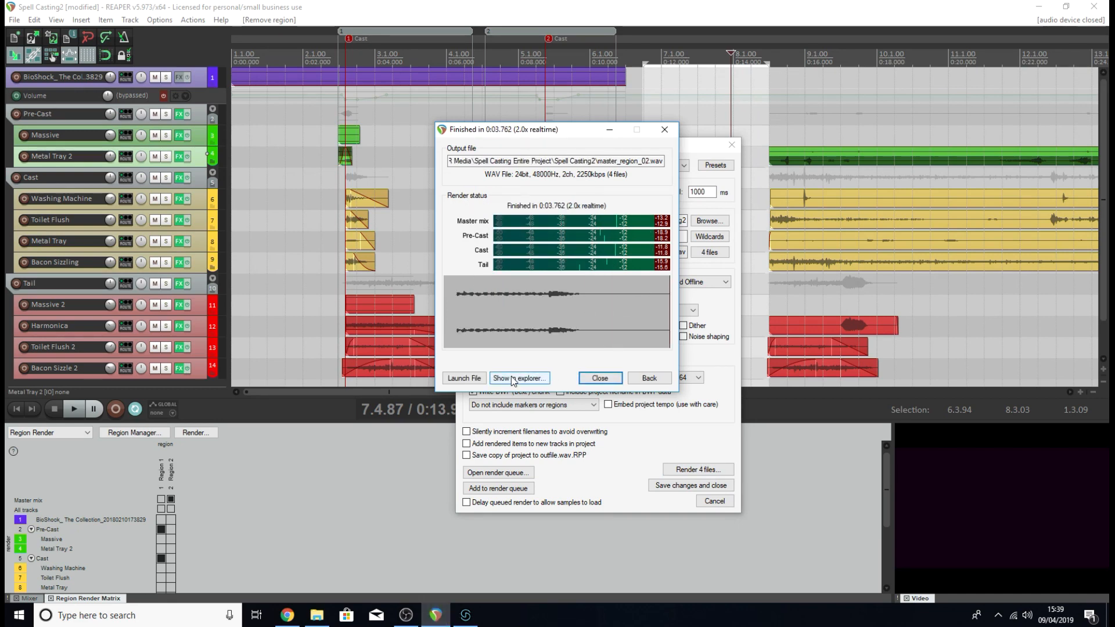
left_click(519, 378)
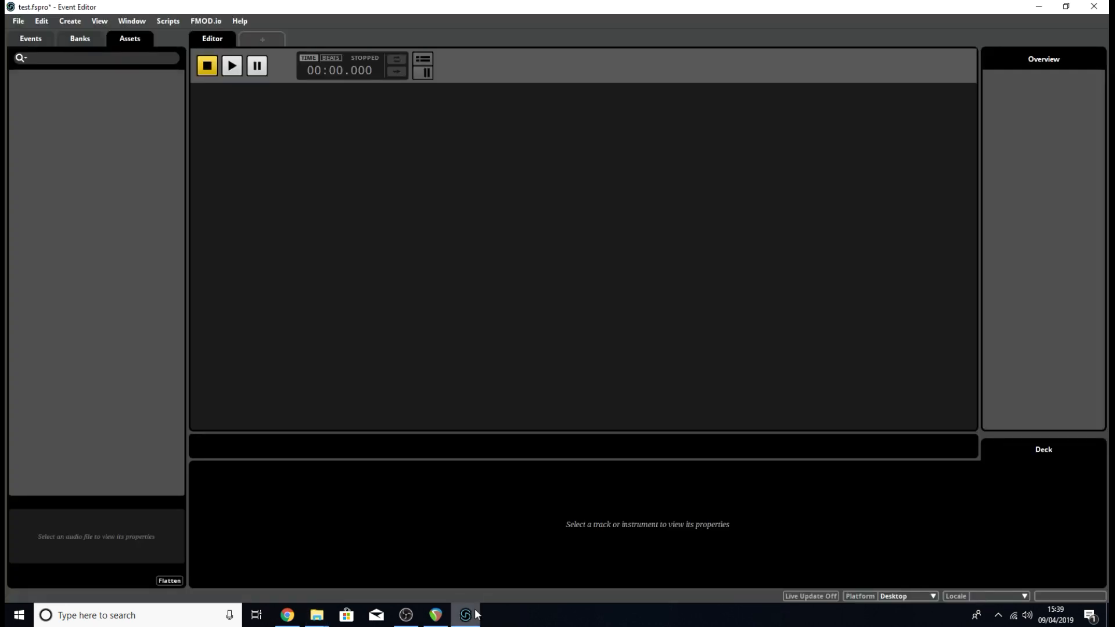
mouse_move(342, 460)
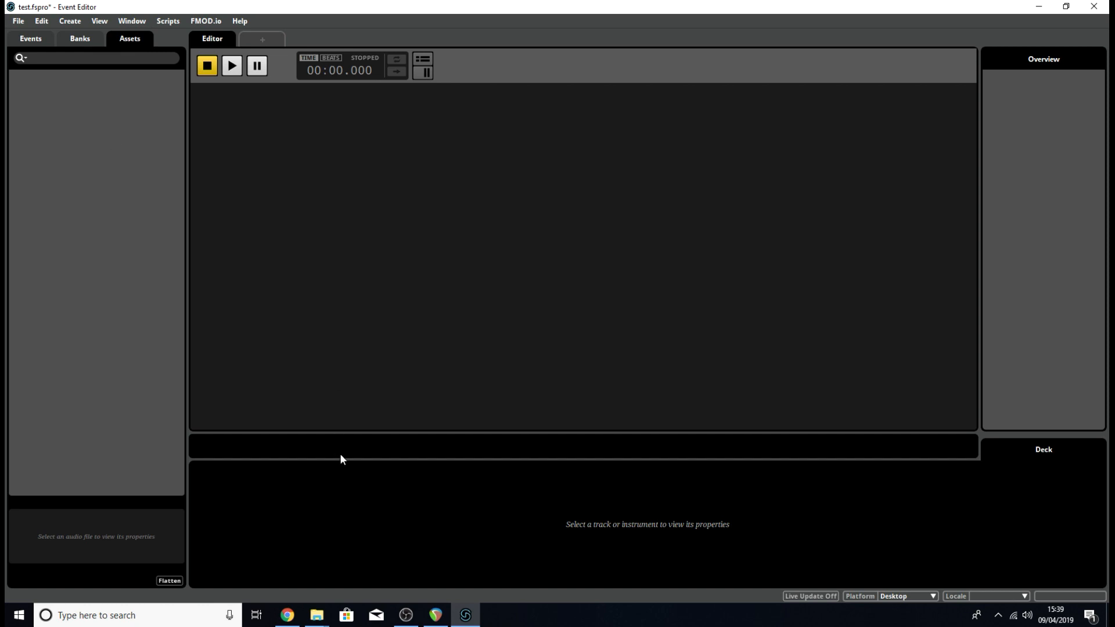
mouse_move(316, 615)
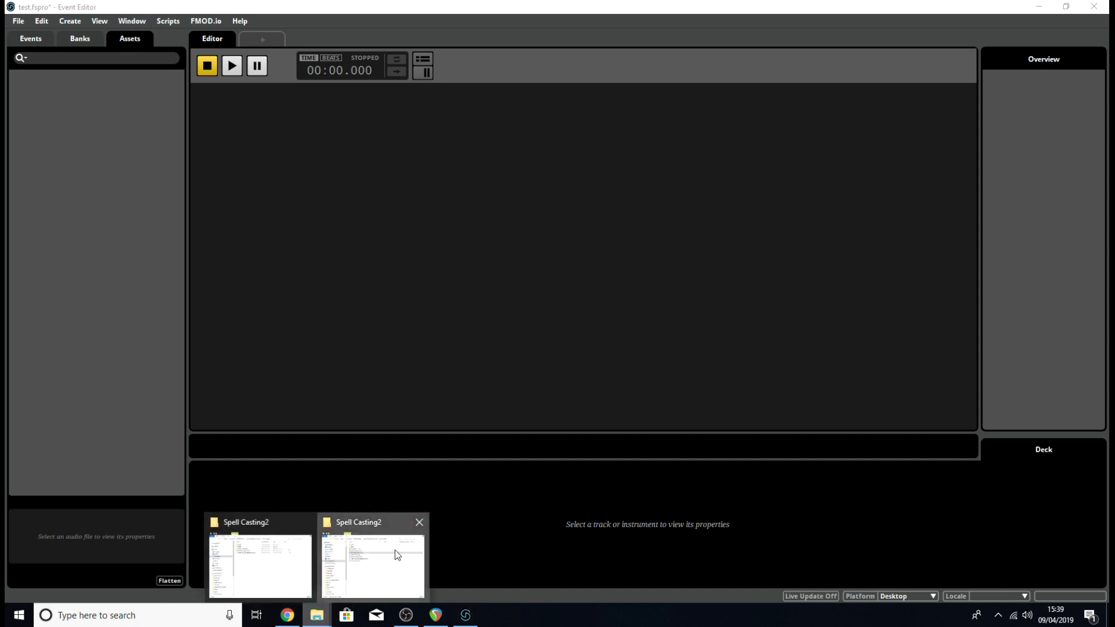
Inspect the Cast_region_01.wav asset and the Spell Casting2.rpp.link path settings.
left_click(370, 563)
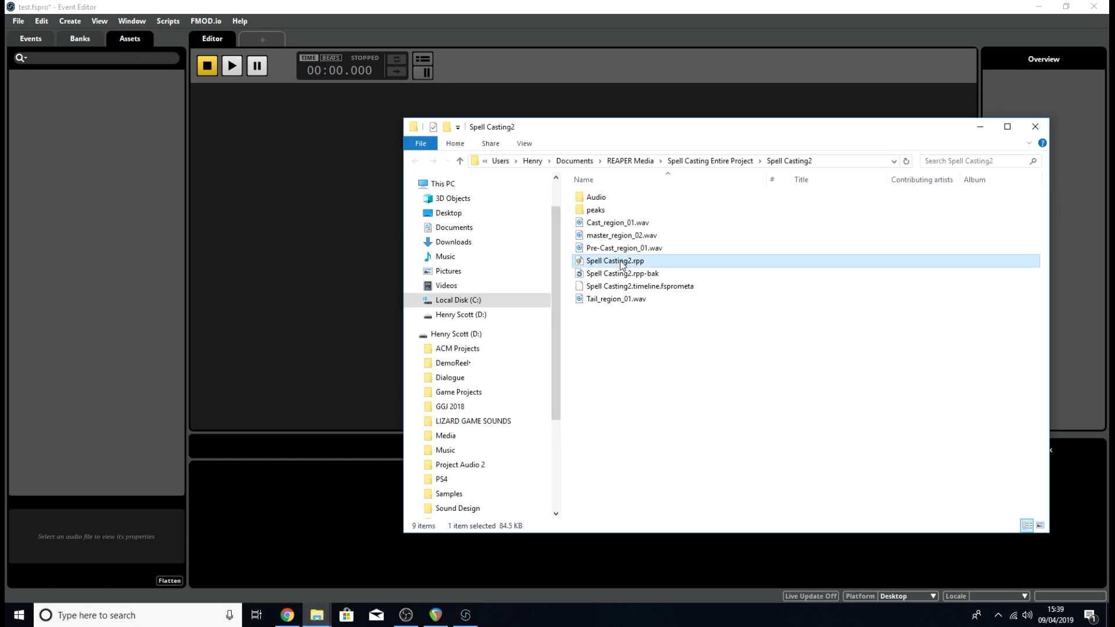
mouse_move(616, 262)
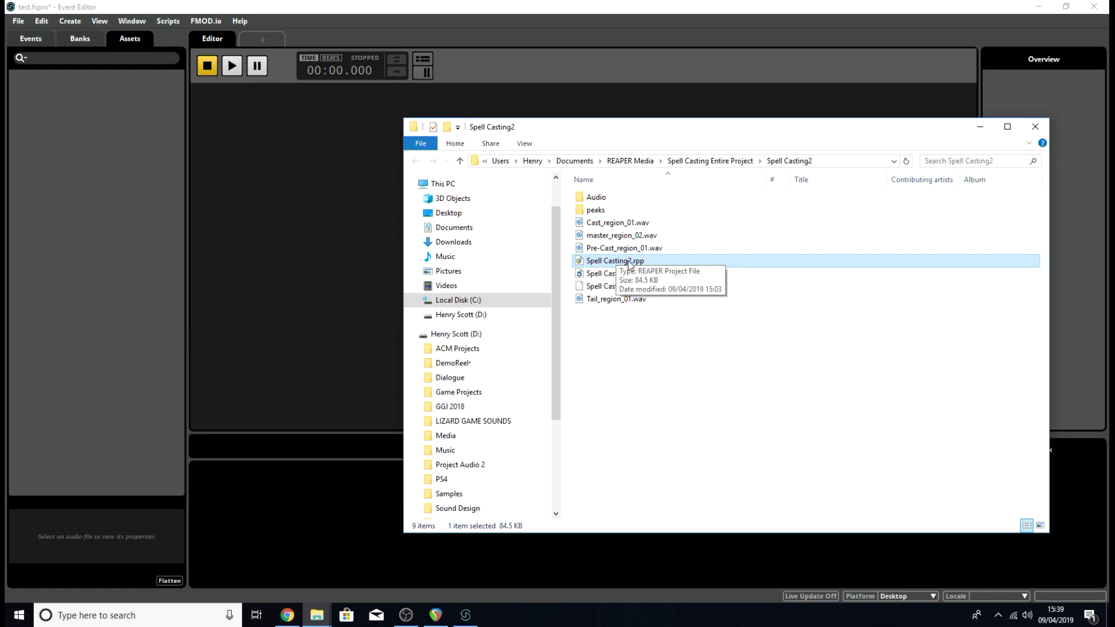
mouse_move(622, 262)
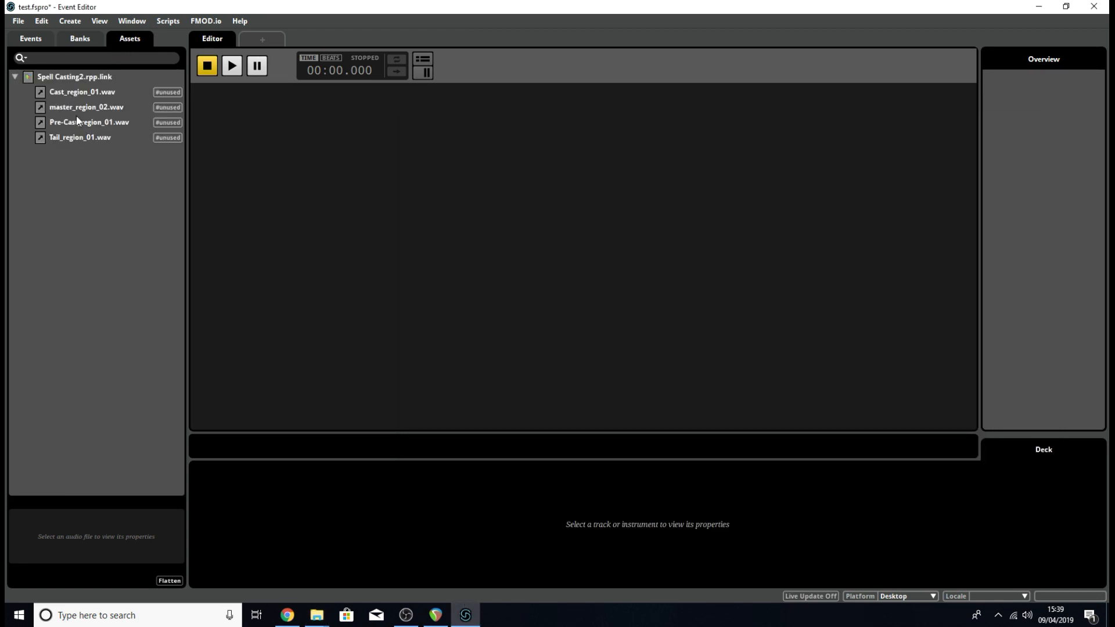
left_click(82, 92)
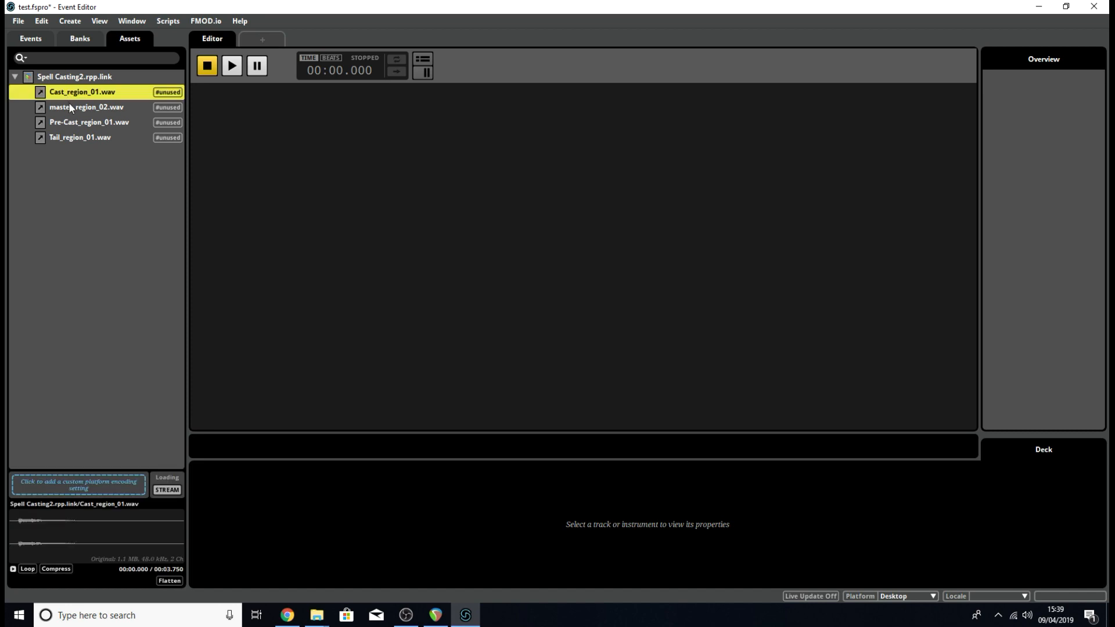
left_click(85, 107)
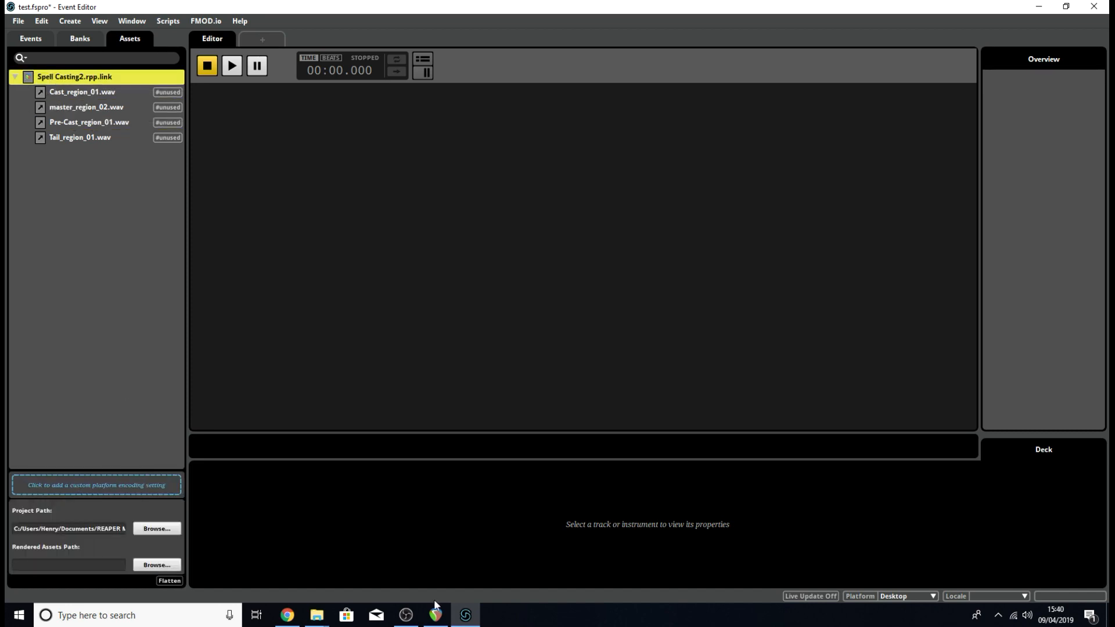
mouse_move(316, 615)
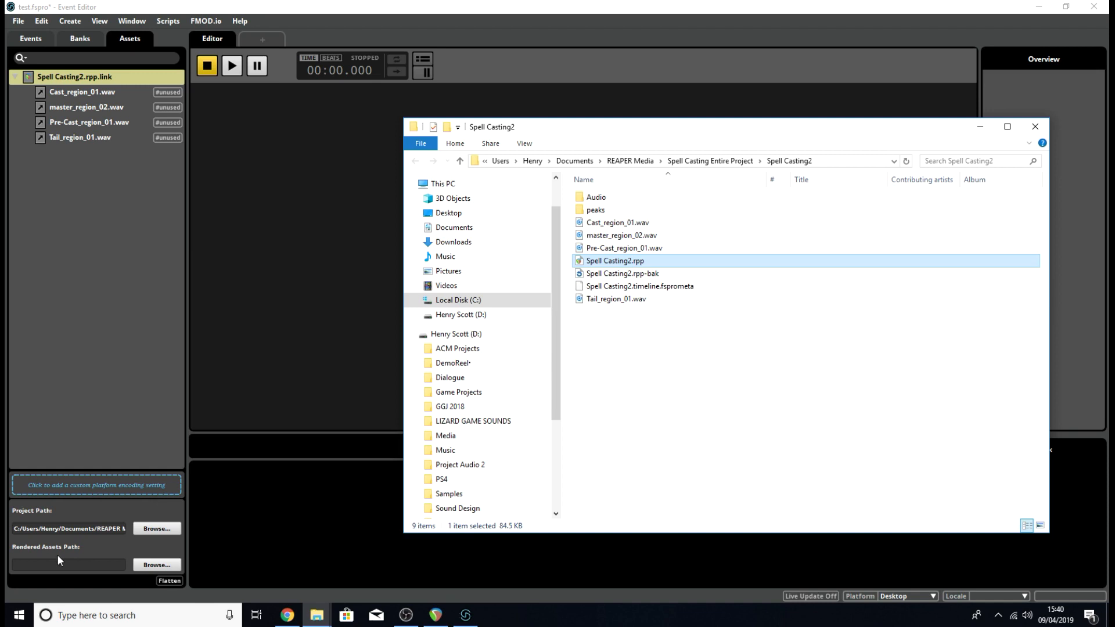
mouse_move(7, 557)
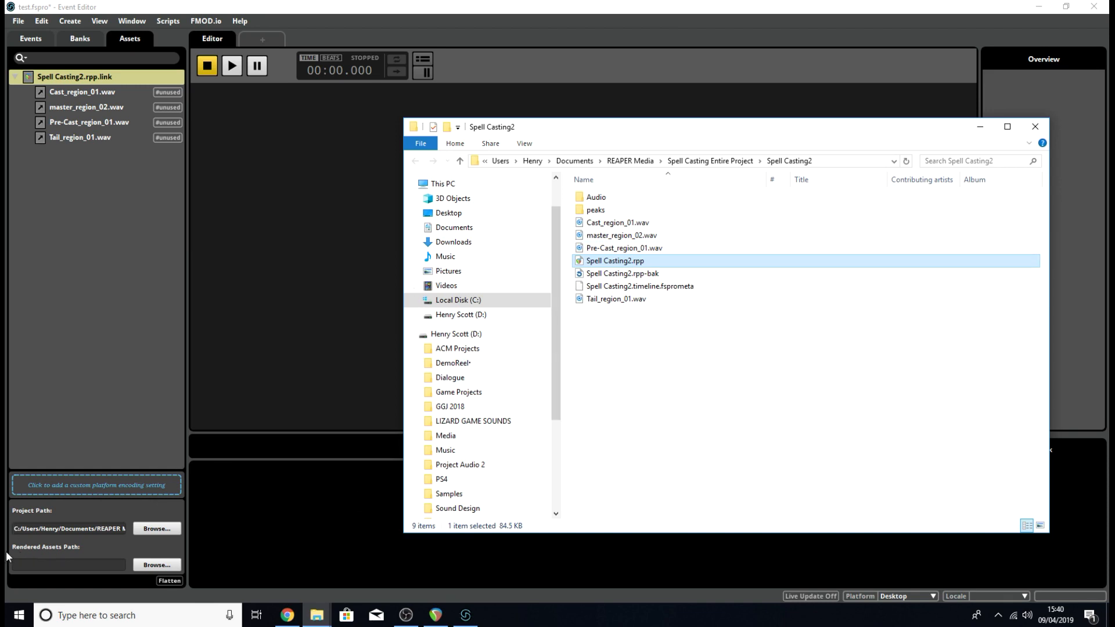
Set the linked project's Rendered Assets Path to the rendered files folder and confirm.
left_click(1034, 127)
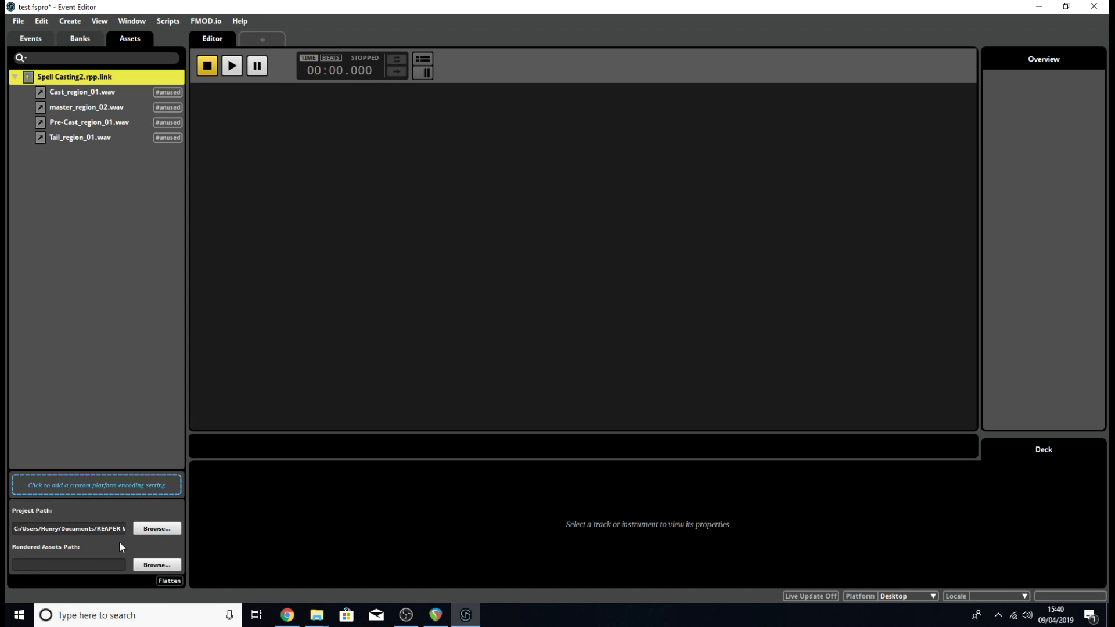
mouse_move(236, 343)
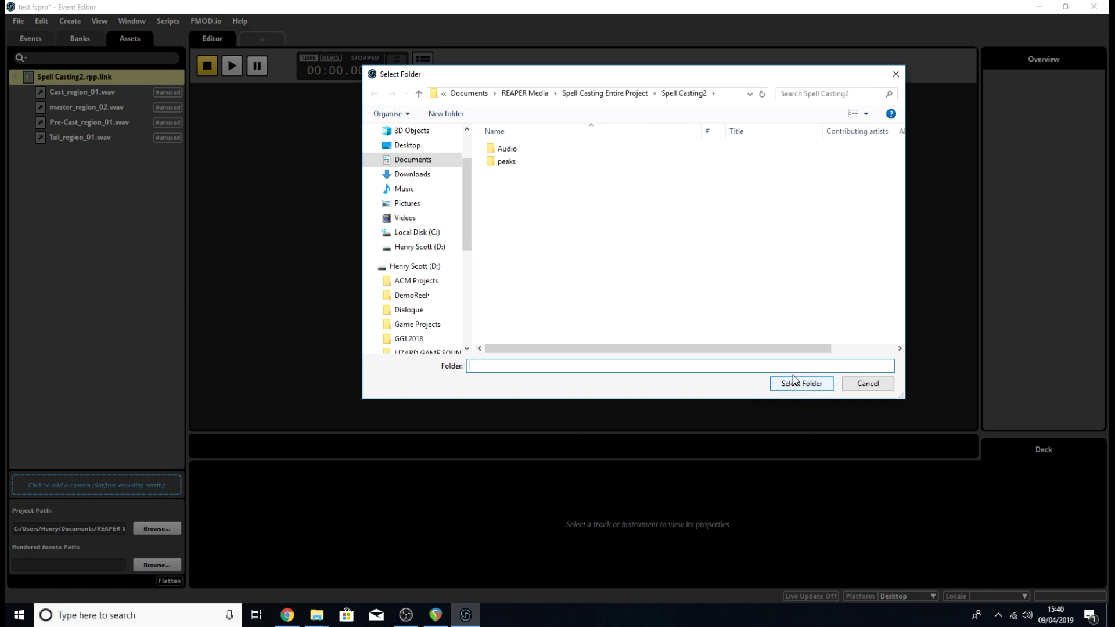
left_click(866, 384)
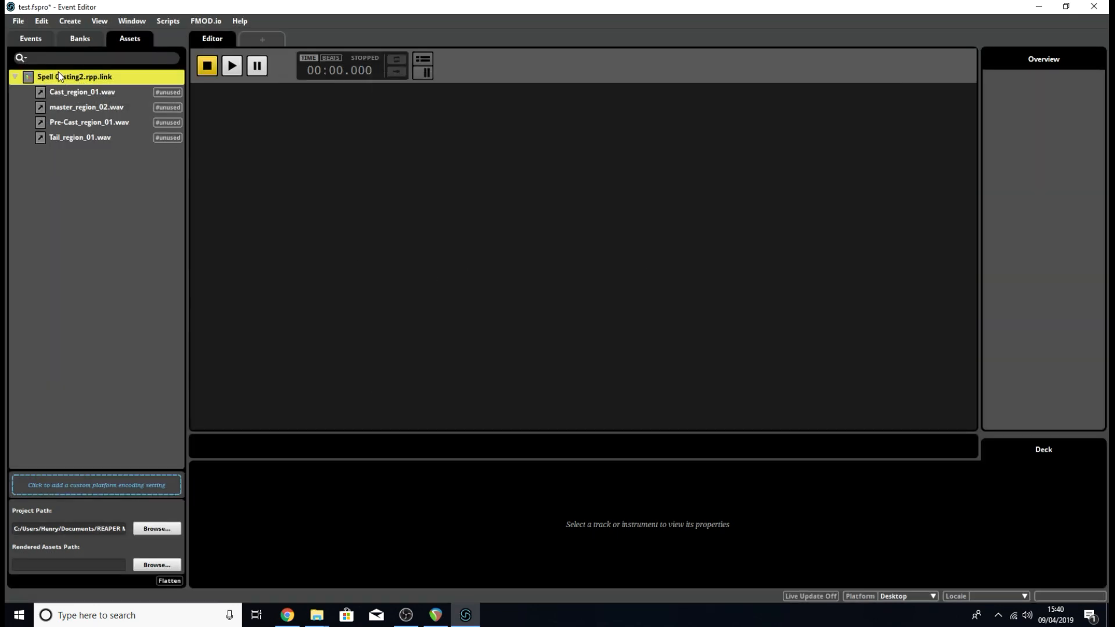
left_click(30, 39)
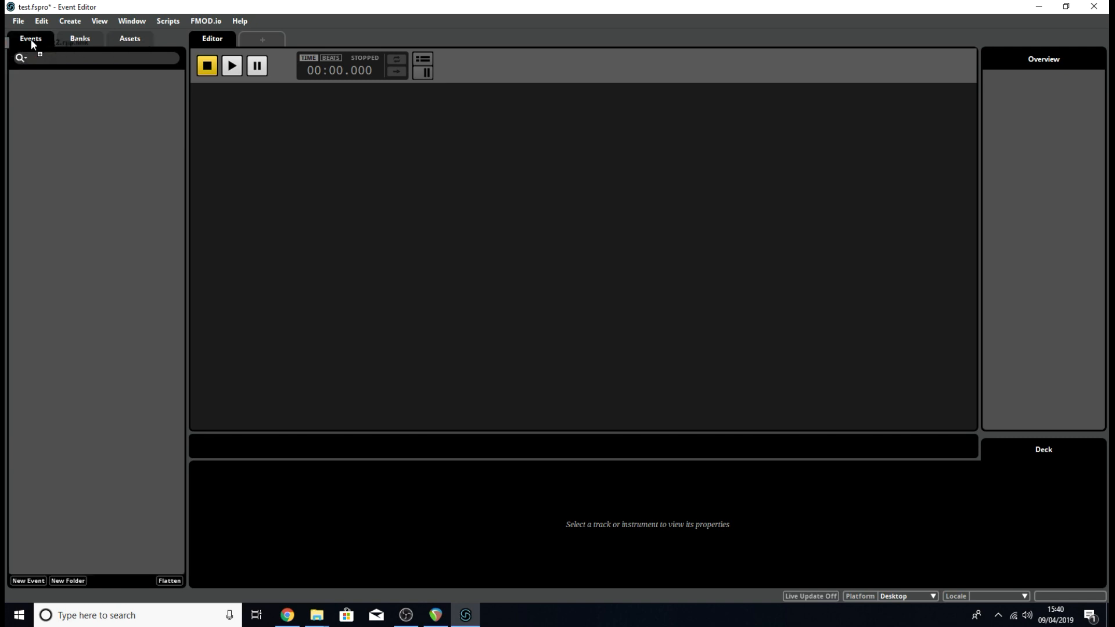
Create a new event from the linked Spell Casting2.rpp project and look down its tracks.
left_click(28, 580)
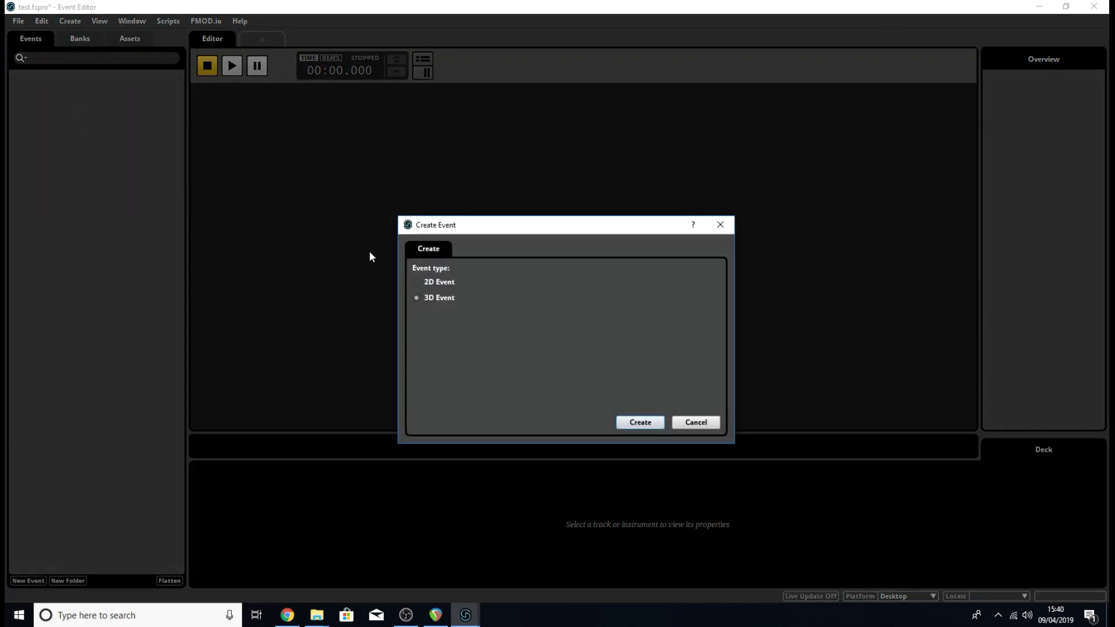
mouse_move(619, 421)
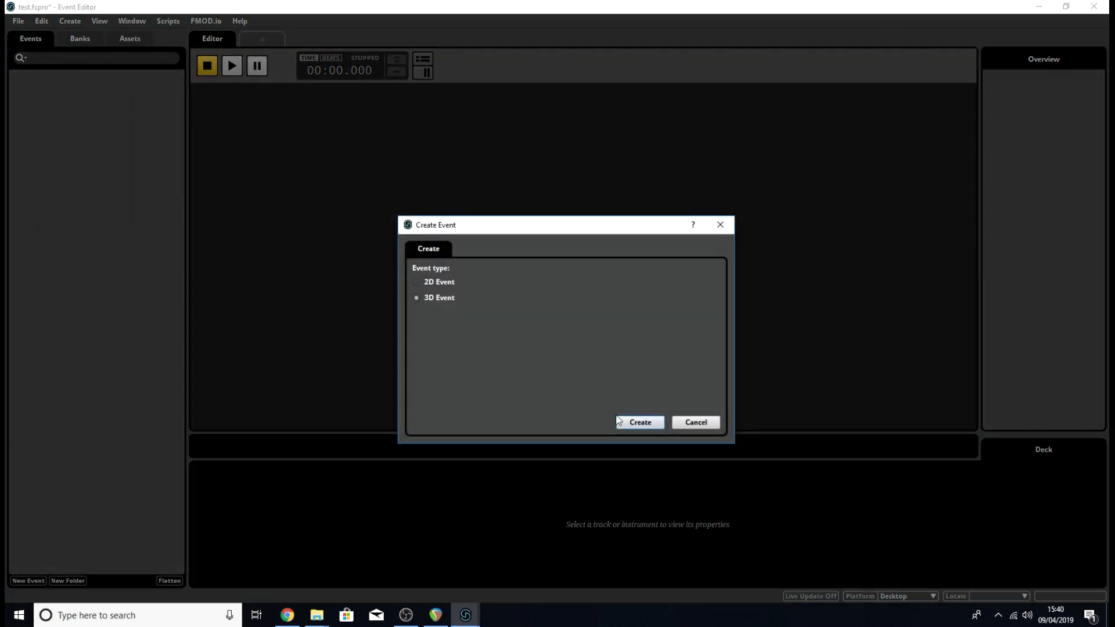
left_click(639, 422)
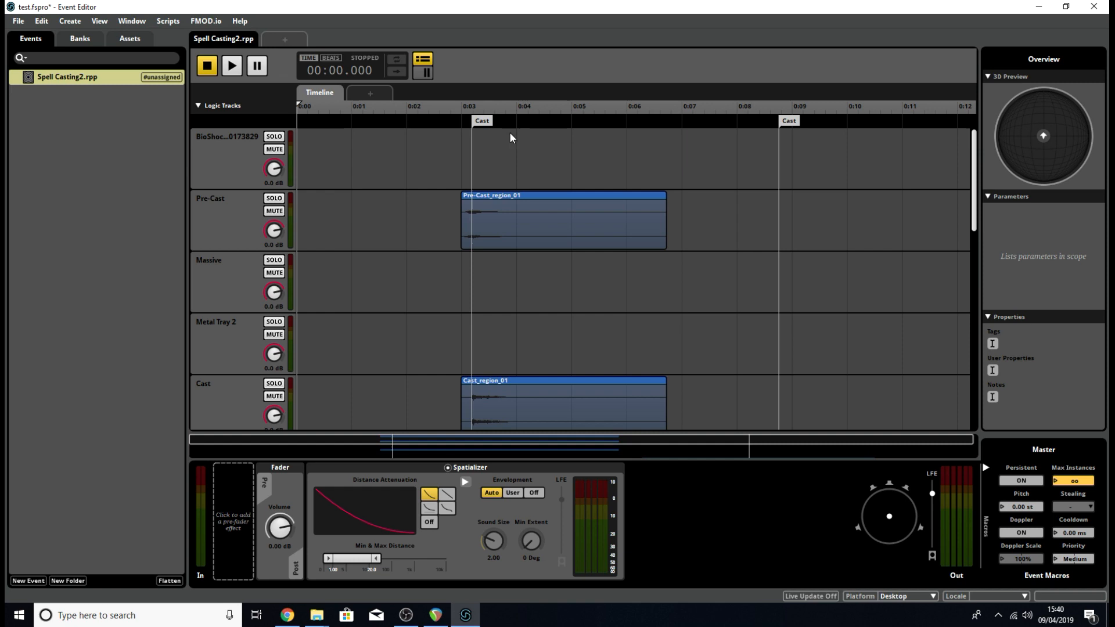
scroll("down", 3)
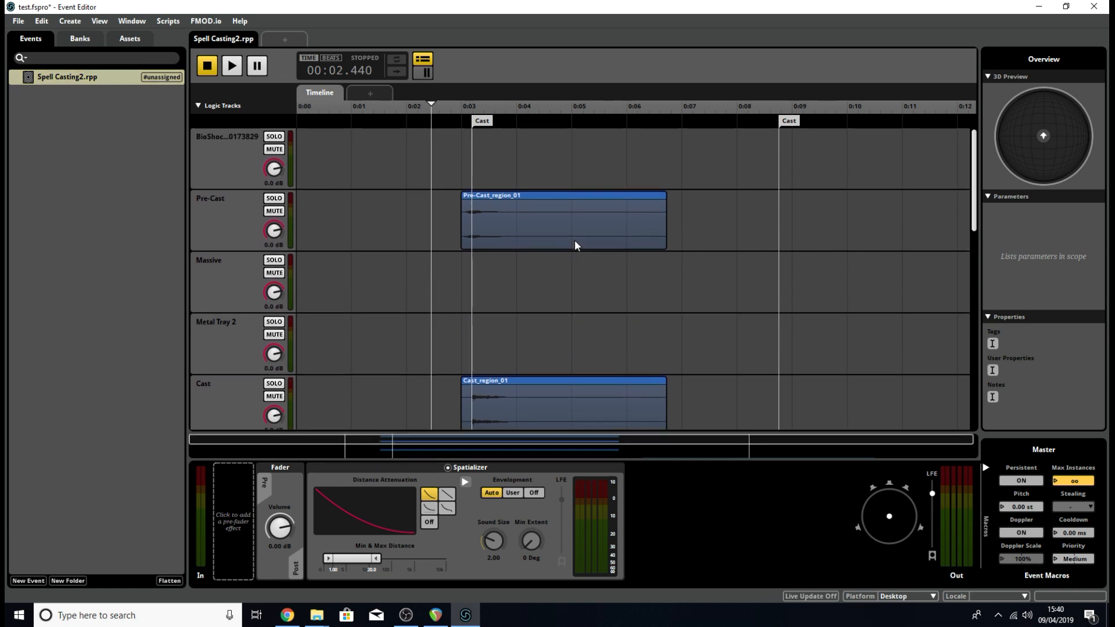
scroll("down", 3)
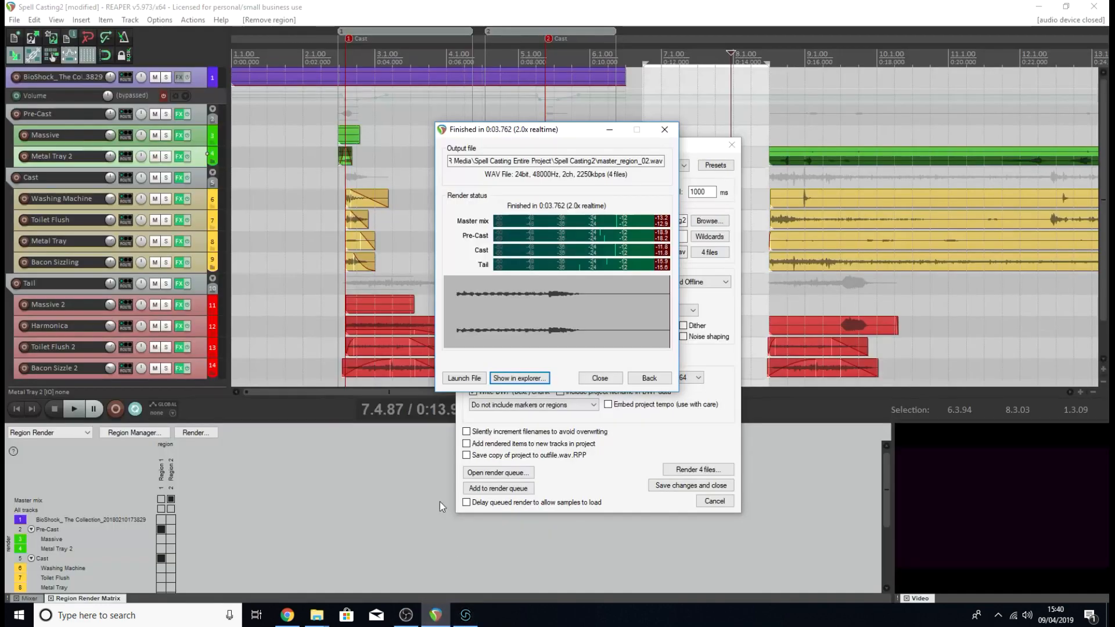
mouse_move(347, 121)
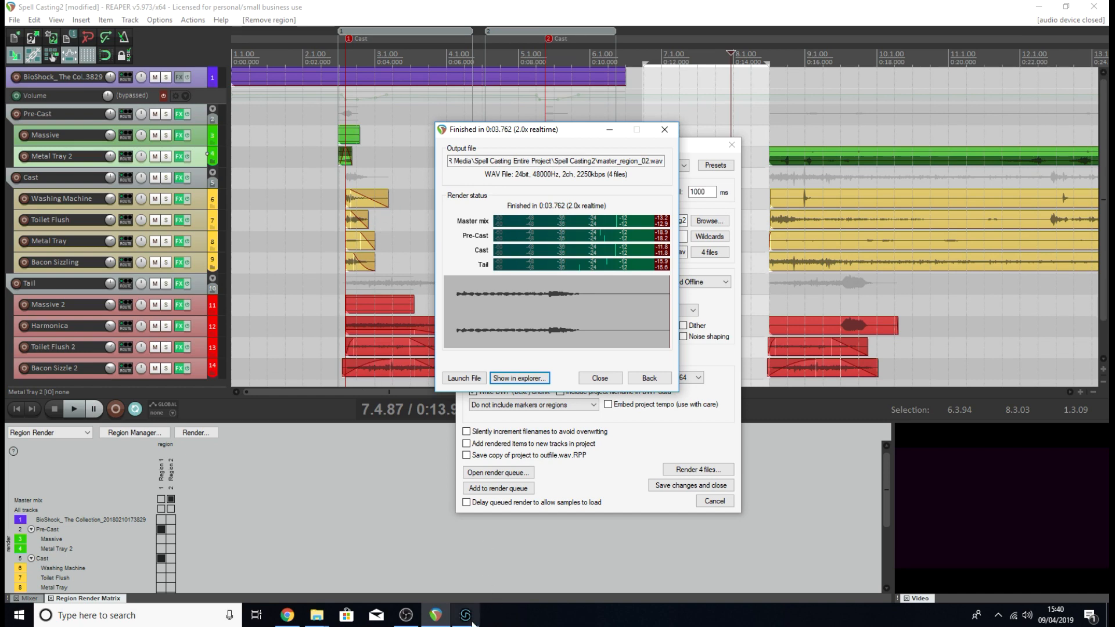
left_click(465, 616)
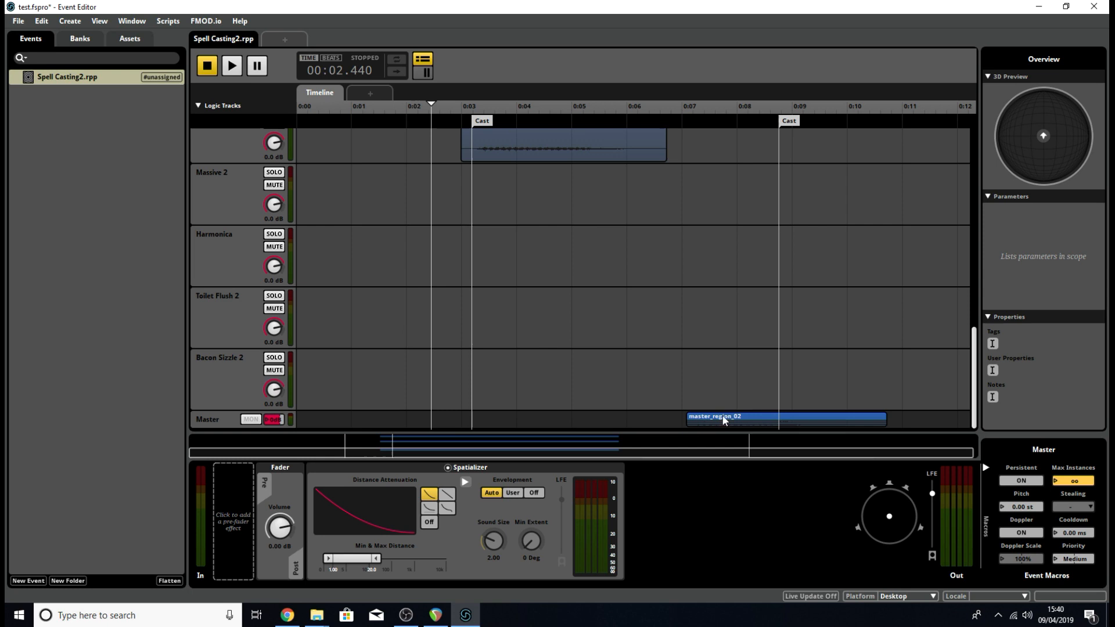
Select the Master track with master_region_02 and audition the event with Play and Stop.
left_click(207, 419)
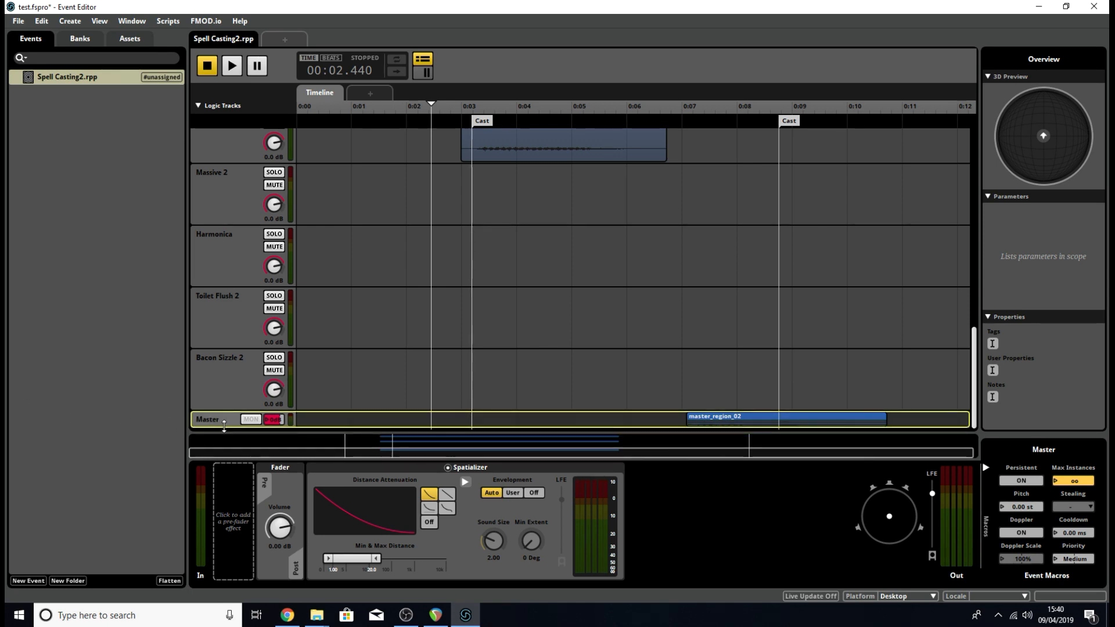
scroll("down", 3)
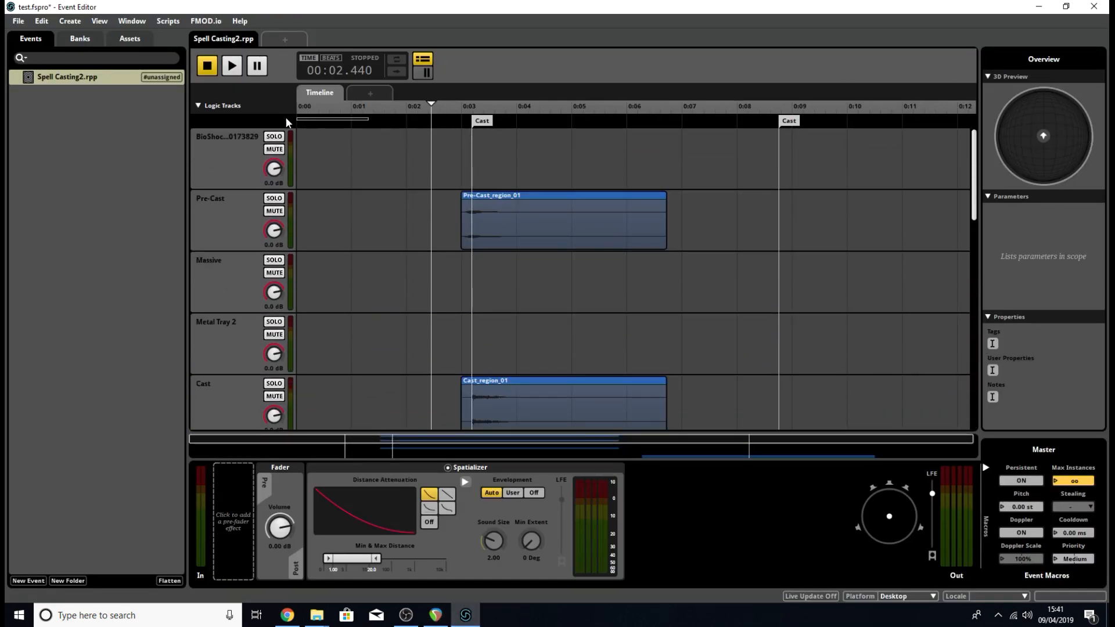
left_click(231, 65)
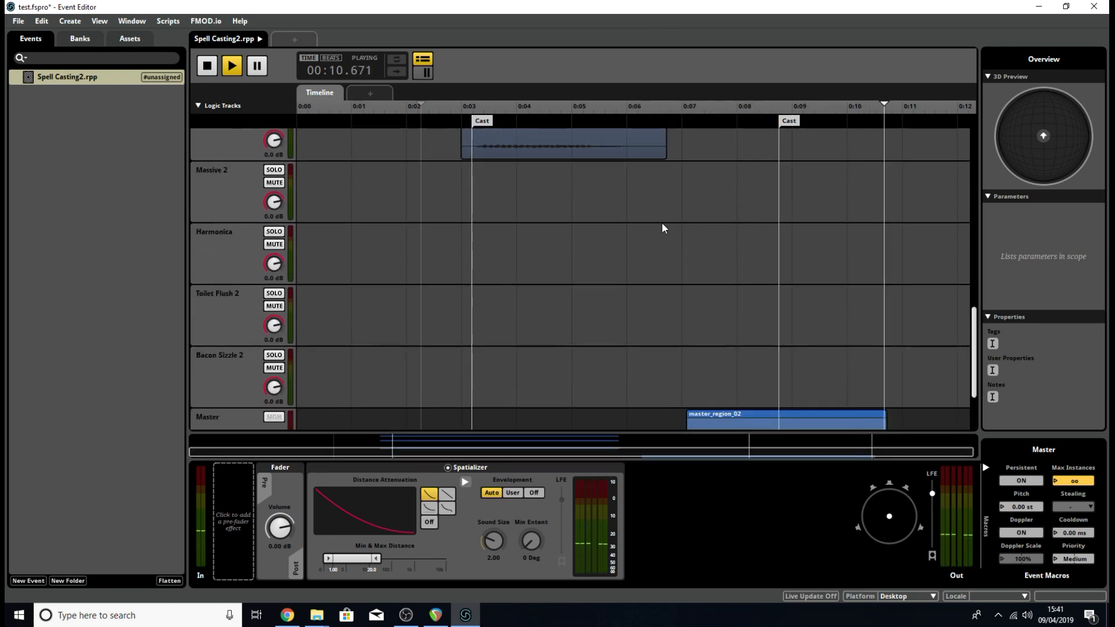
left_click(207, 66)
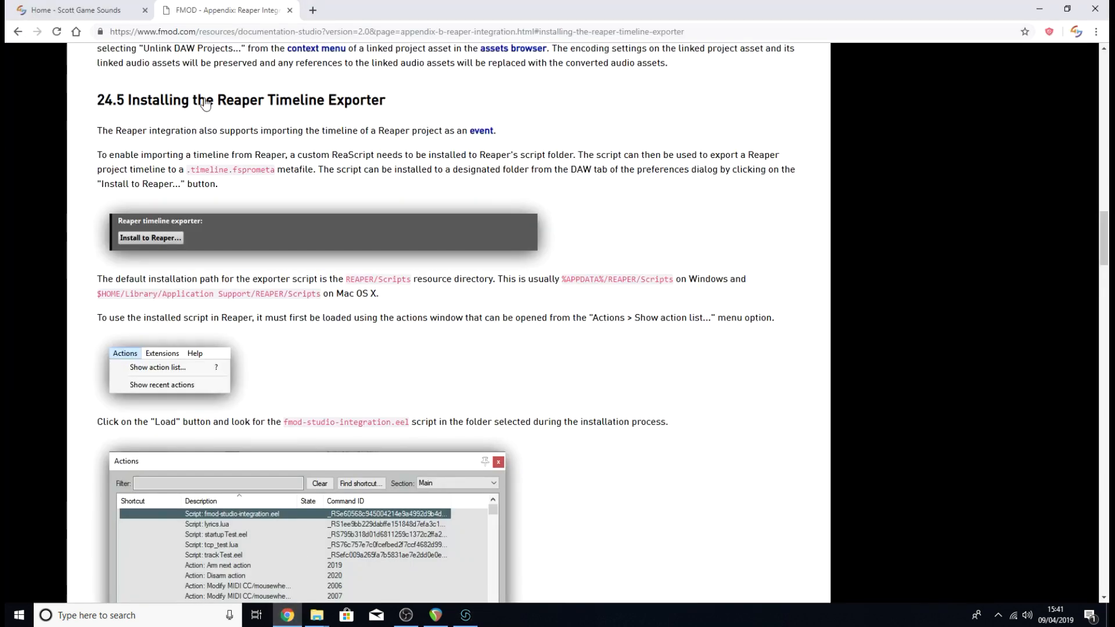
mouse_move(545, 238)
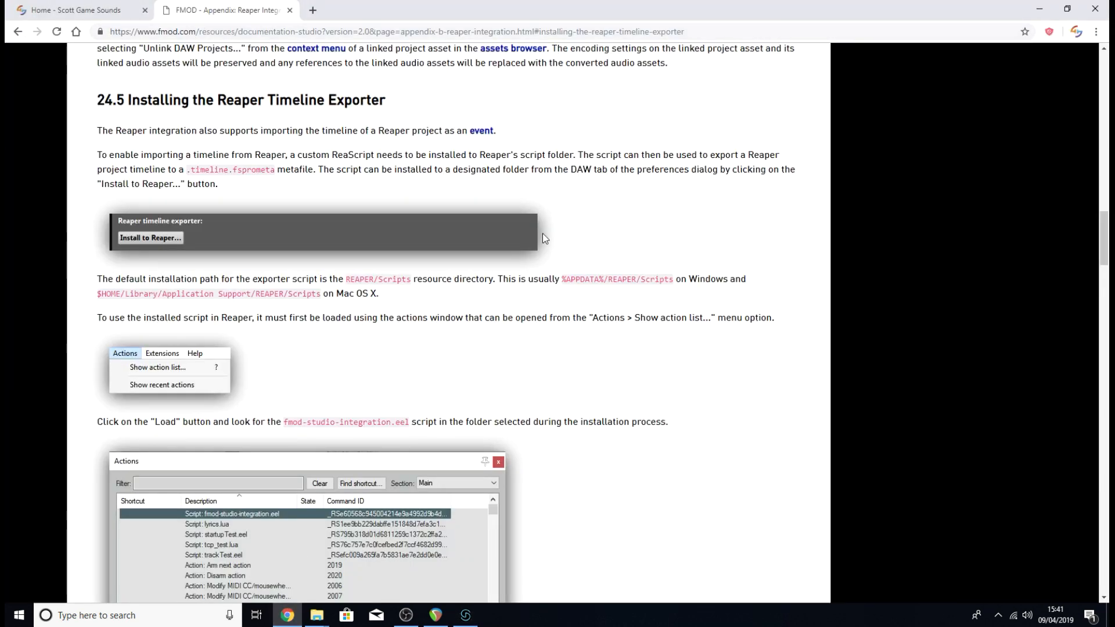
mouse_move(534, 238)
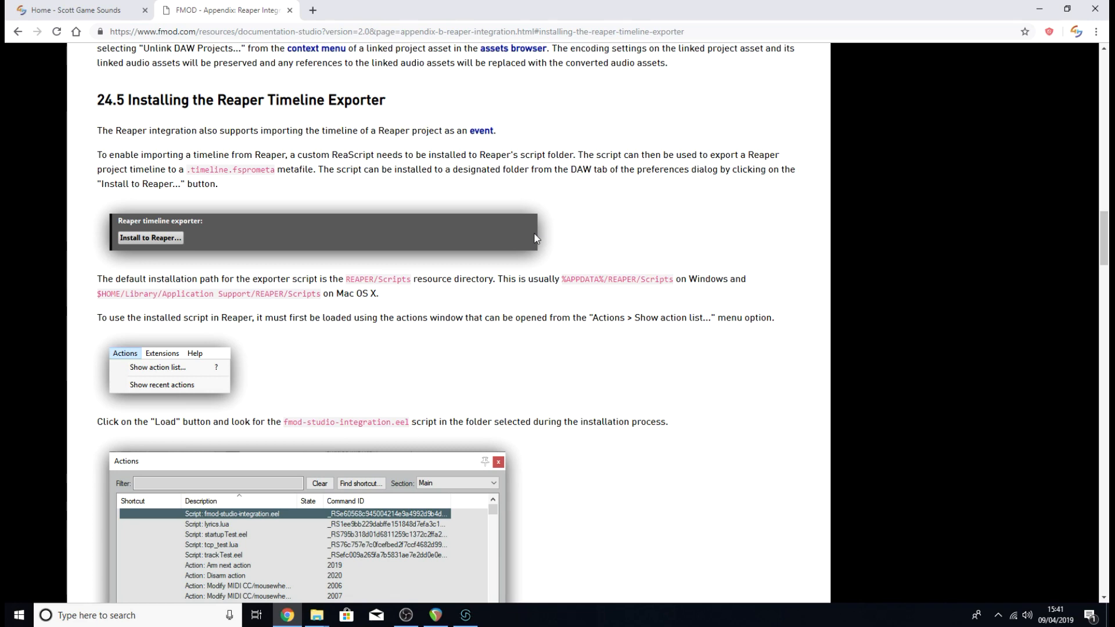
mouse_move(498, 461)
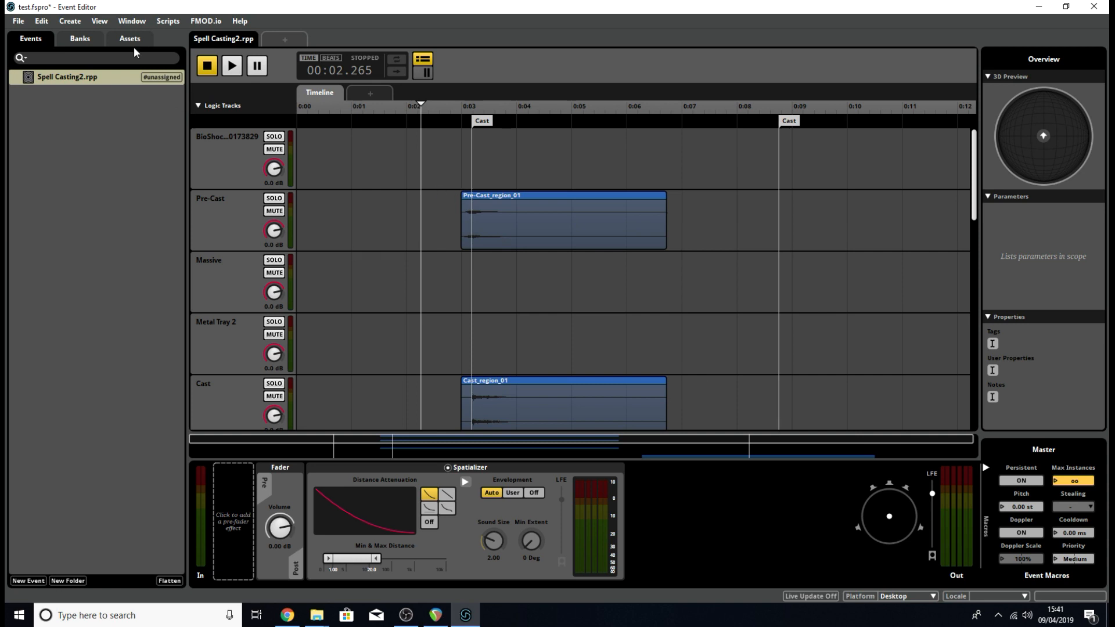
Scroll the event's Logic Tracks down to Master's master_region_02 clip and back up.
scroll("down", 3)
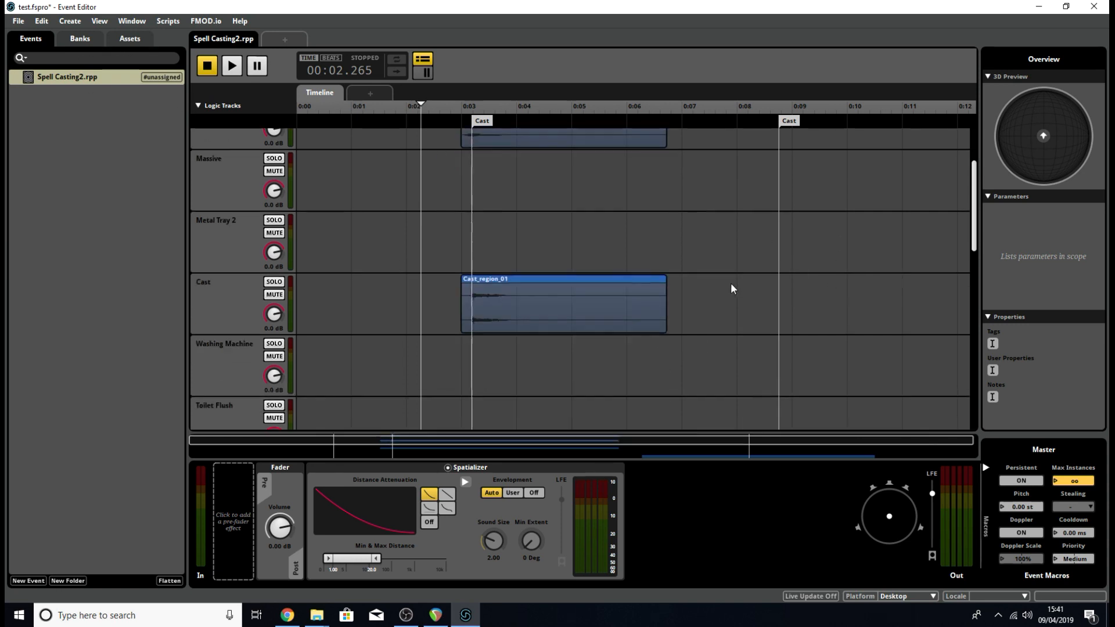
scroll("up", 3)
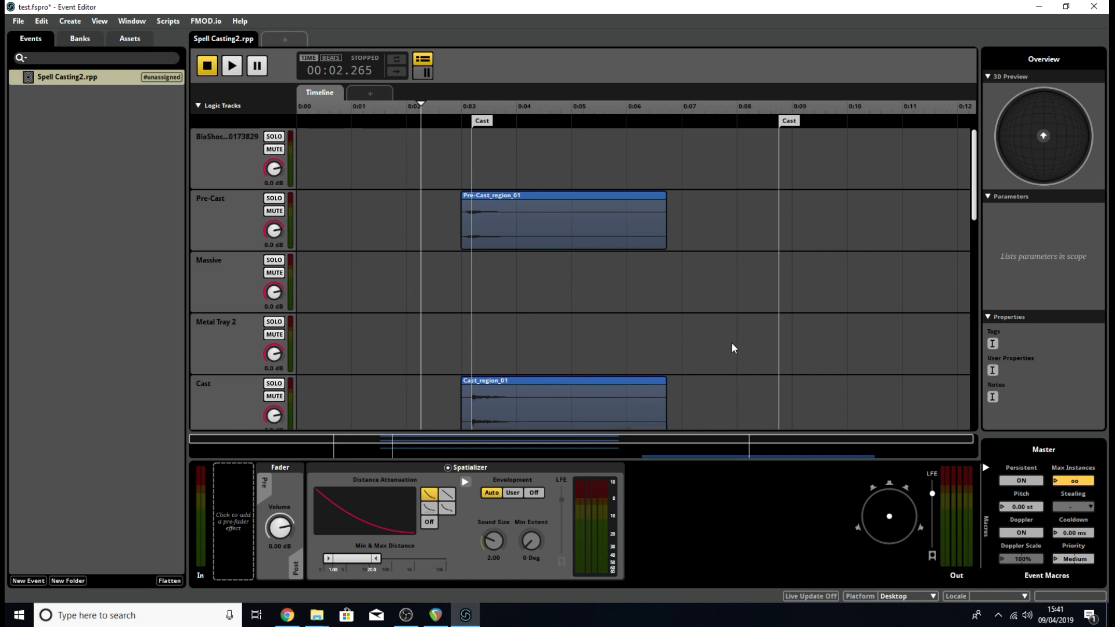
mouse_move(674, 295)
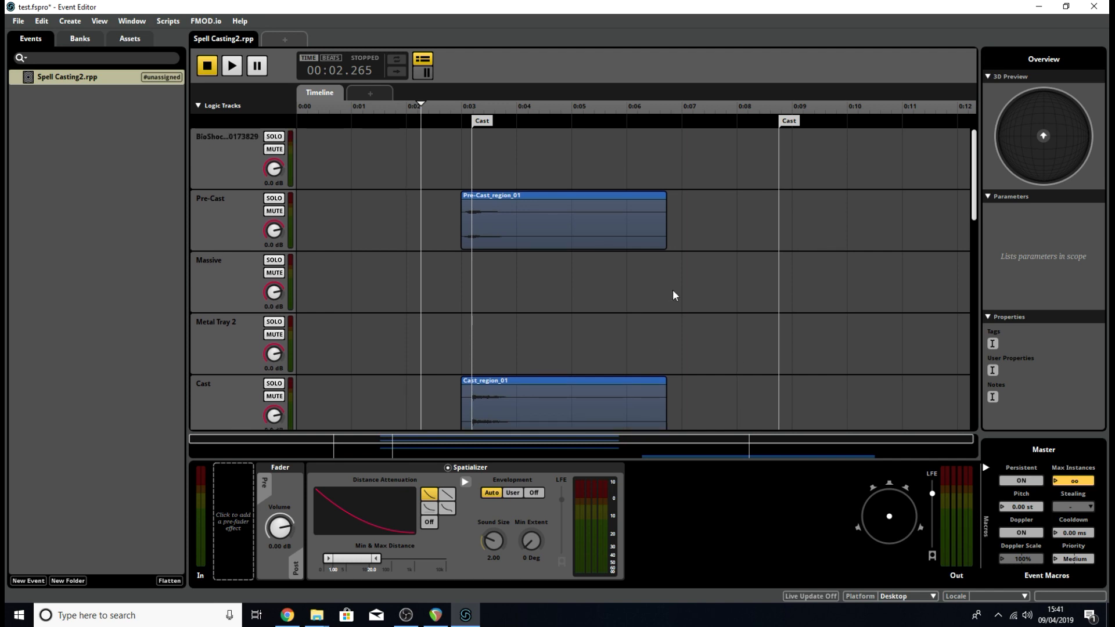
scroll("down", 3)
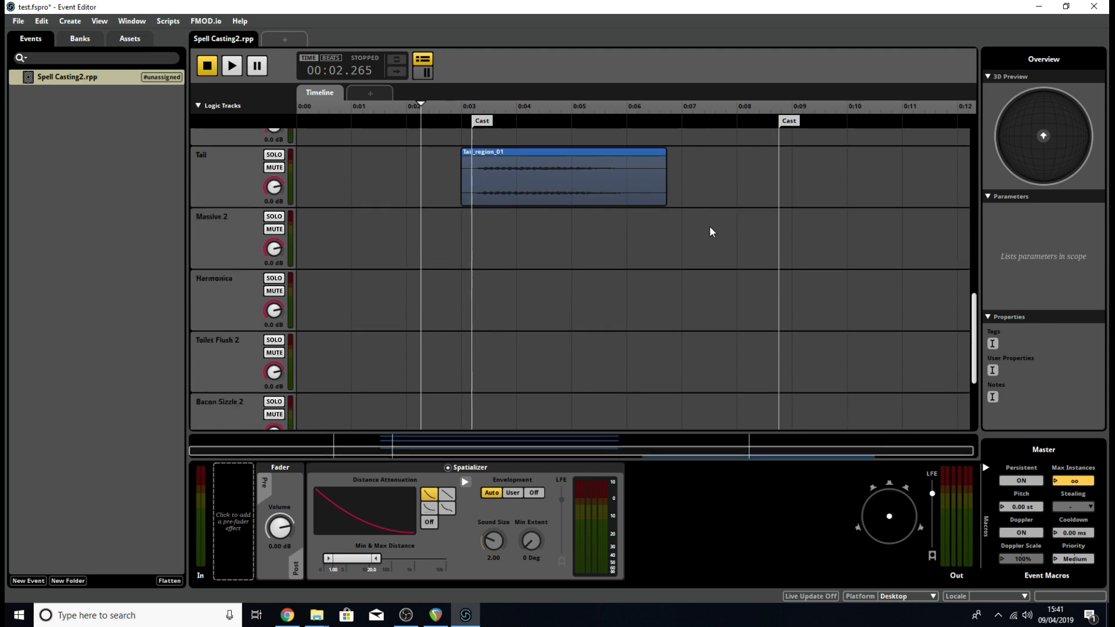
scroll("down", 3)
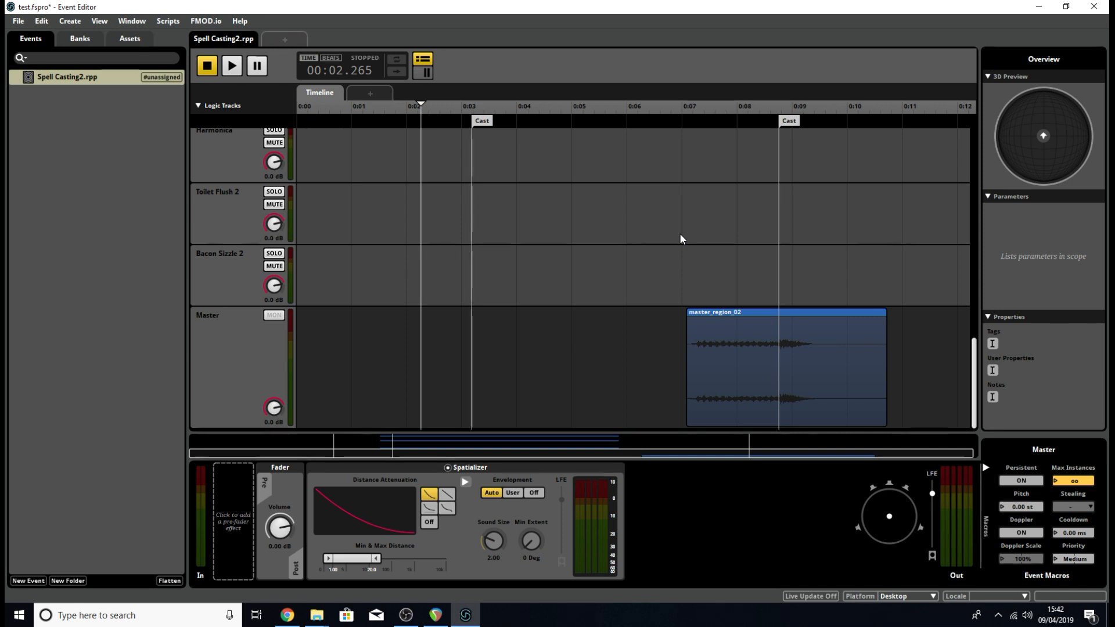
mouse_move(852, 358)
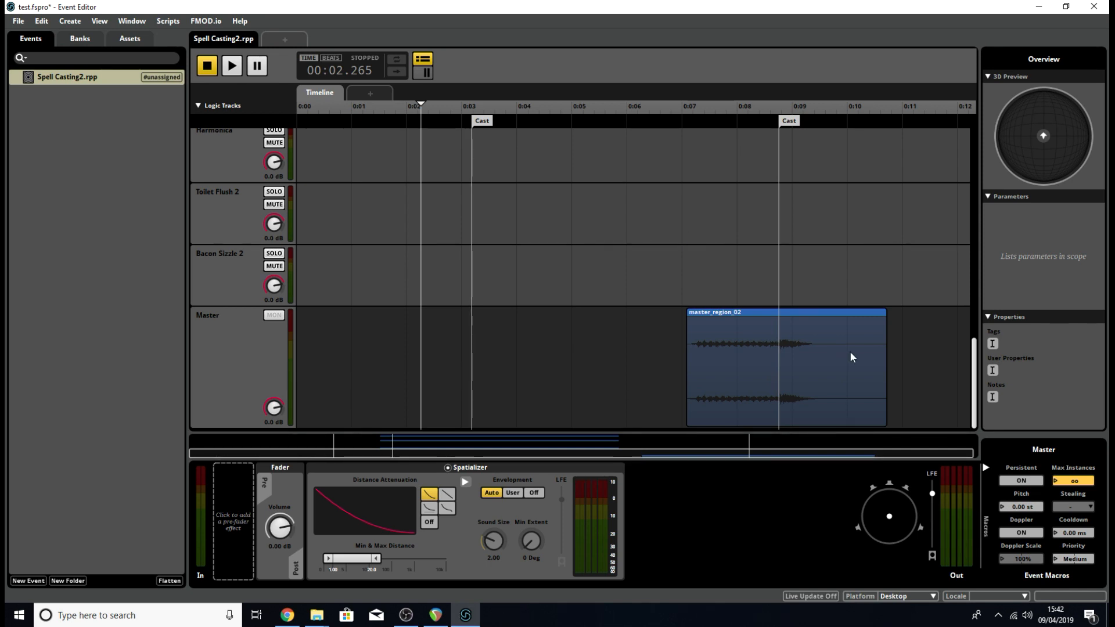
scroll("up", 3)
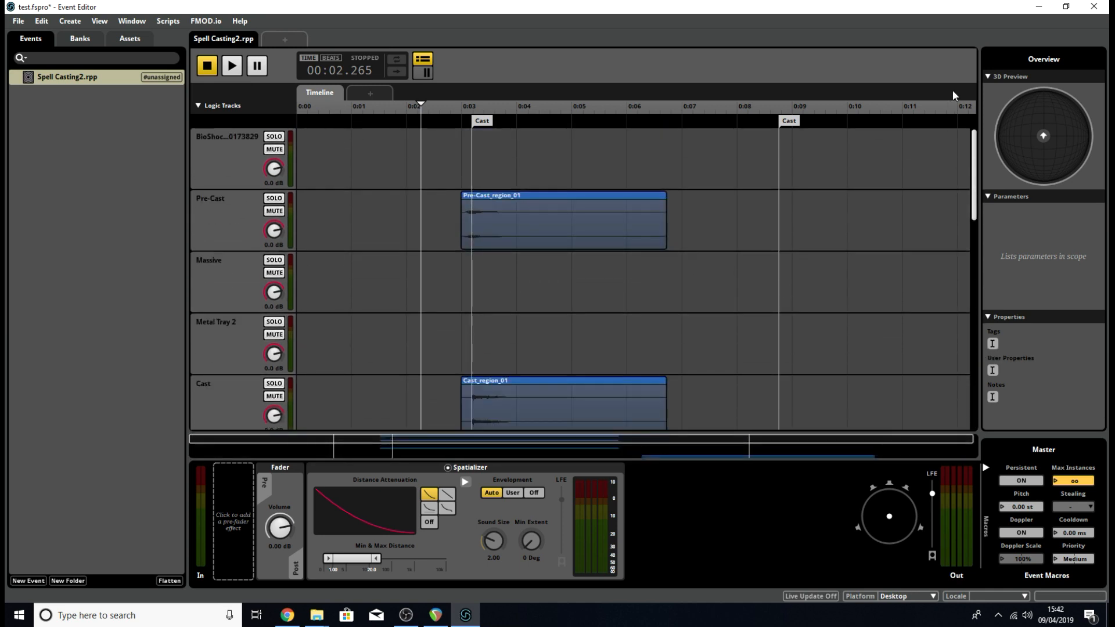
mouse_move(640, 197)
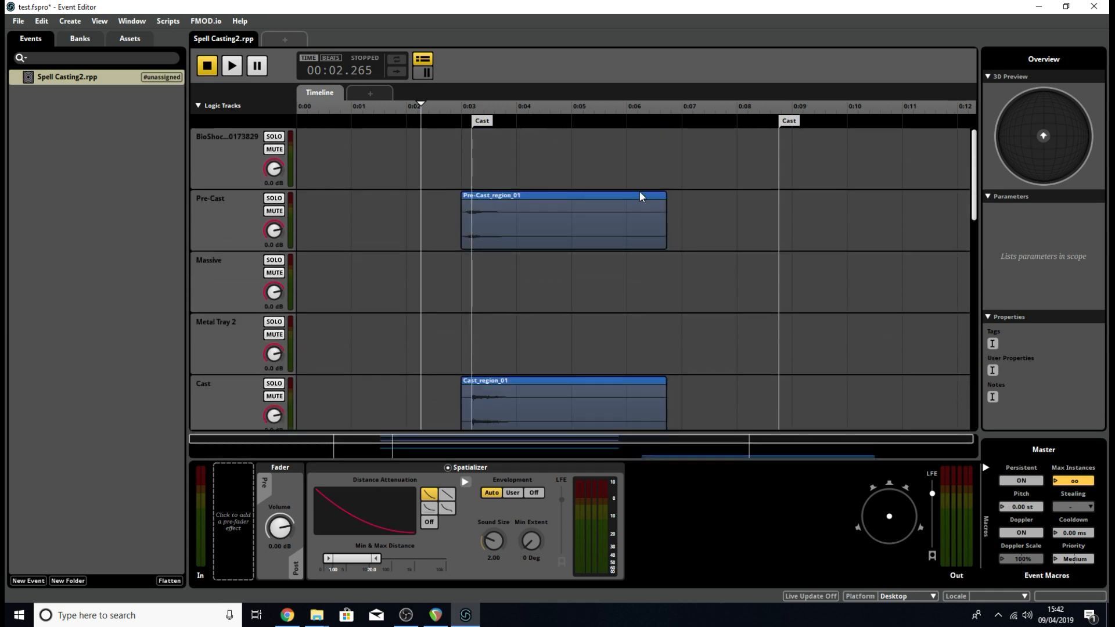
mouse_move(456, 122)
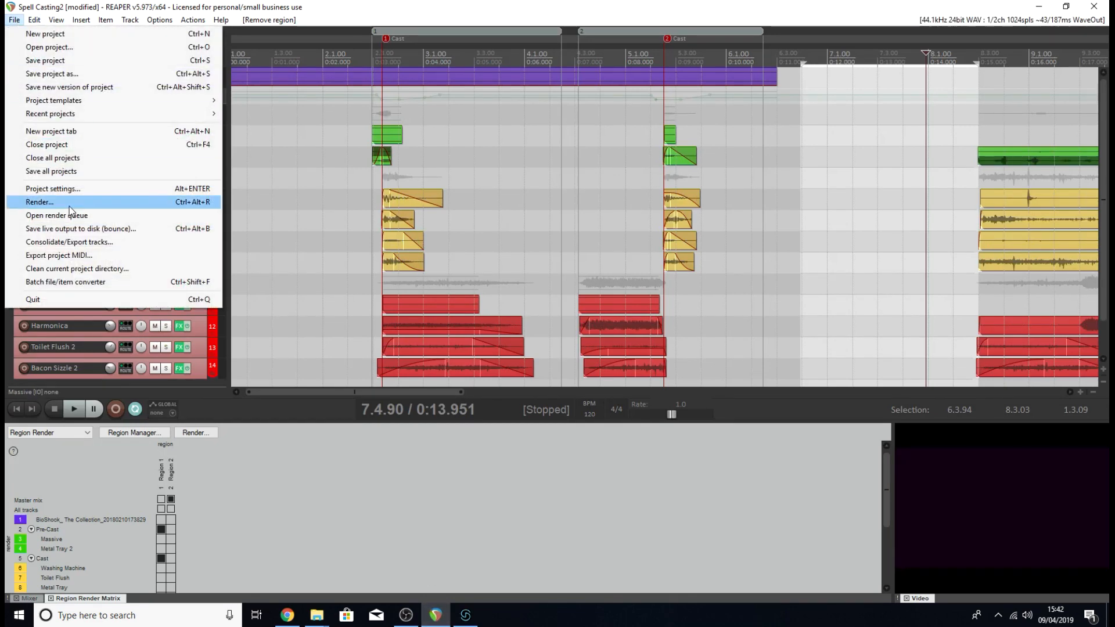
Reopen Render to File and select the $track_$region file name pattern.
left_click(39, 202)
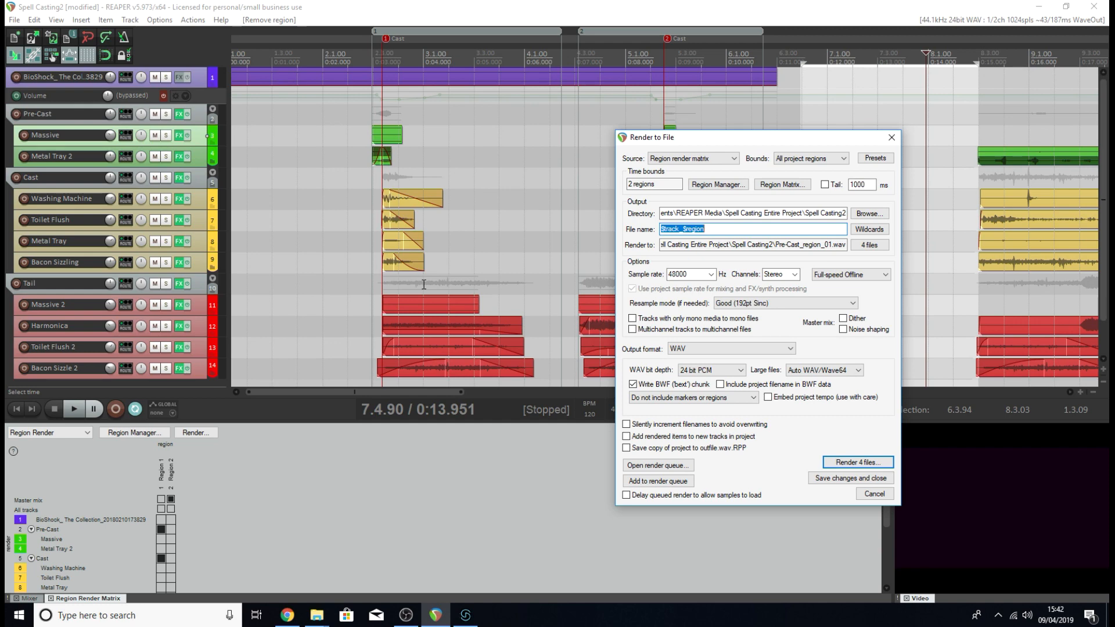
left_click_drag(718, 138, 628, 130)
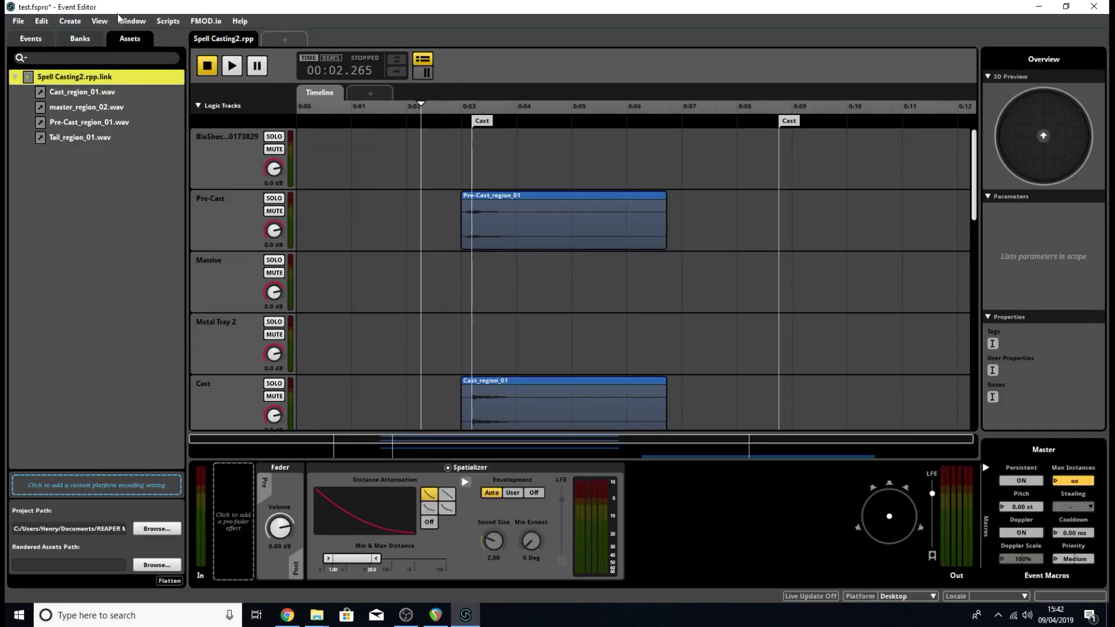
mouse_move(98, 435)
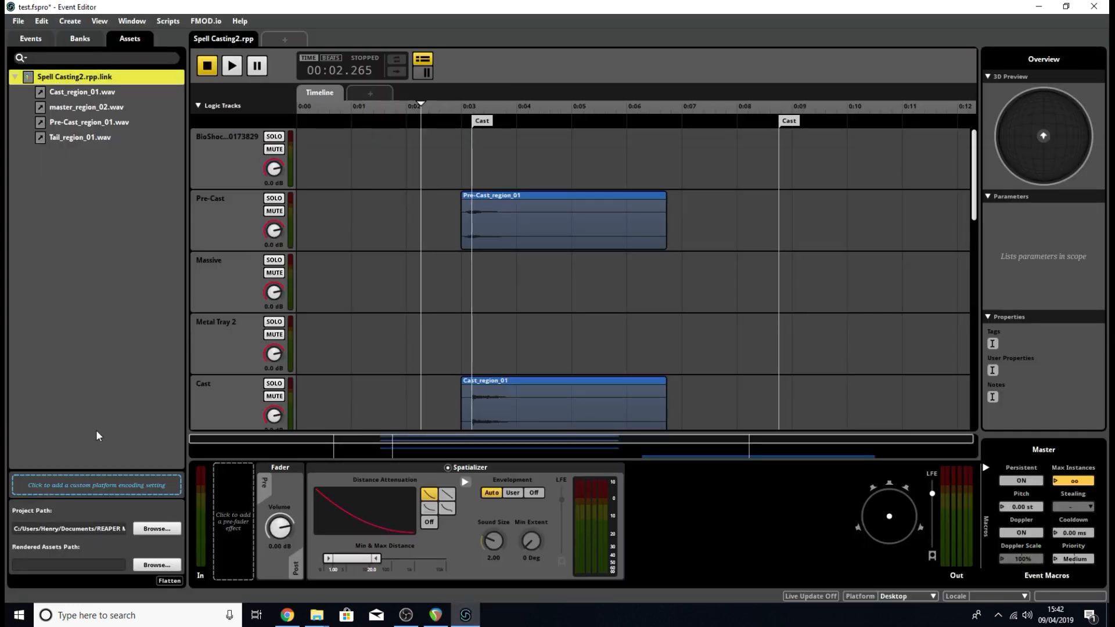
mouse_move(76, 560)
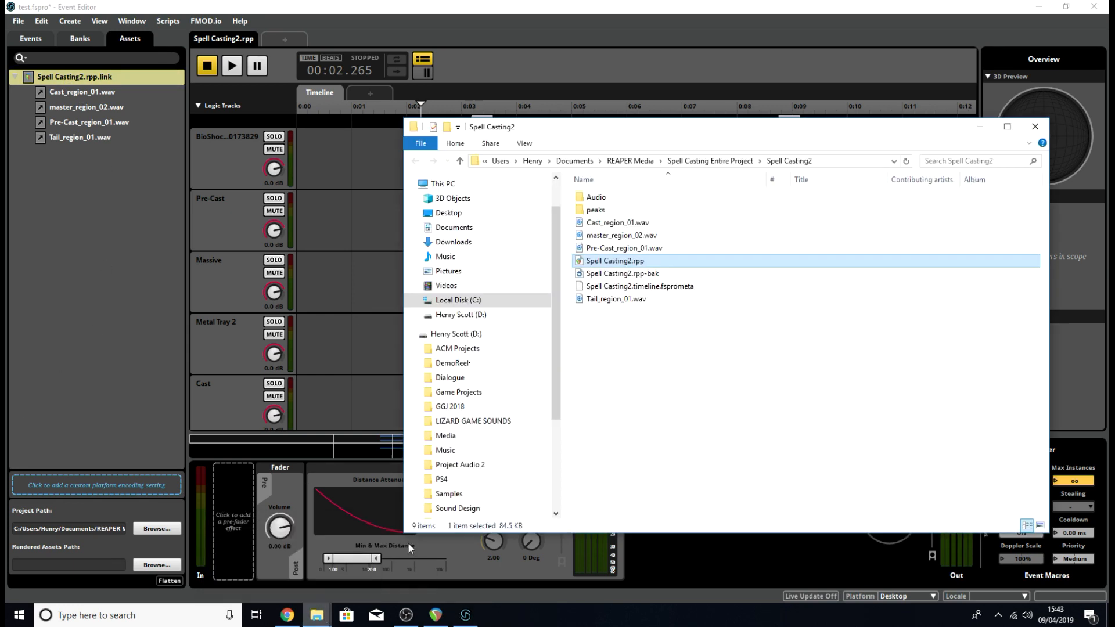
mouse_move(625, 270)
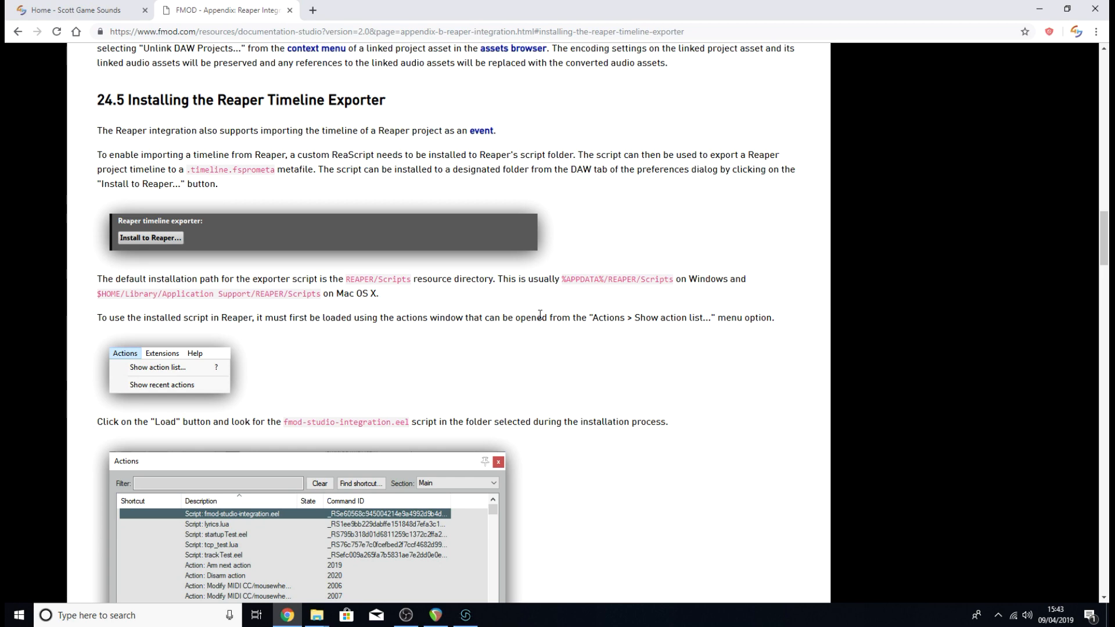
Scroll the docs to the Region Render Matrix example, then return to FMOD Studio.
scroll("down", 3)
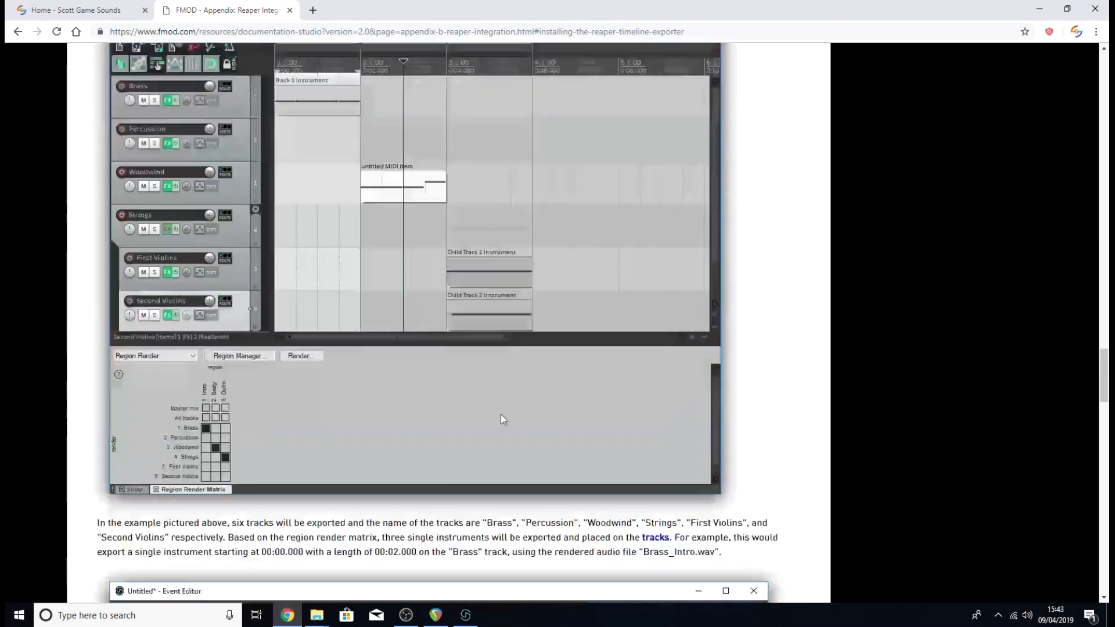
left_click(162, 591)
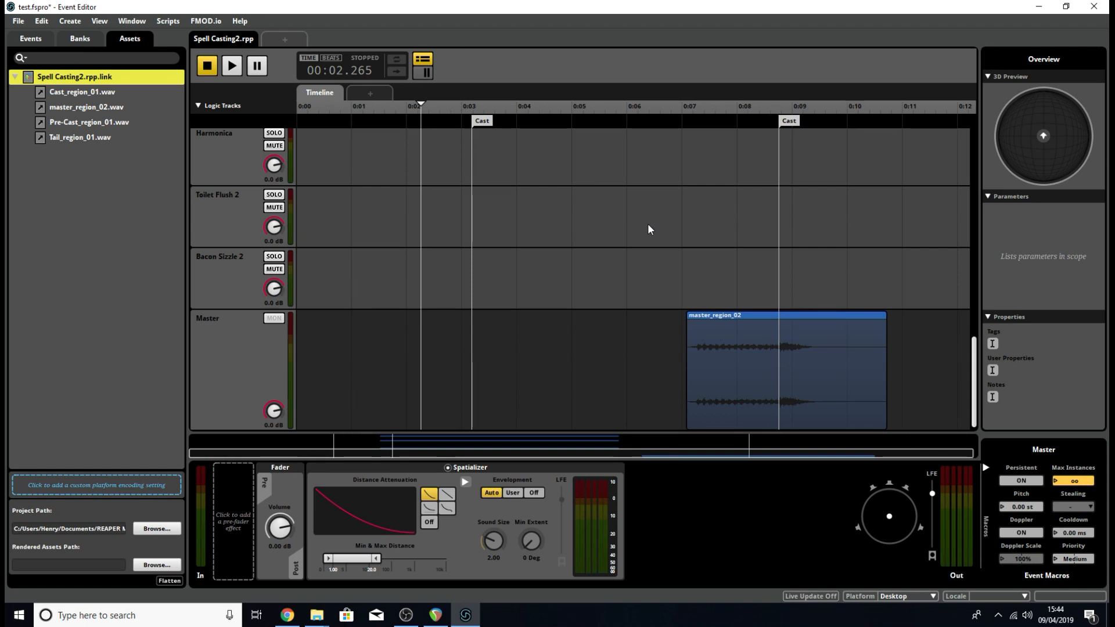
mouse_move(658, 218)
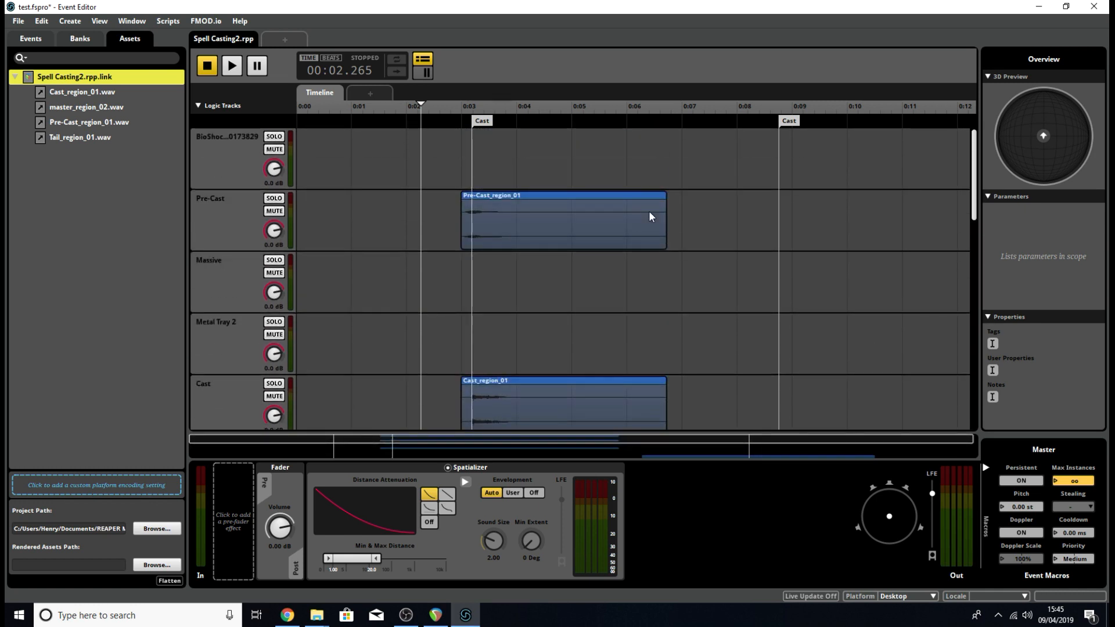
mouse_move(746, 296)
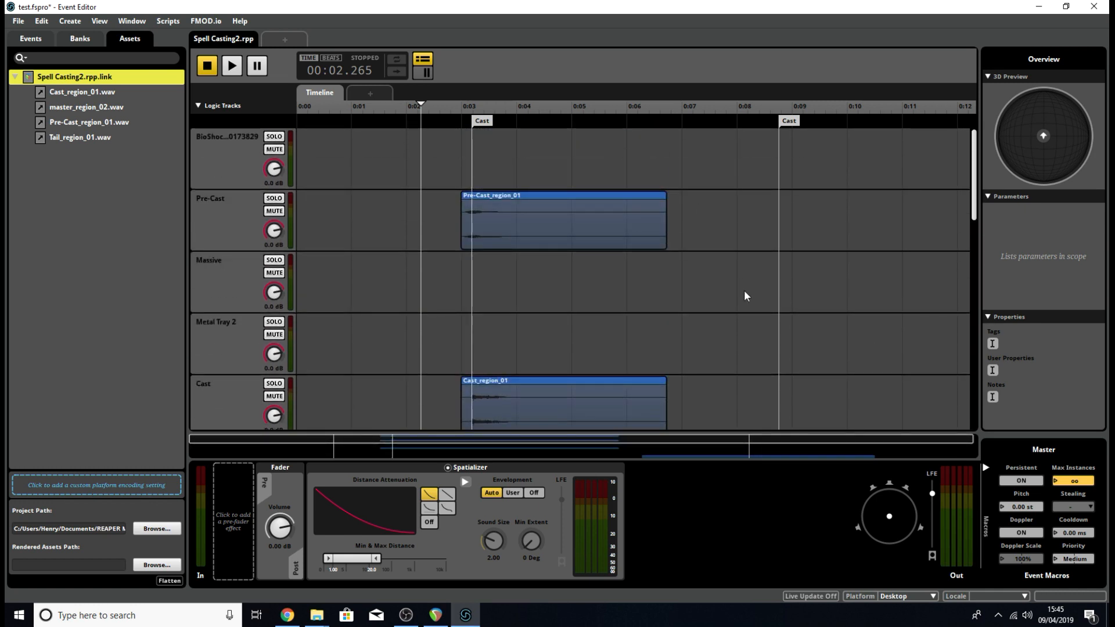